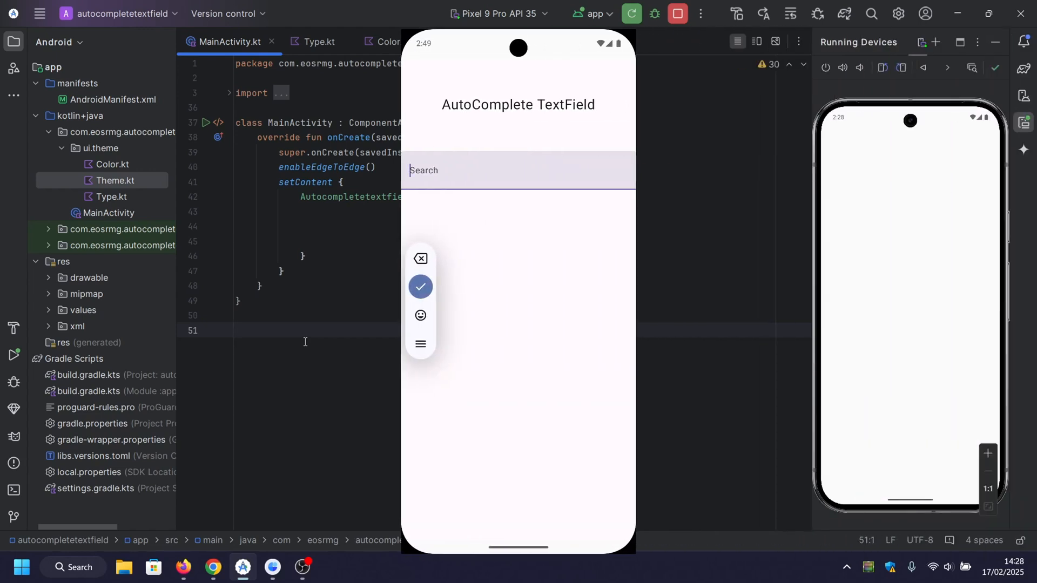
Try the emulator's Search field: type St/Stra and A/gra and pick Strawberry and Apple from the filtered suggestions
type("S")
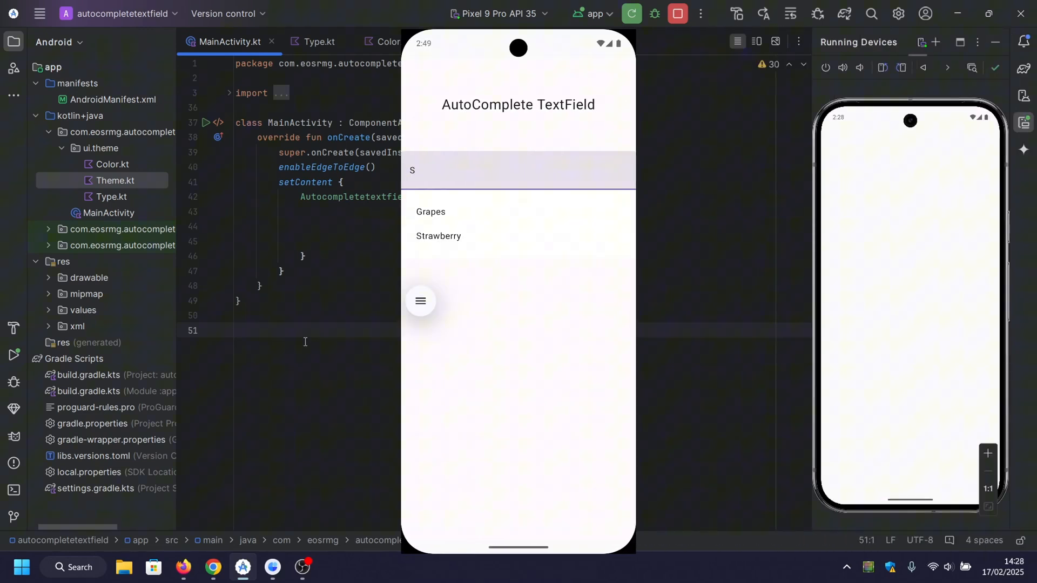
type("trawberry")
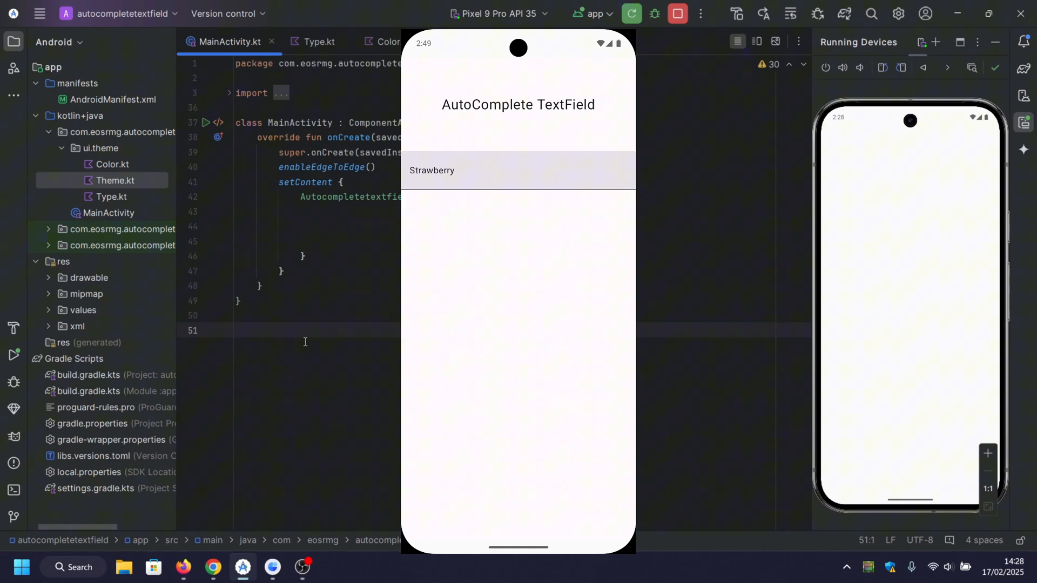
type("Stra")
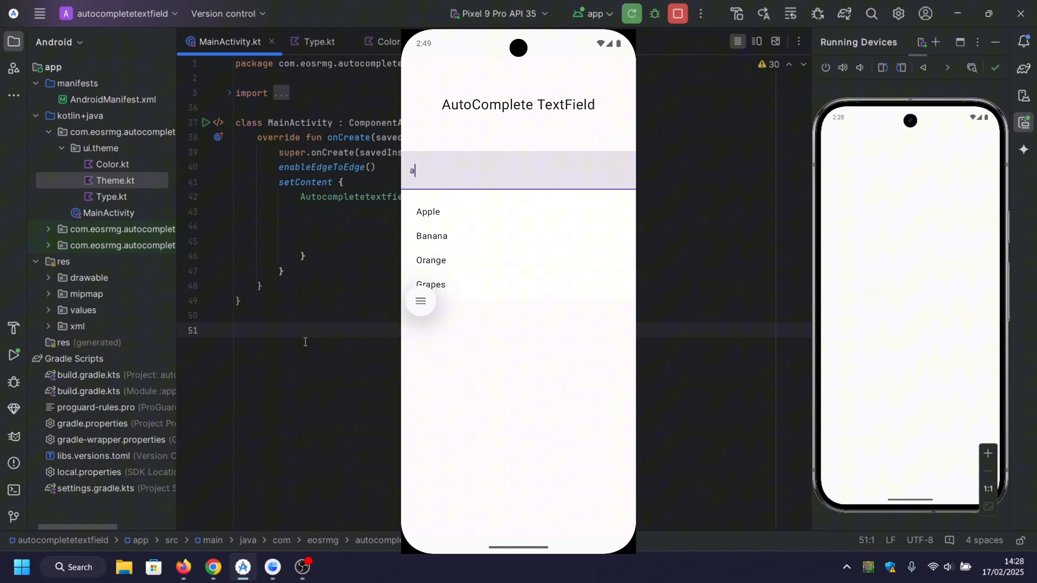
left_click(428, 212)
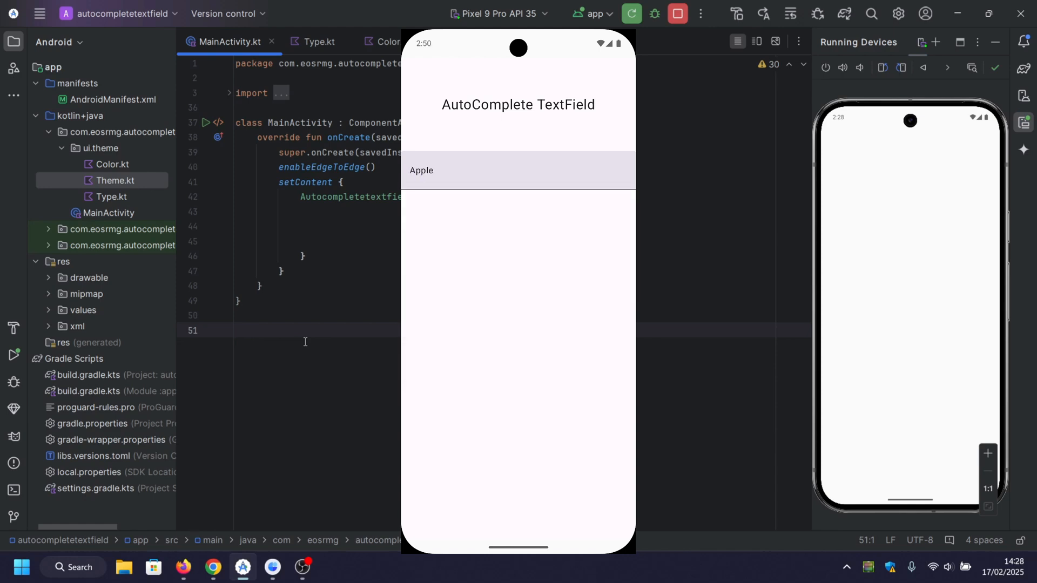
type("A")
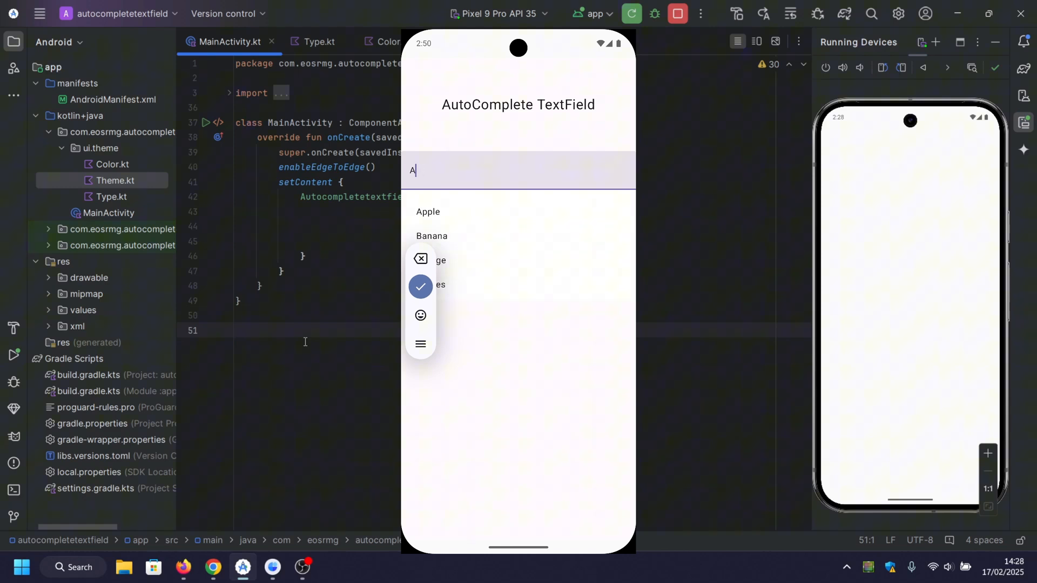
type("gra")
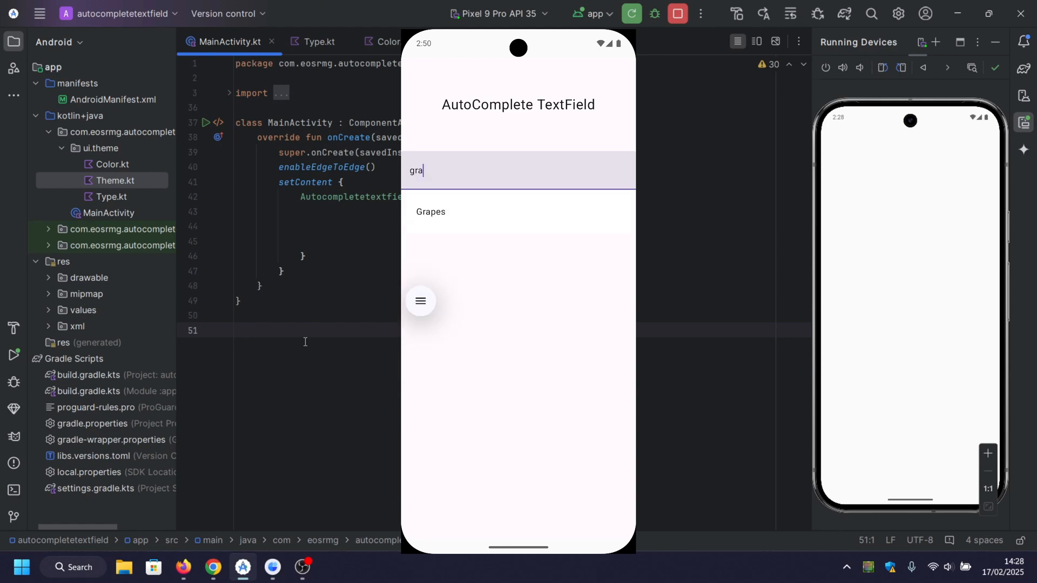
left_click(431, 211)
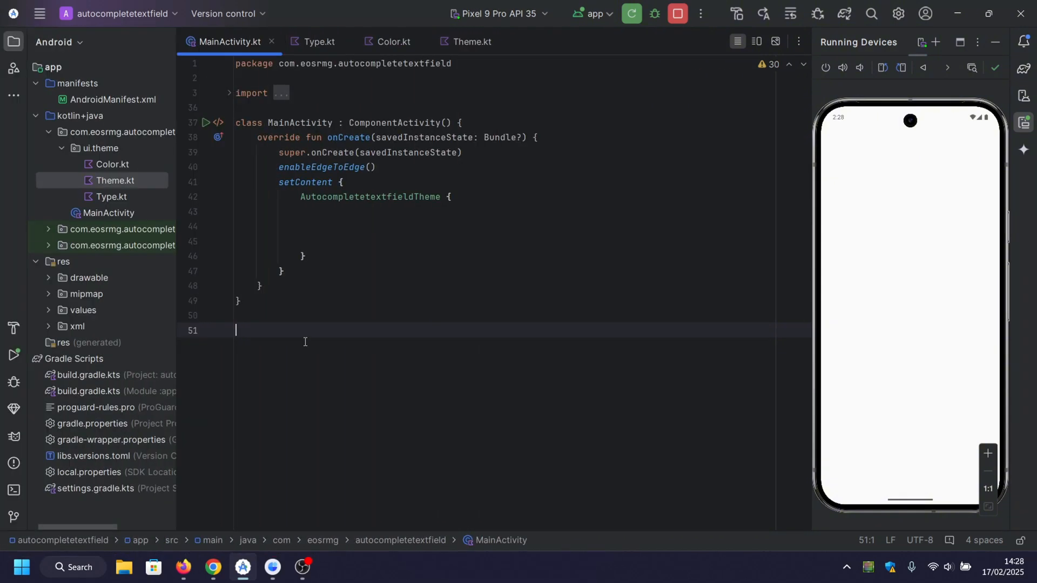
type("@Composable")
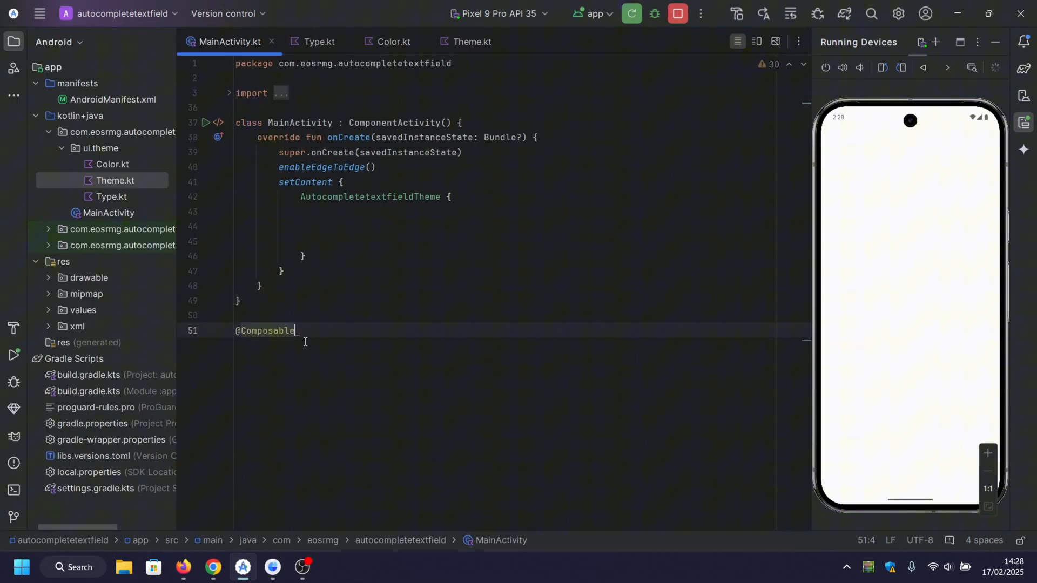
type("fun")
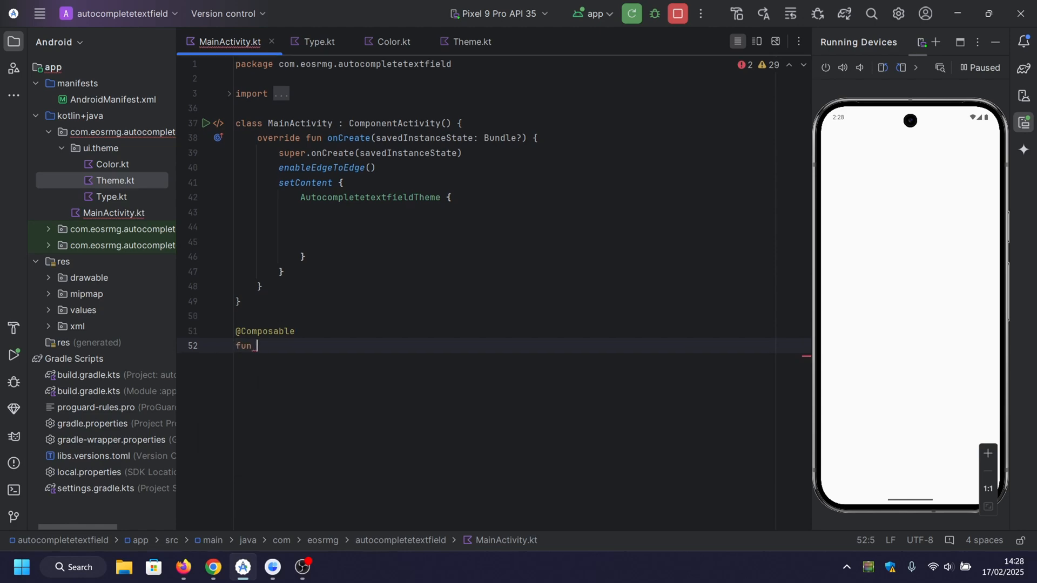
type("AutoC")
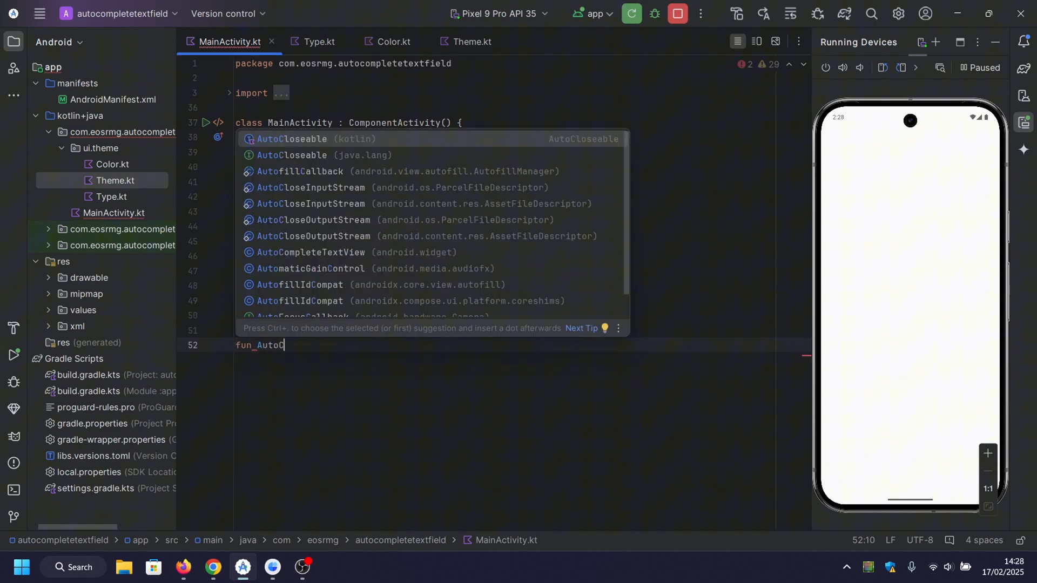
type("omplete")
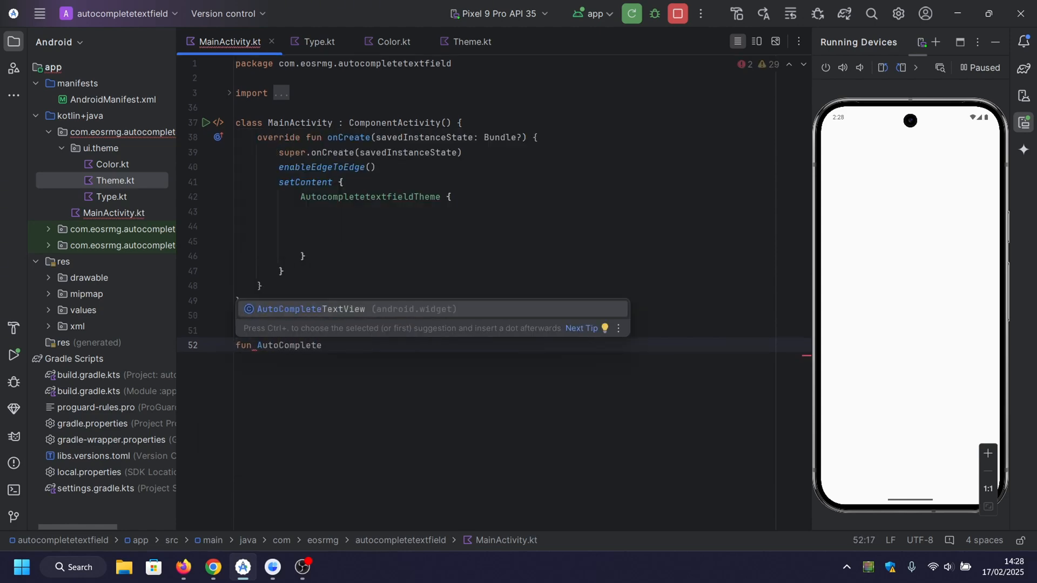
type("TextField(")
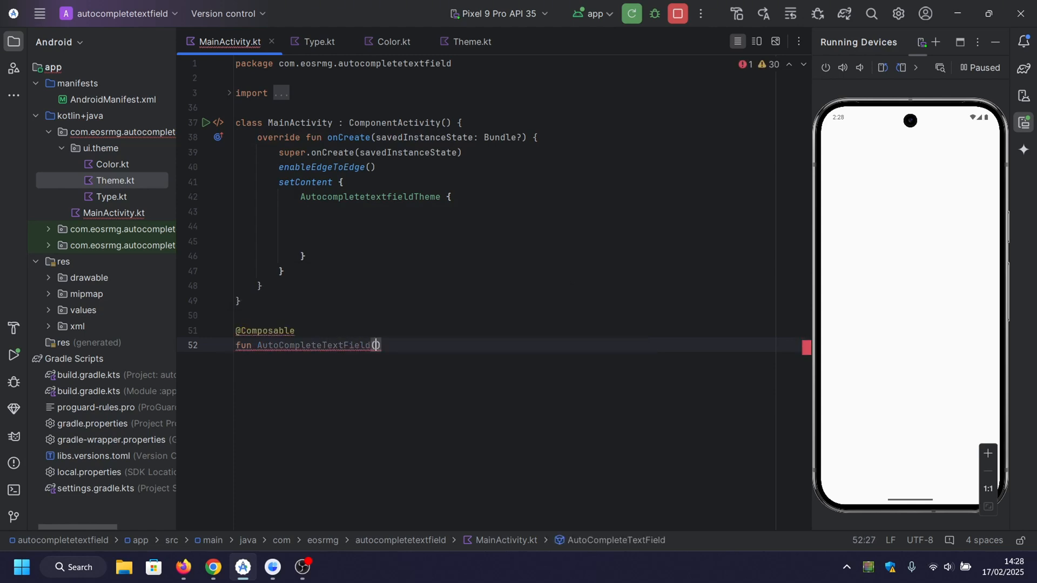
type("{")
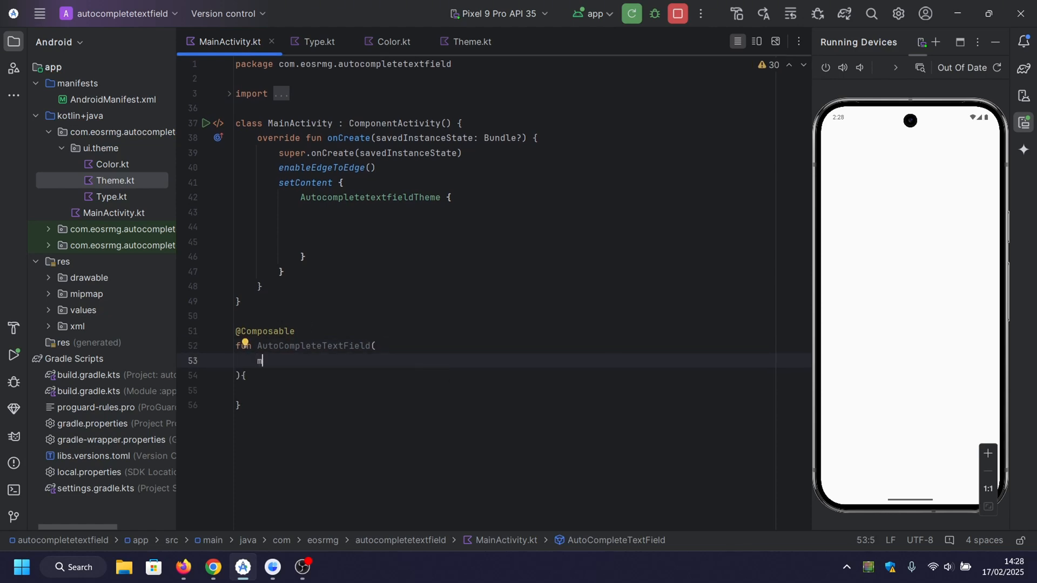
Give it parameters modifier: Modifier = Modifier and items: List<String>
type("odifier: Modifier")
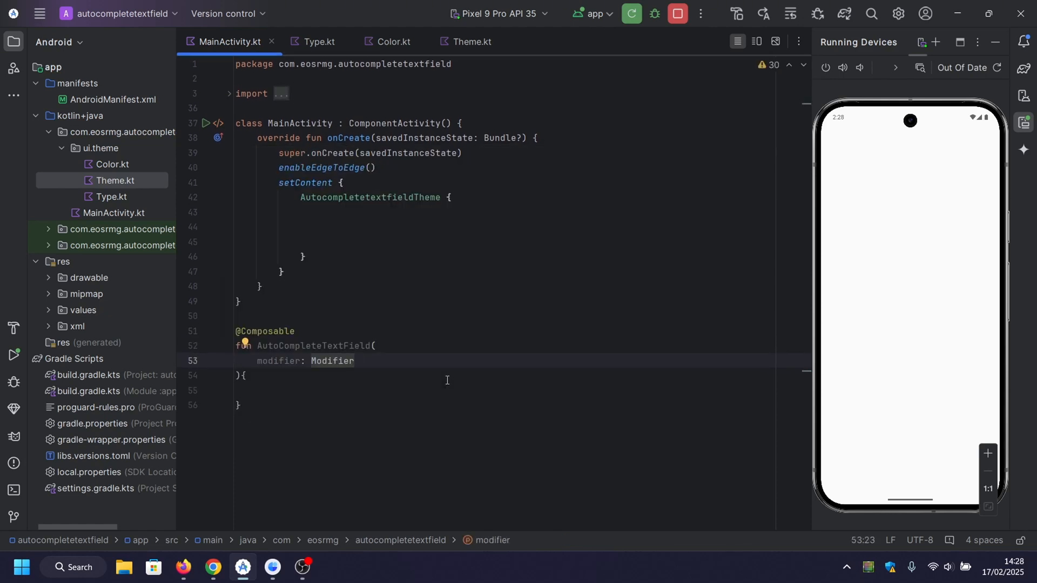
type("= Modifier")
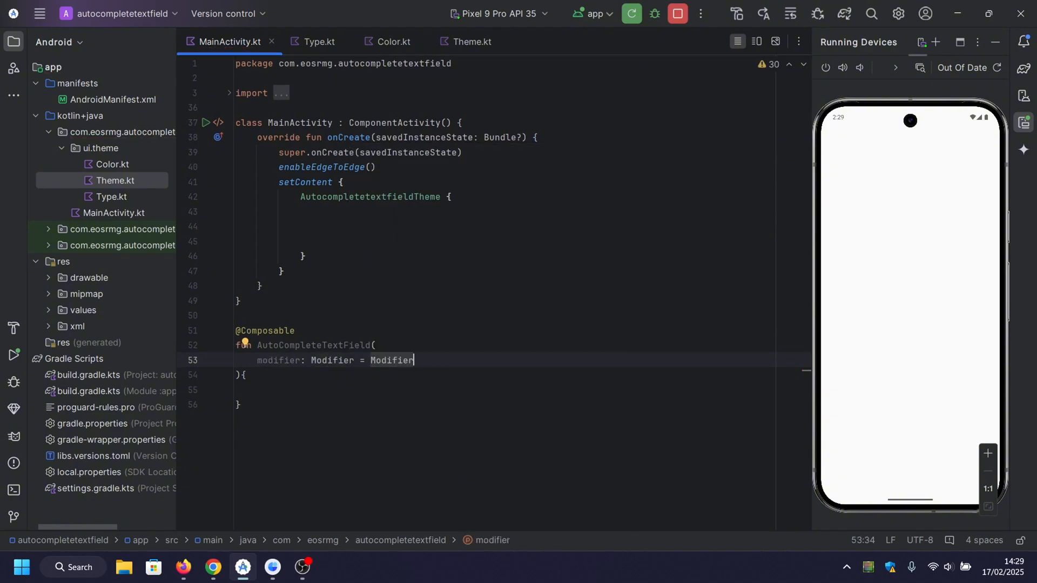
type("items")
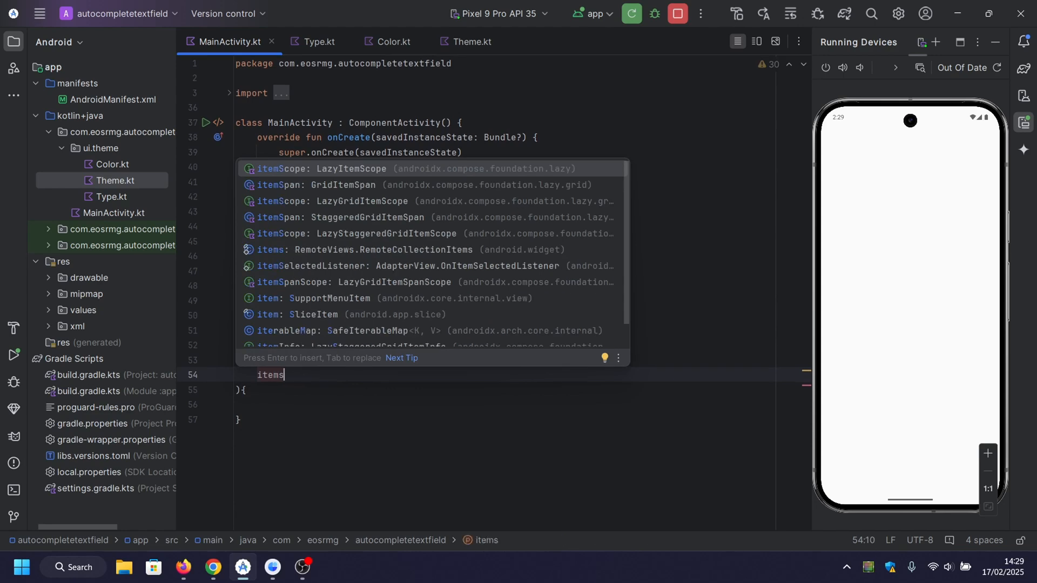
type(": List")
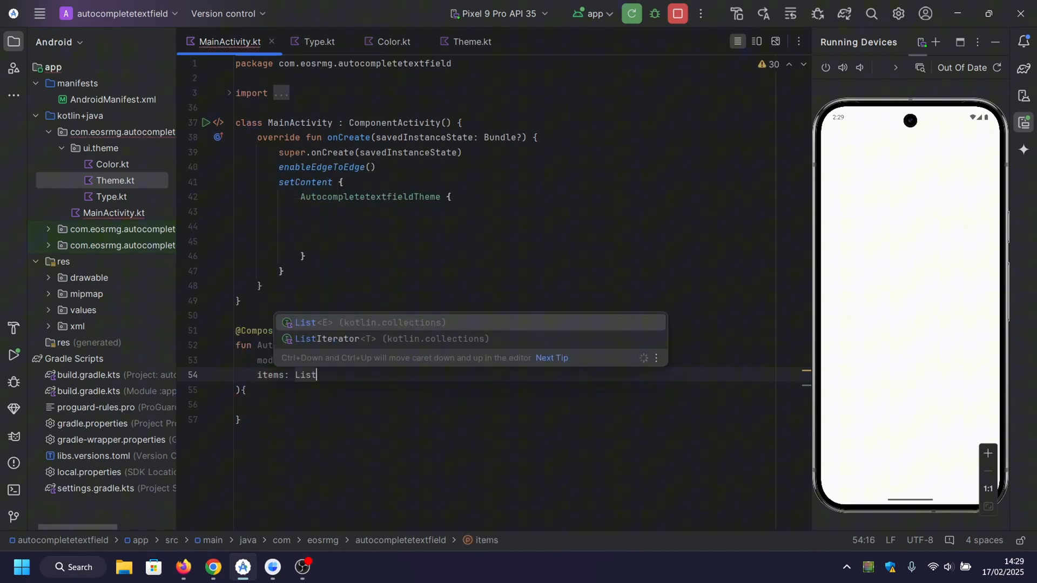
type("<S>")
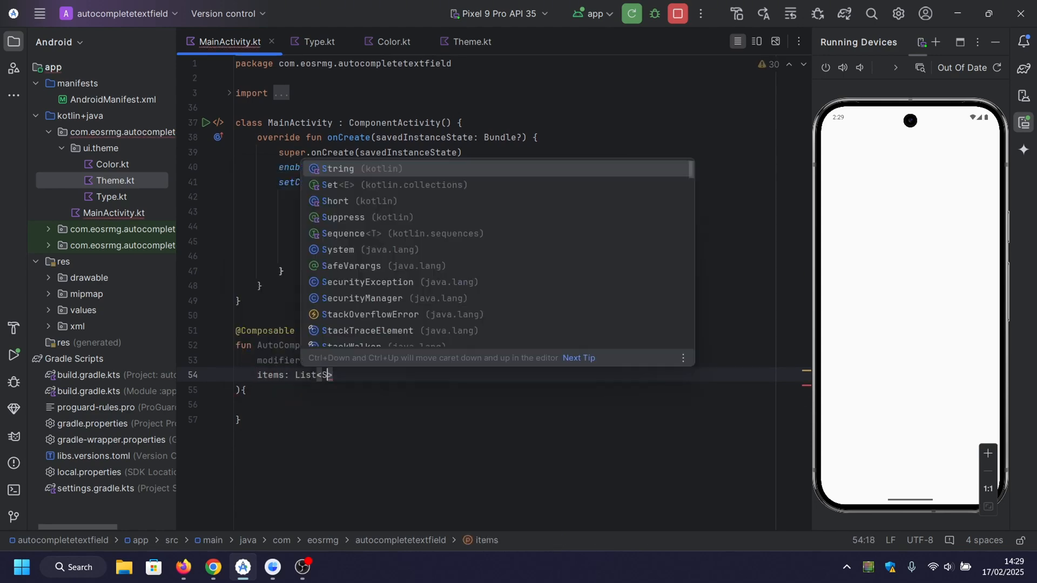
type("String")
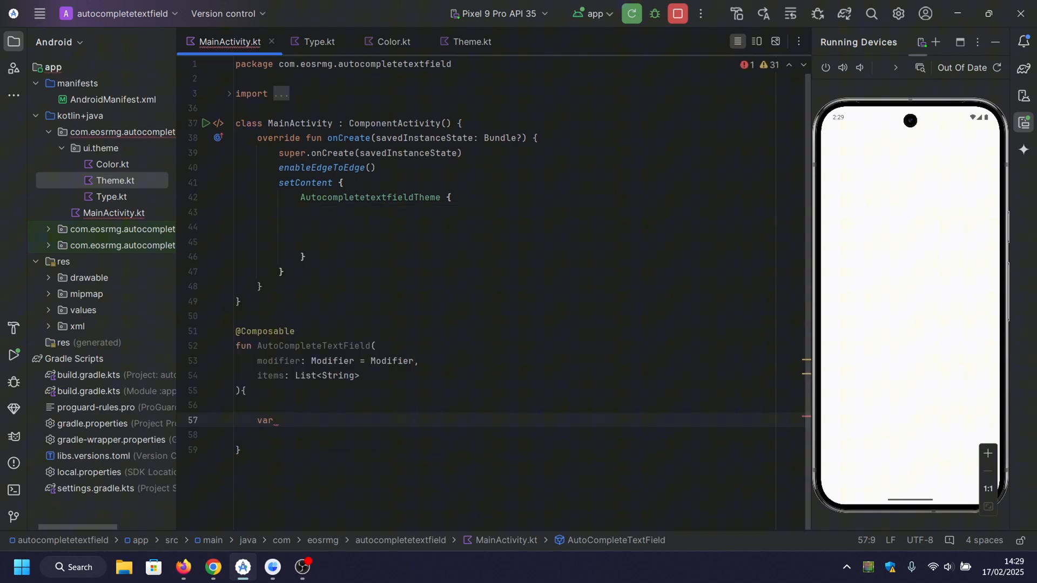
Declare var textFiedValue by remember { mutableStateOf(TextFieldValue("")) }
type("text")
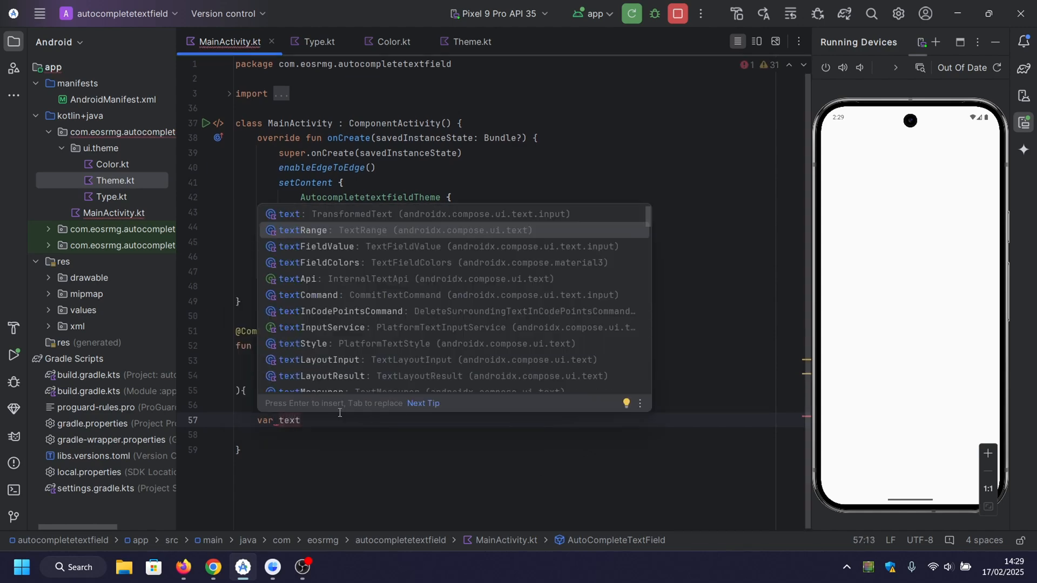
type("FiedValue b")
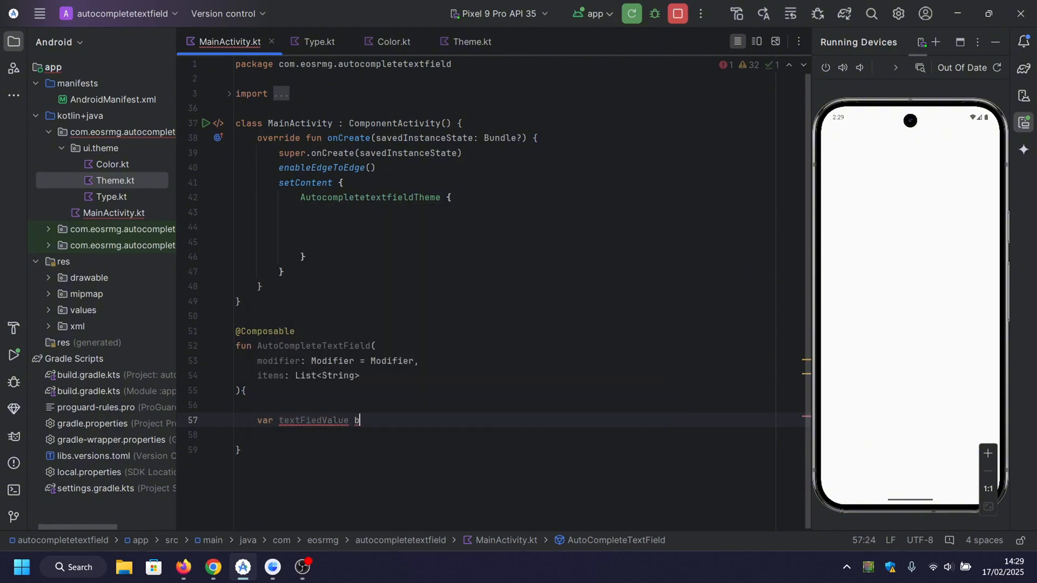
type("y remember { m")
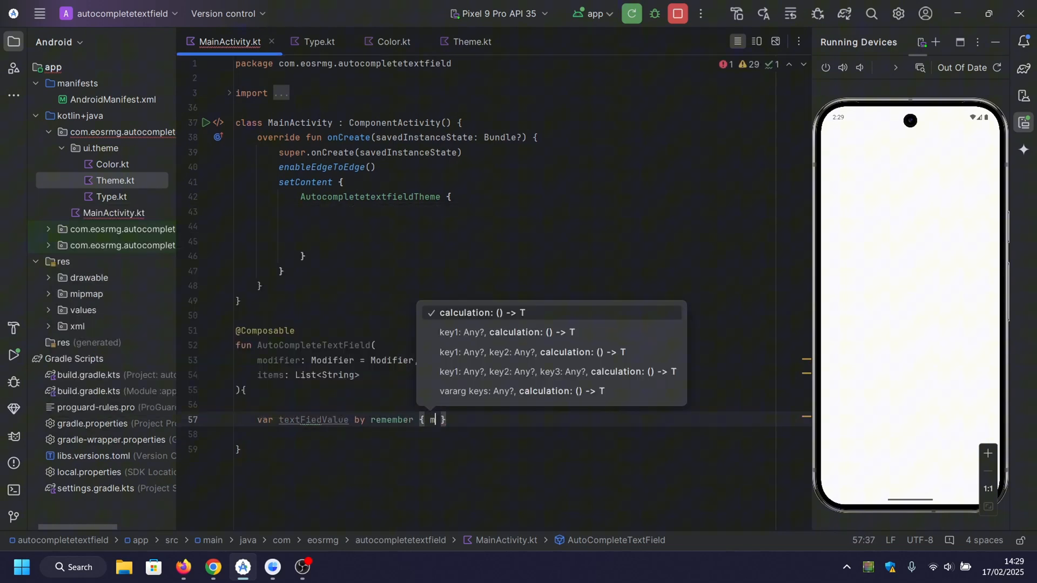
type("utableStateOf")
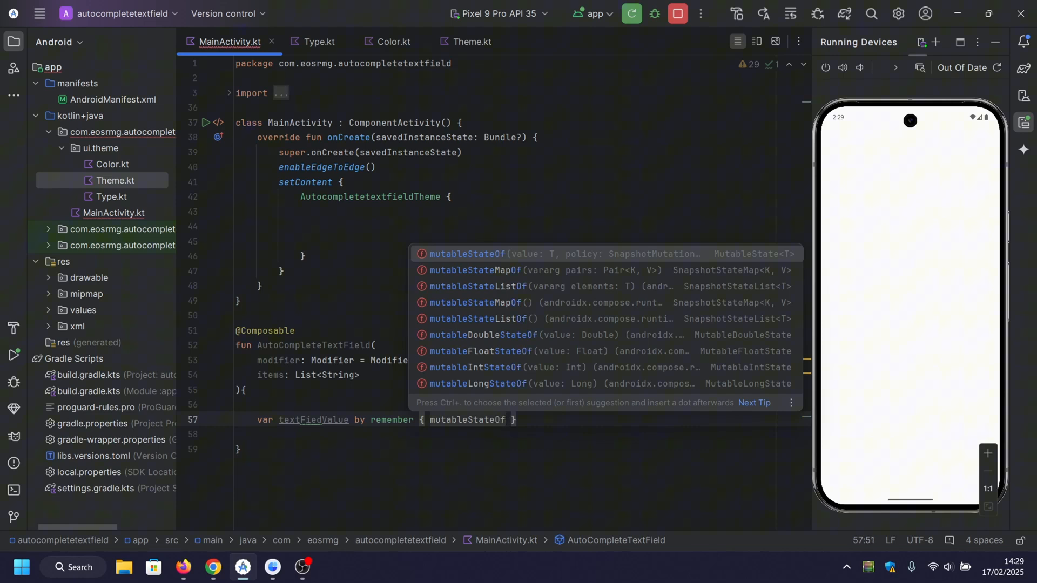
type("TextFieldValue)")
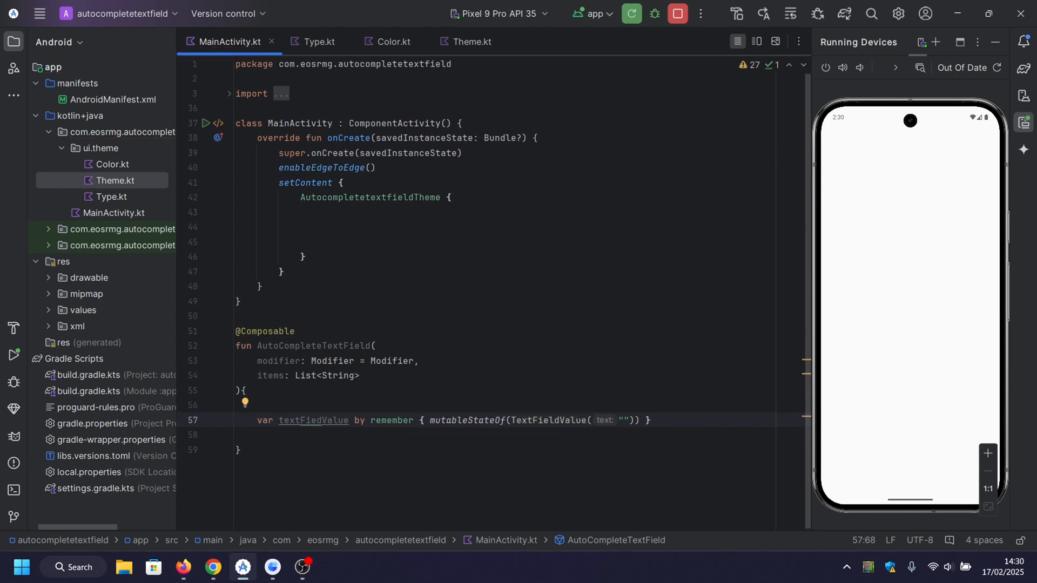
Declare var suggestions by remember { mutableStateOf(items) } and begin a Column
left_click(661, 420)
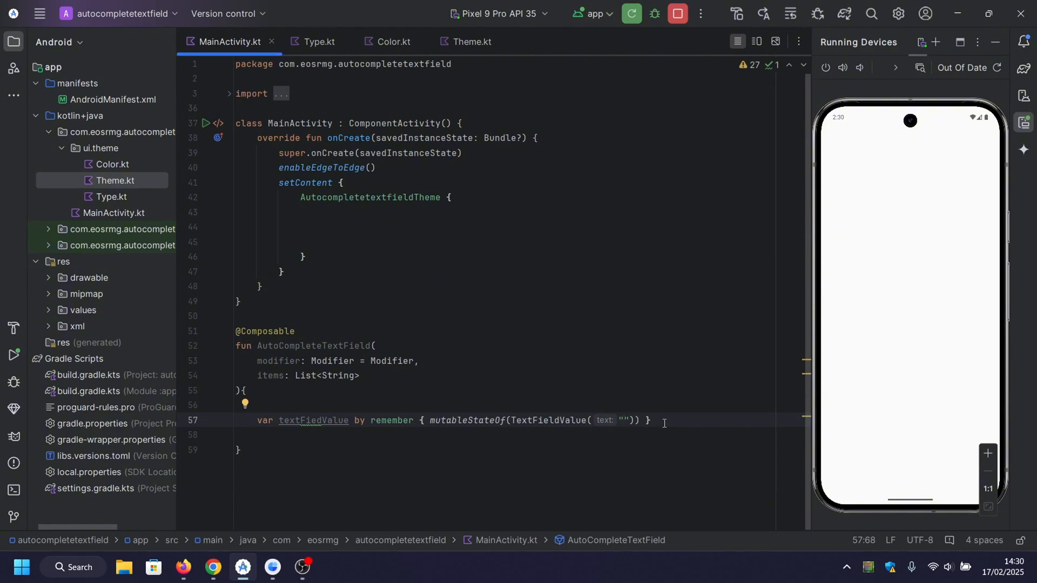
type("var suggestiom")
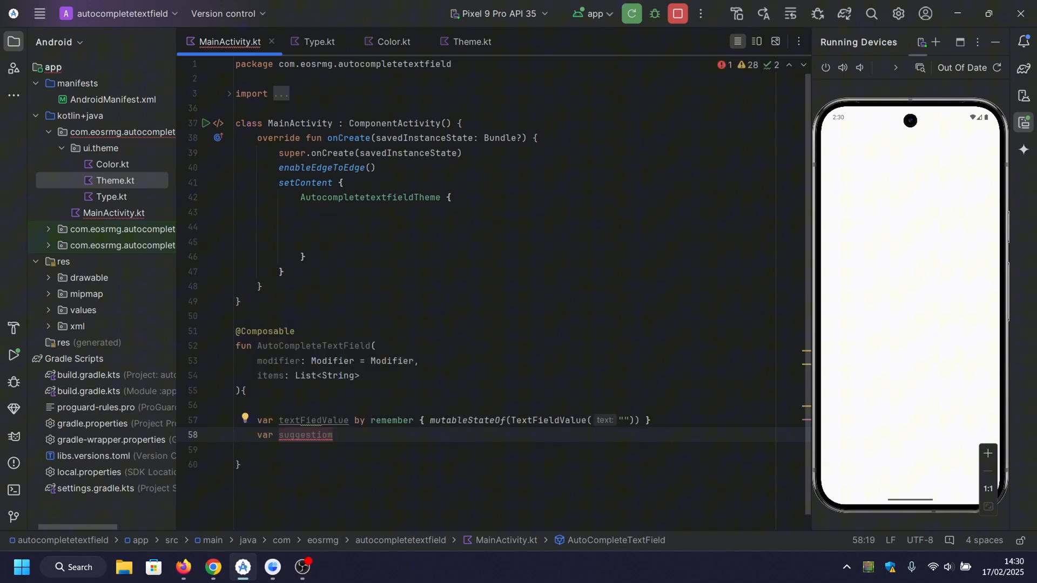
type("s by remember {")
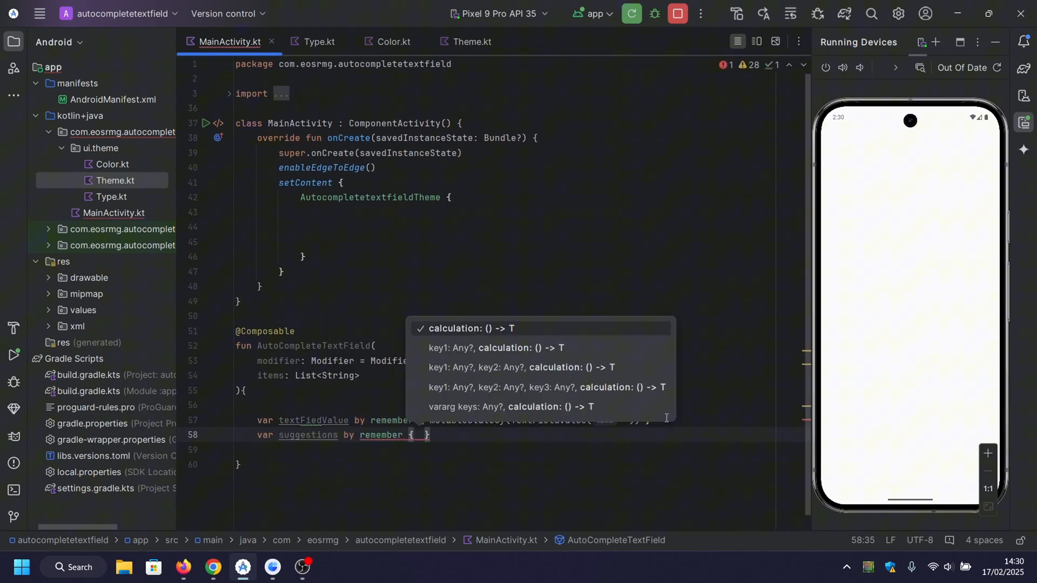
type("mutableStateOf(items")
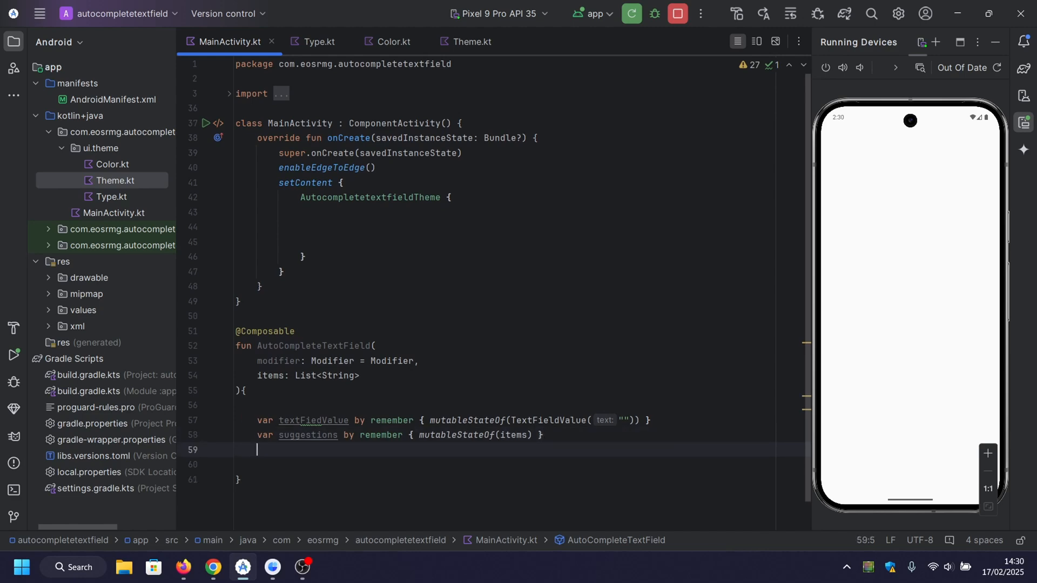
type("Column (")
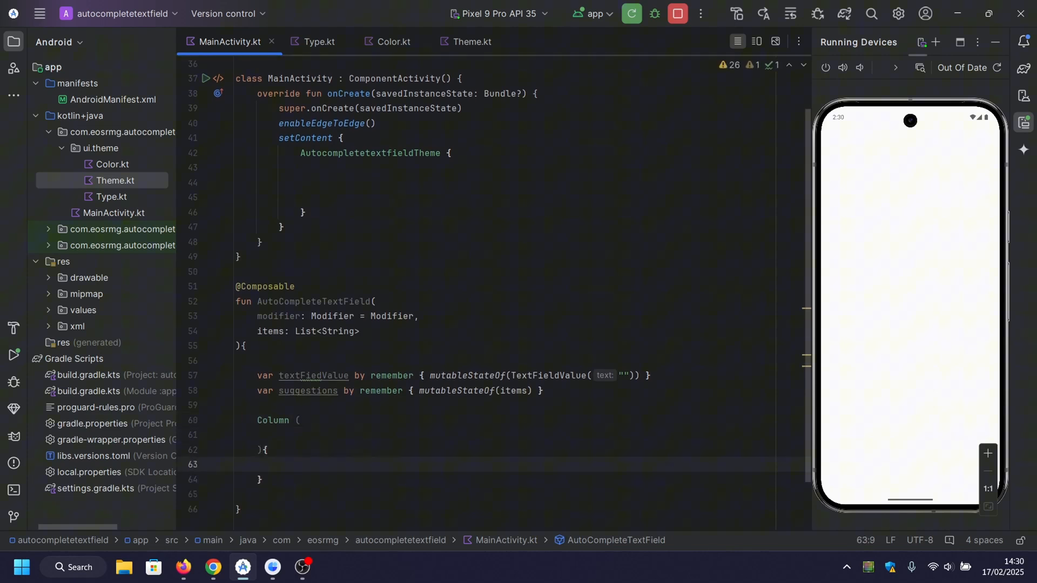
Give the Column modifier = modifier and horizontalAlignment = Alignment.CenterHorizontally
type("modifier =")
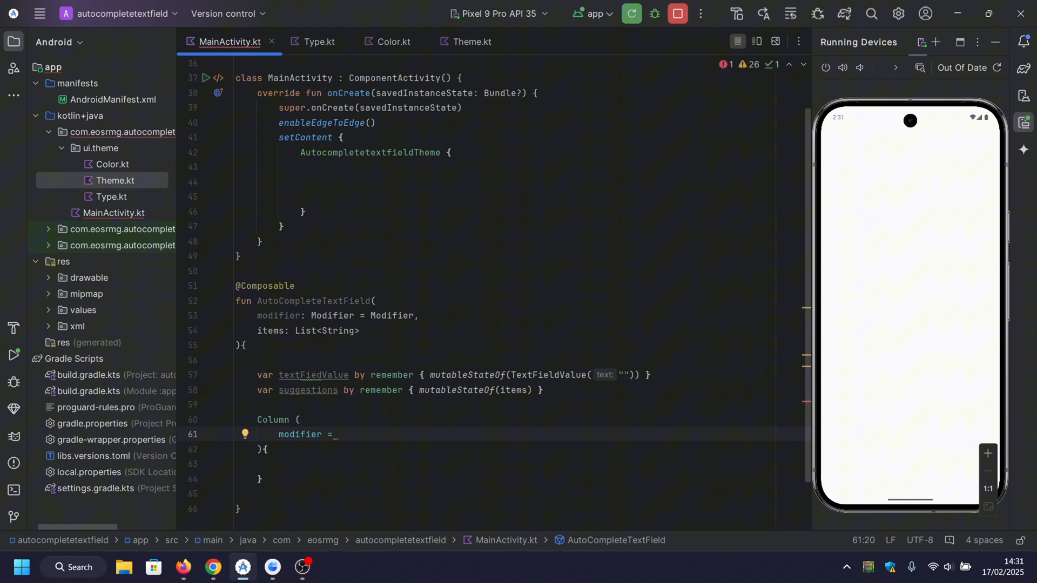
type("modifier")
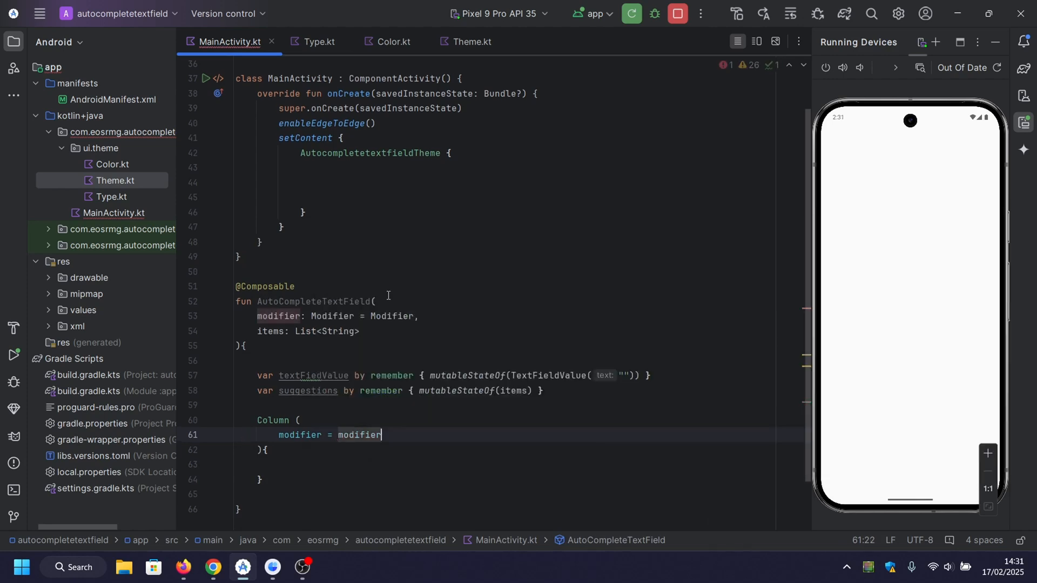
type(",")
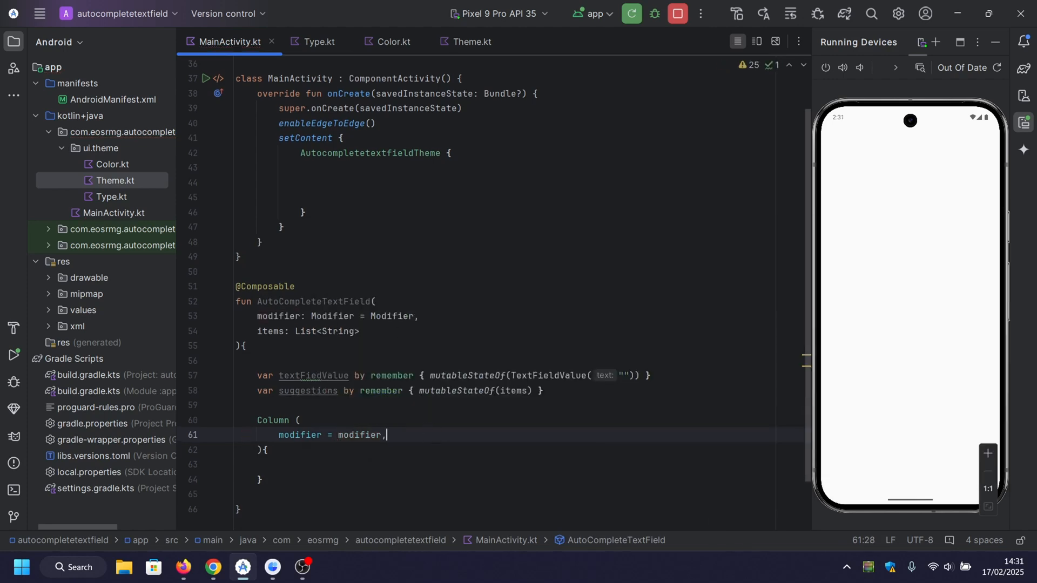
type("horizontalAlignment = Al")
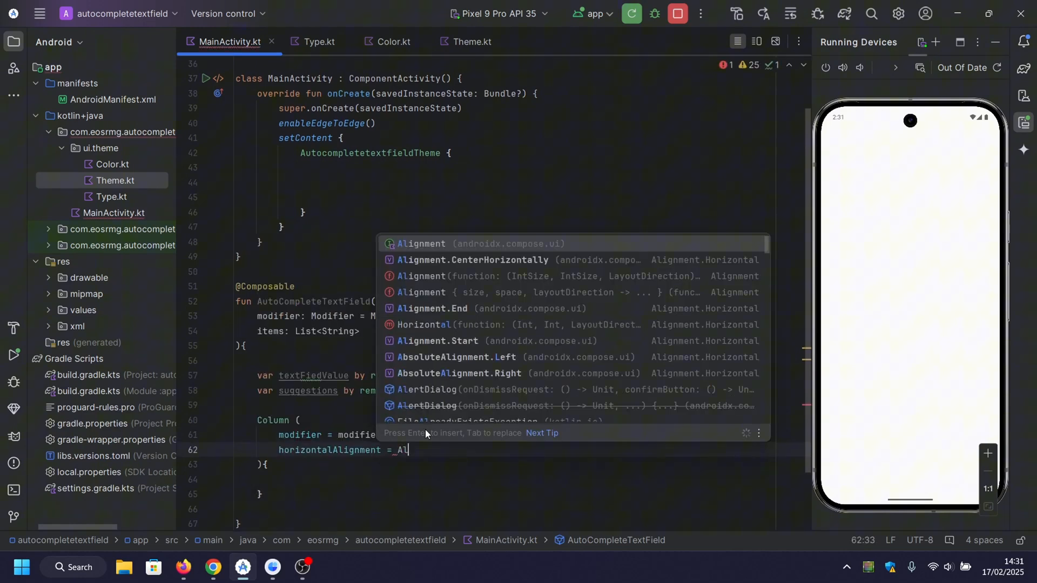
left_click(471, 259)
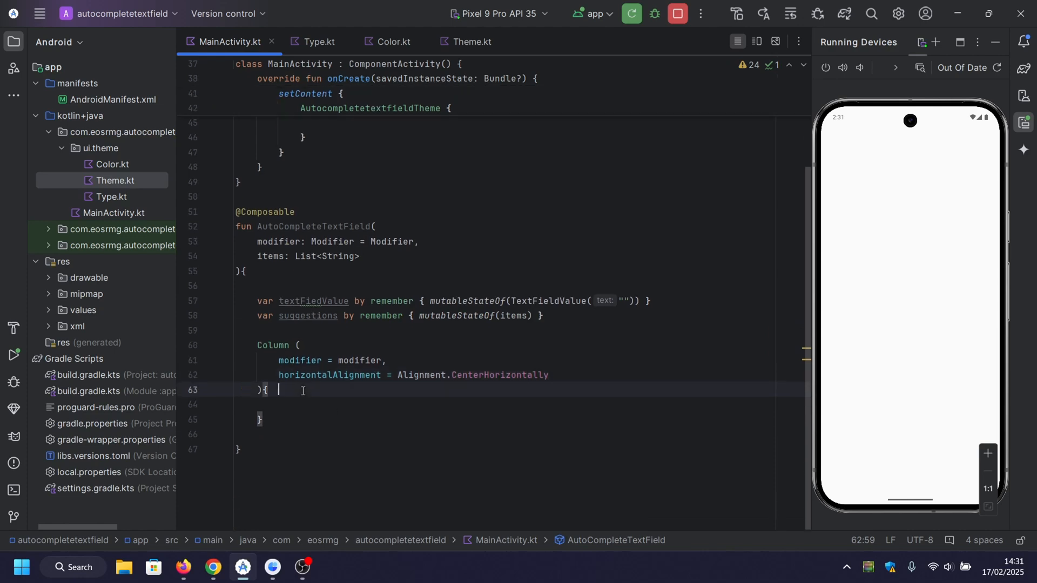
Add a TextField with value = textFiedValue and an onValueChange lambda
type("TextField(")
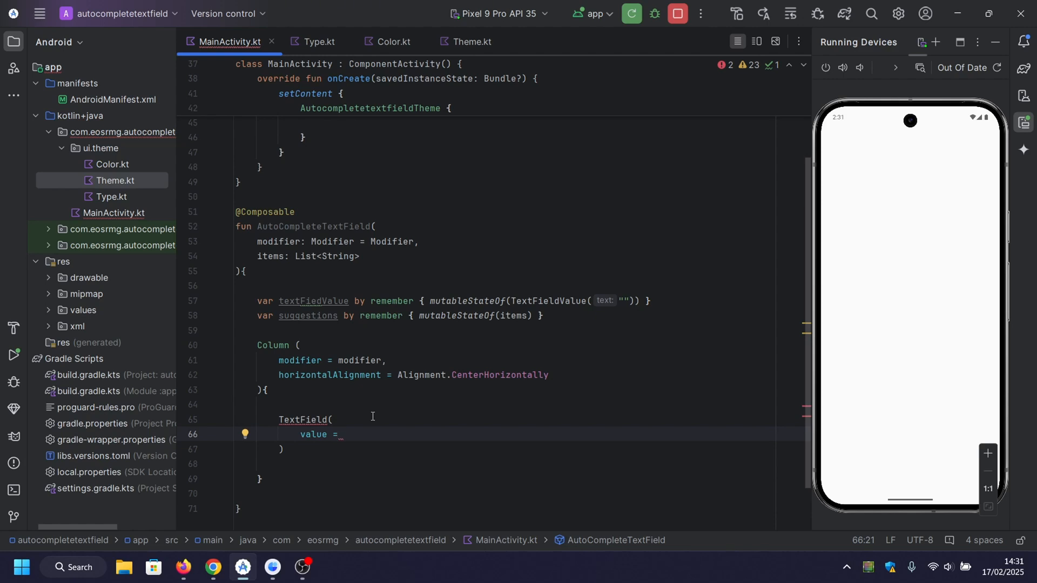
type("textFiedValue")
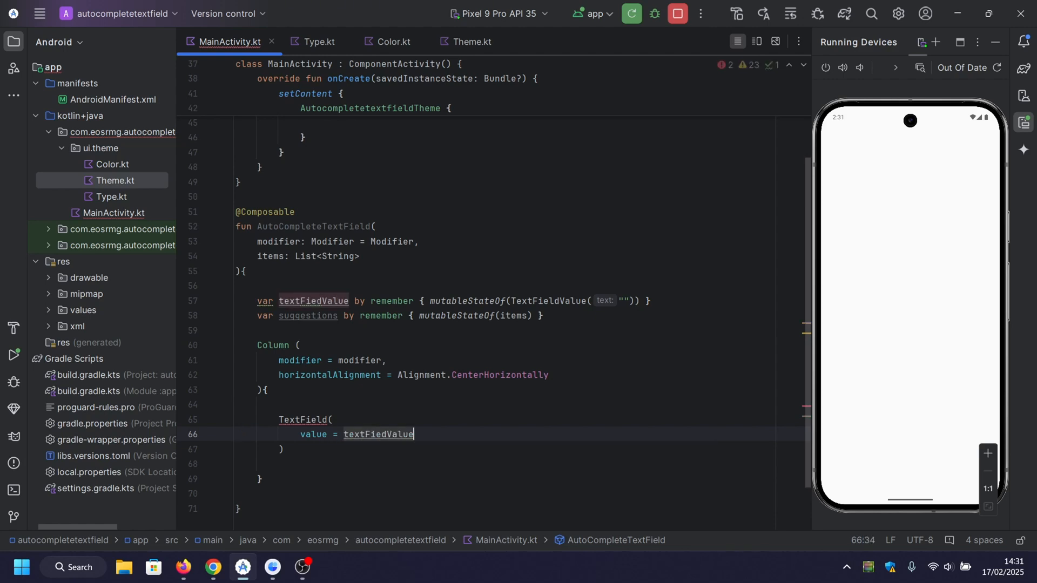
type(",")
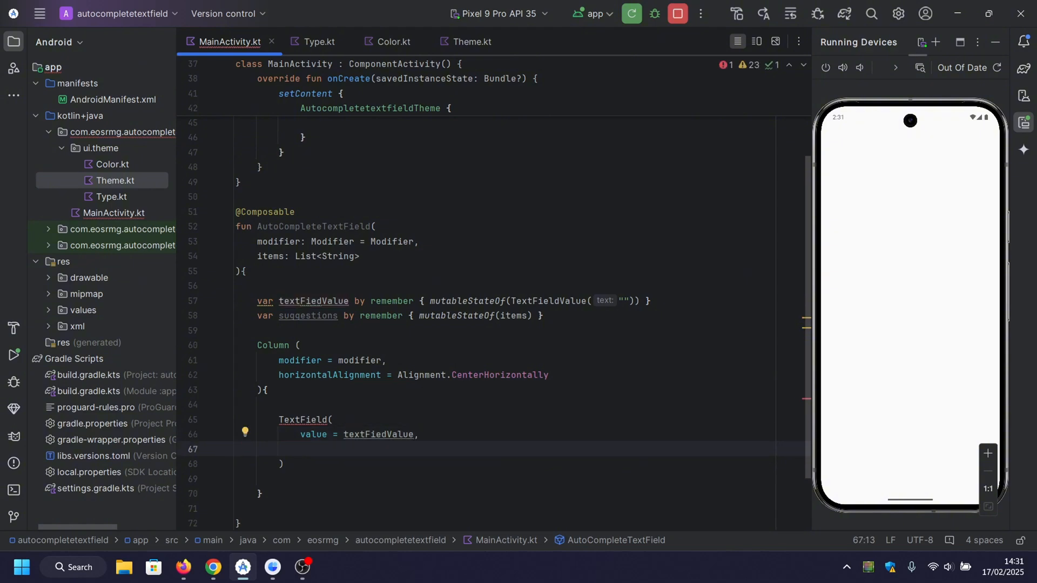
type("onValueChange =")
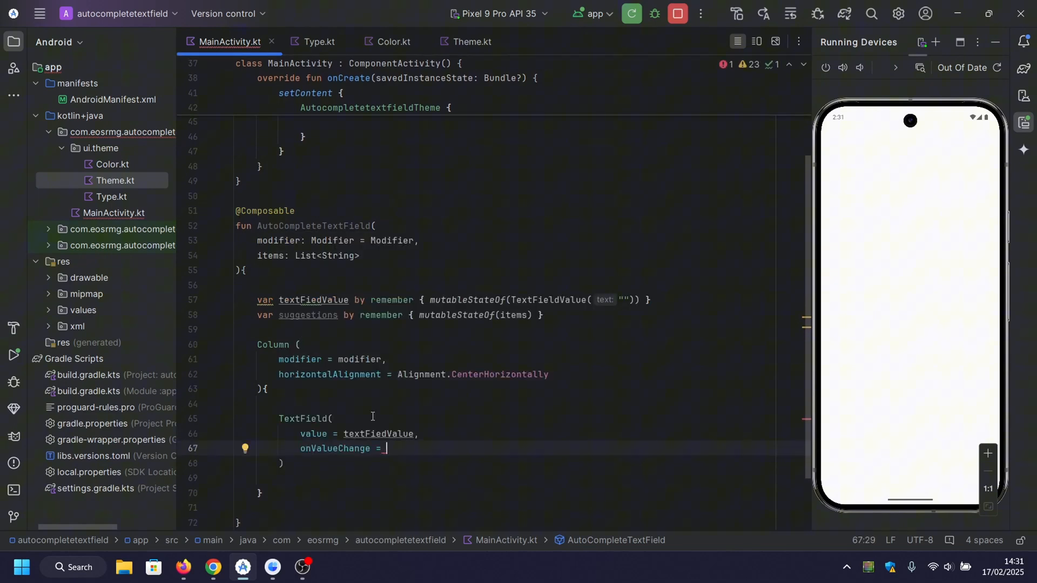
type("{}")
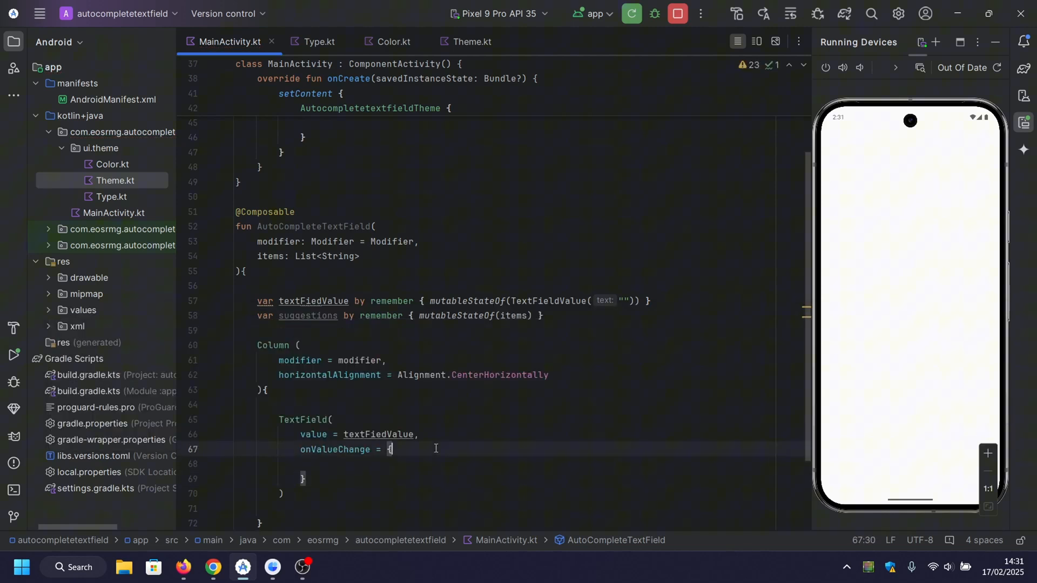
In the lambda write newValue -> textFiedValue = newValue and start the suggestions assignment
type("newValue")
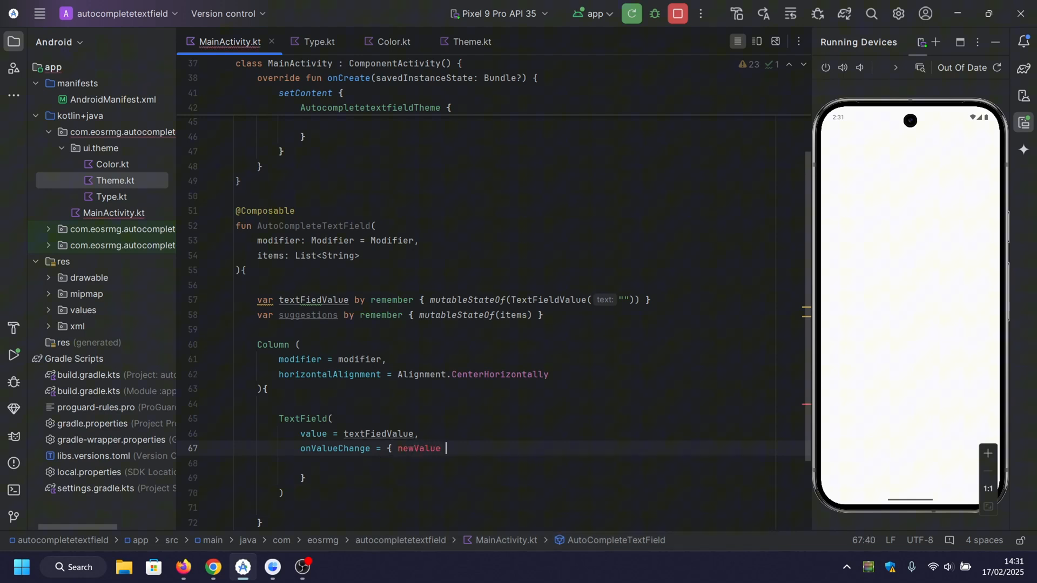
type("->")
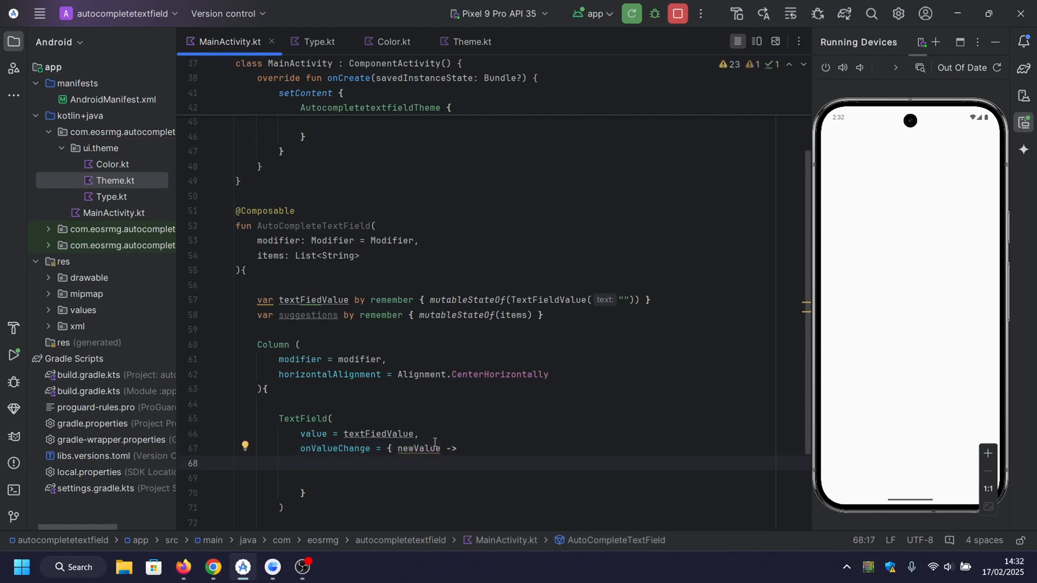
type("textFiedValue =")
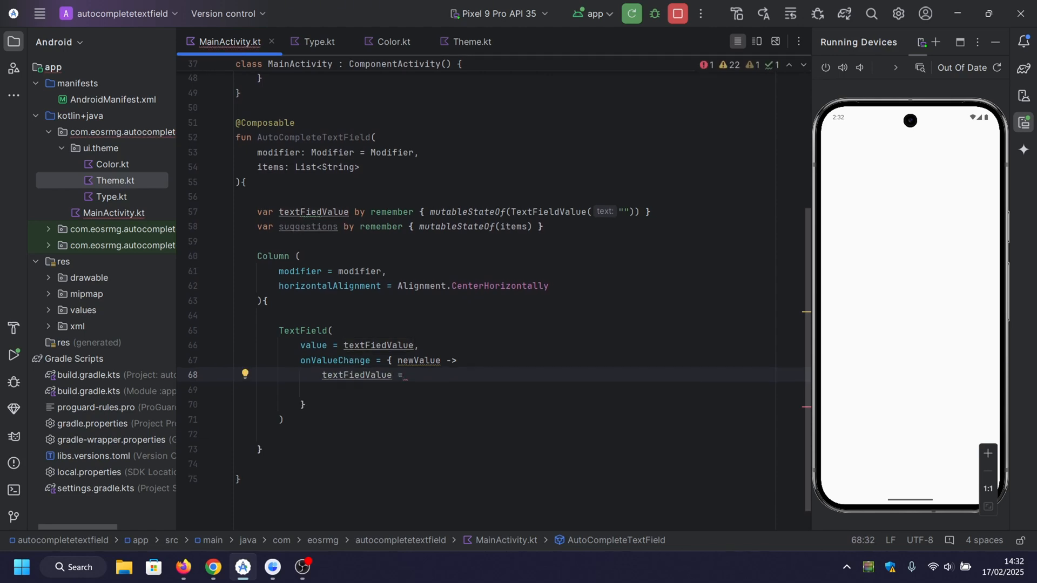
type("newValue")
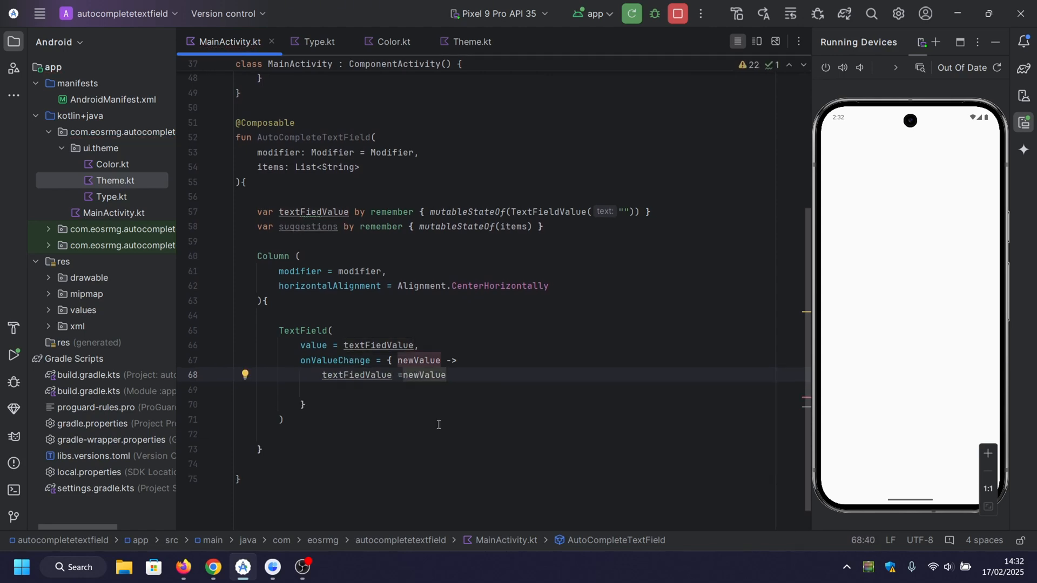
type("su")
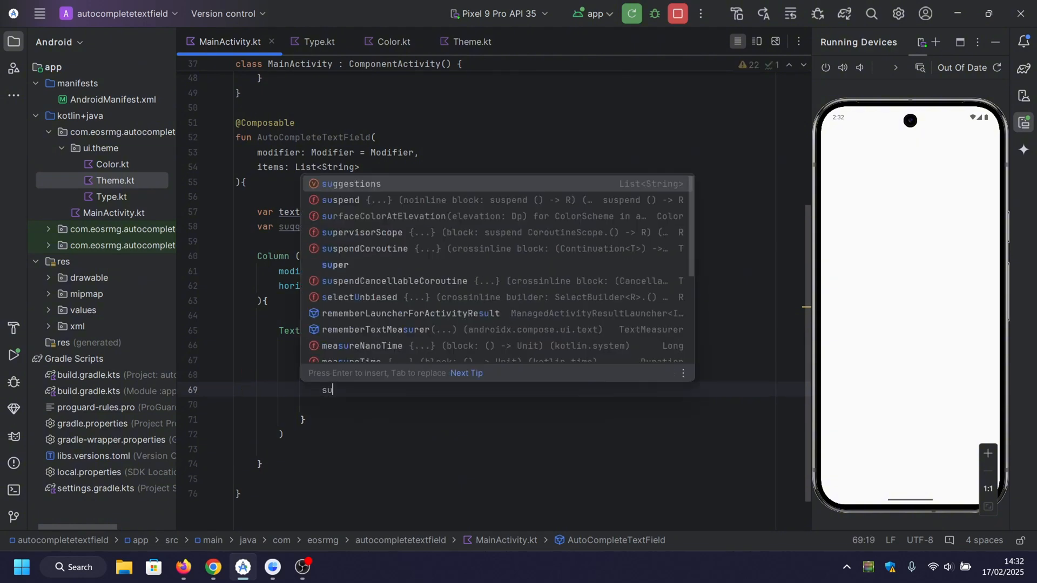
key("Enter")
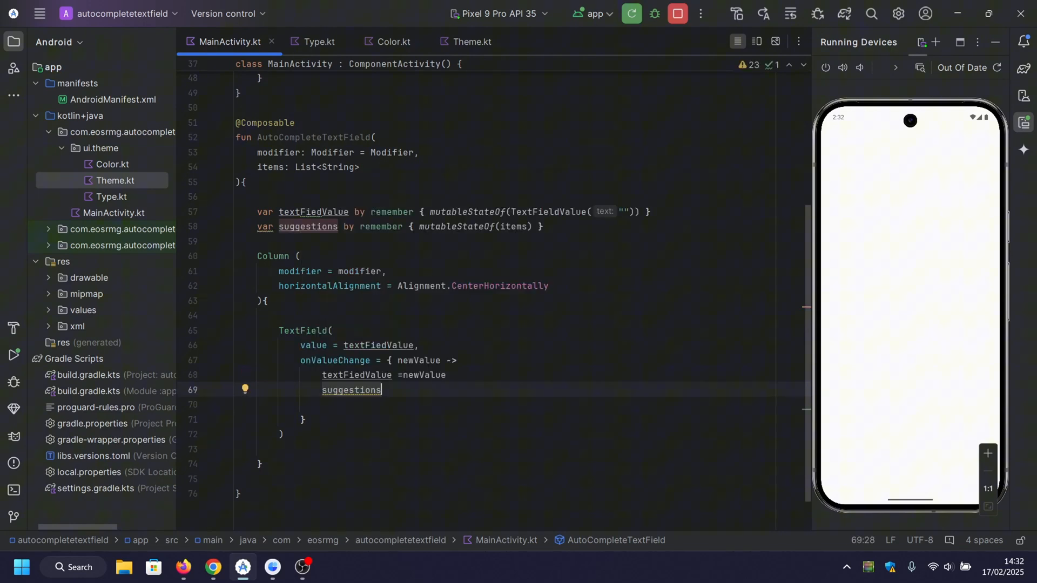
Set suggestions to items.filter { it.contains(newValue.text, ignoreCase = true) } when text is not empty, else emptyList()
type("=_if")
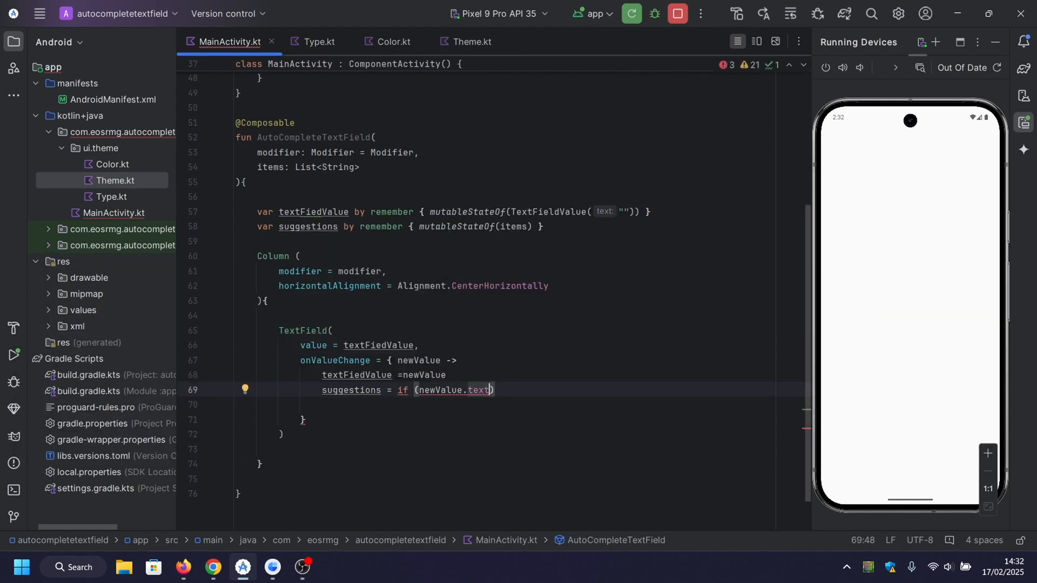
type(".isNotEmpty(")
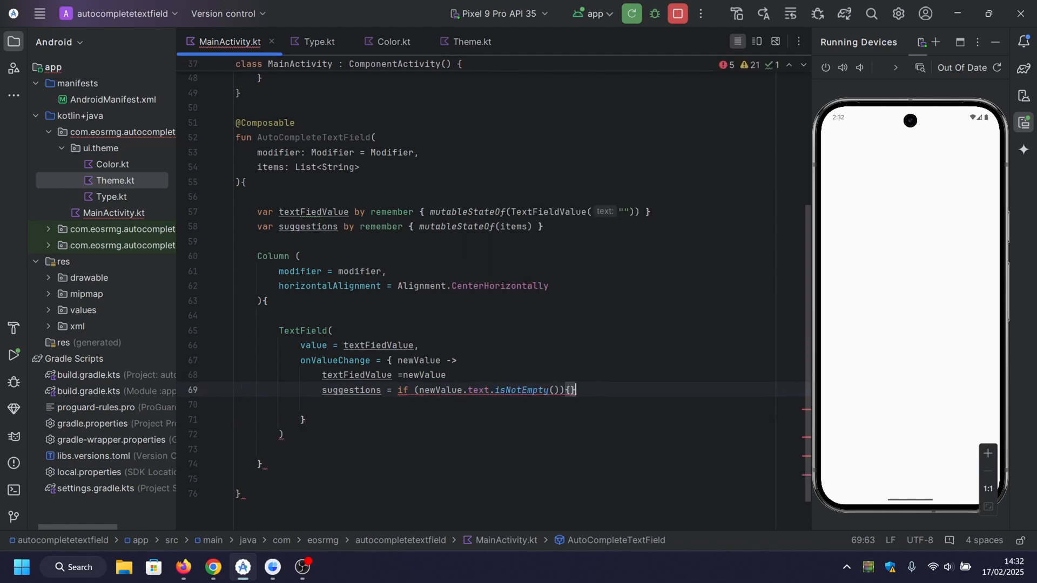
type("items")
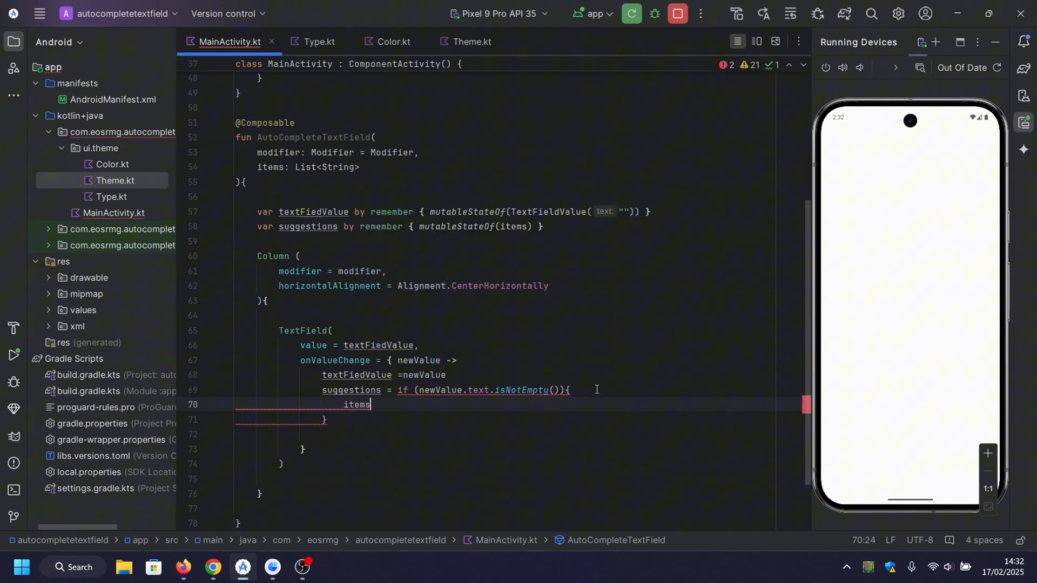
type(".filter { it }")
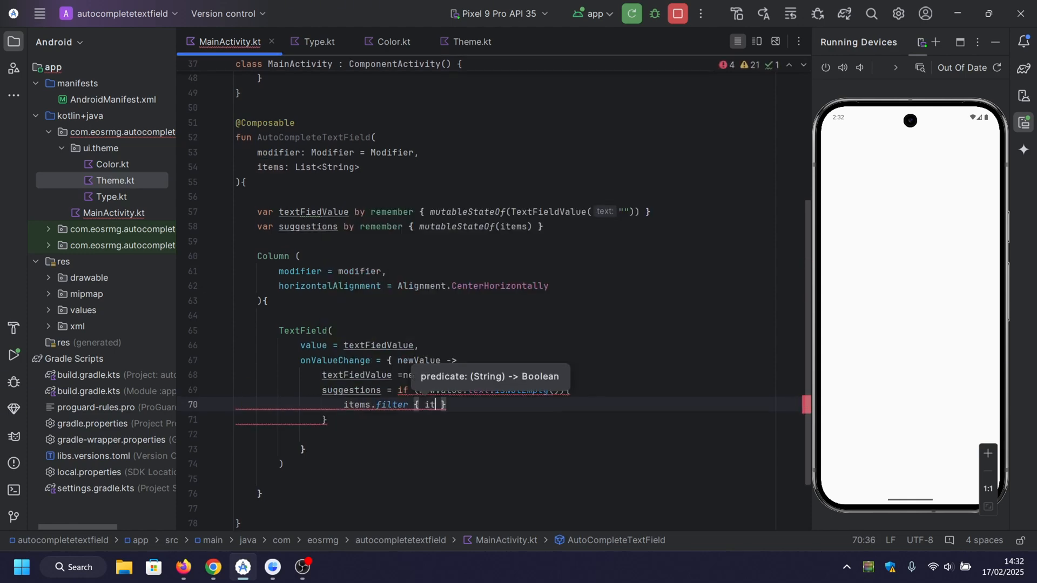
type(".contains()")
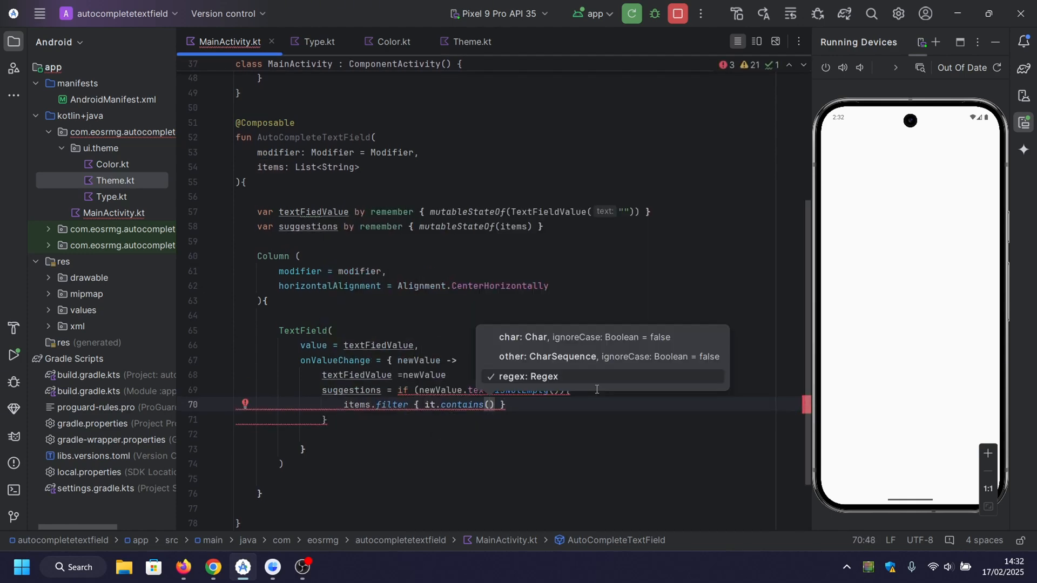
type("newValue.text,")
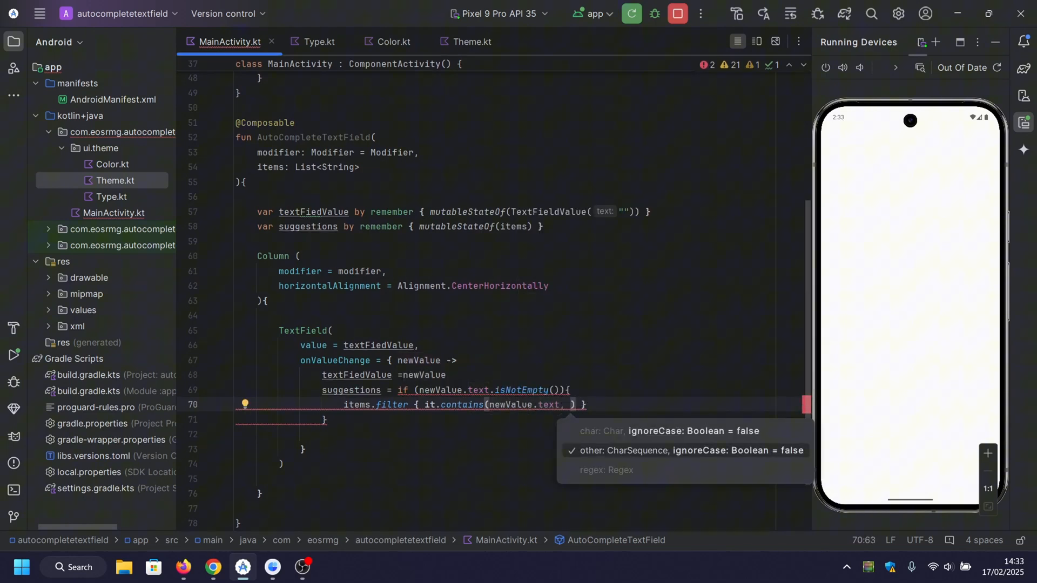
type("ignoreCase = tru")
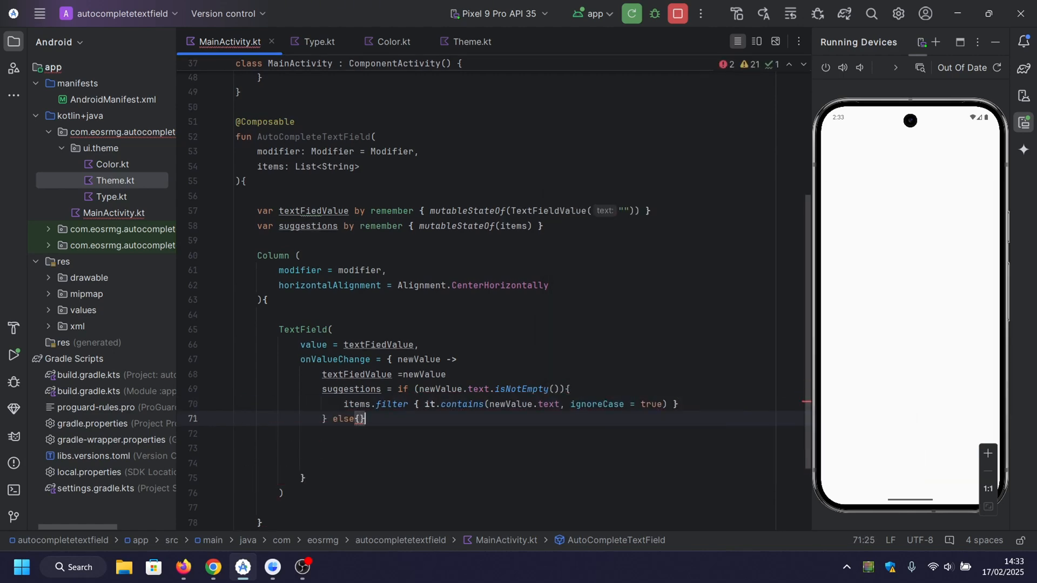
type("em")
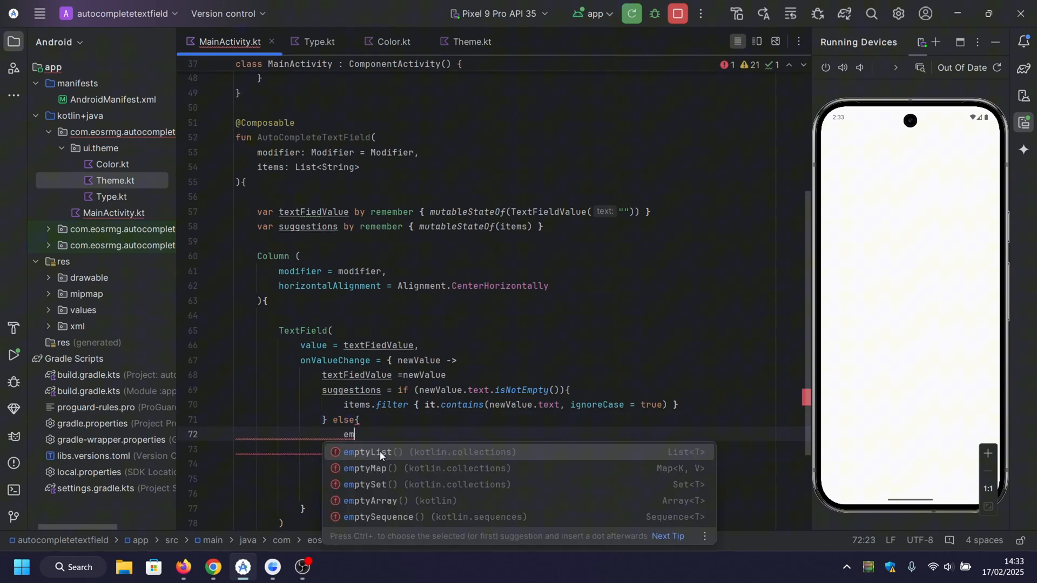
left_click(368, 452)
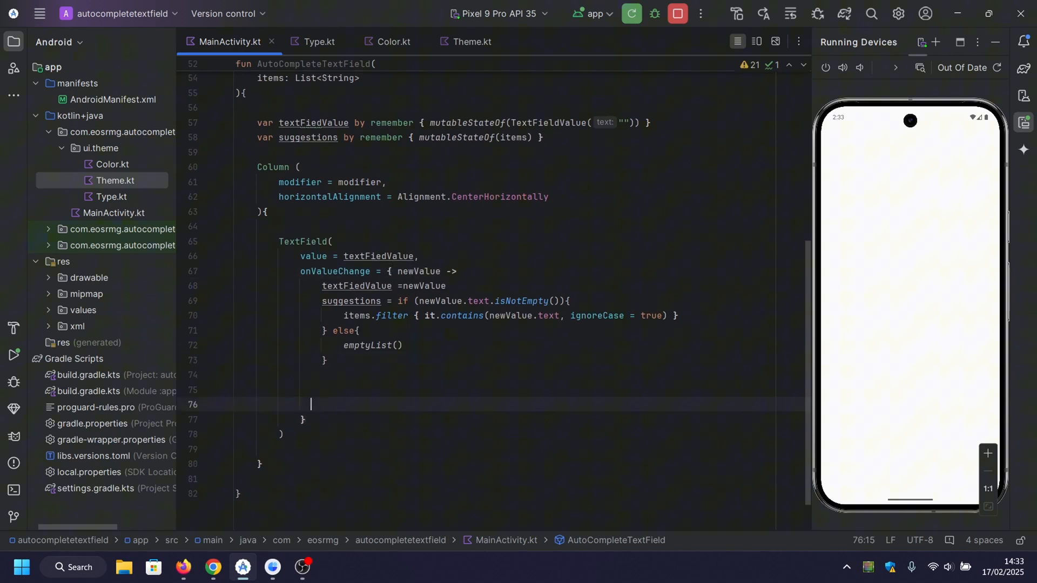
Give the TextField a "Search" placeholder, singleLine, and Modifier.fillMaxWidth().height(70.dp)
type(",")
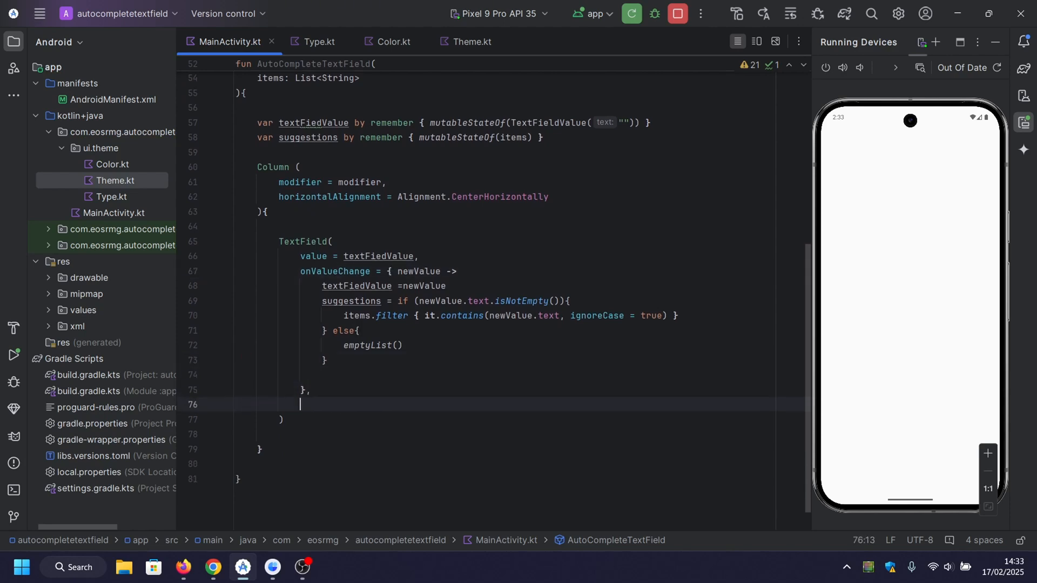
type("placeholder =")
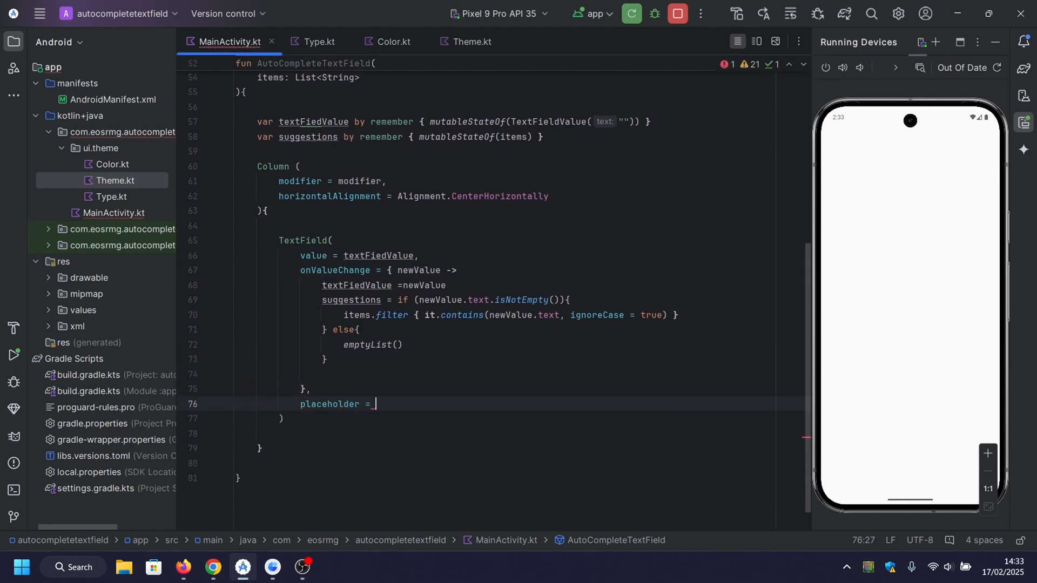
type("TE")
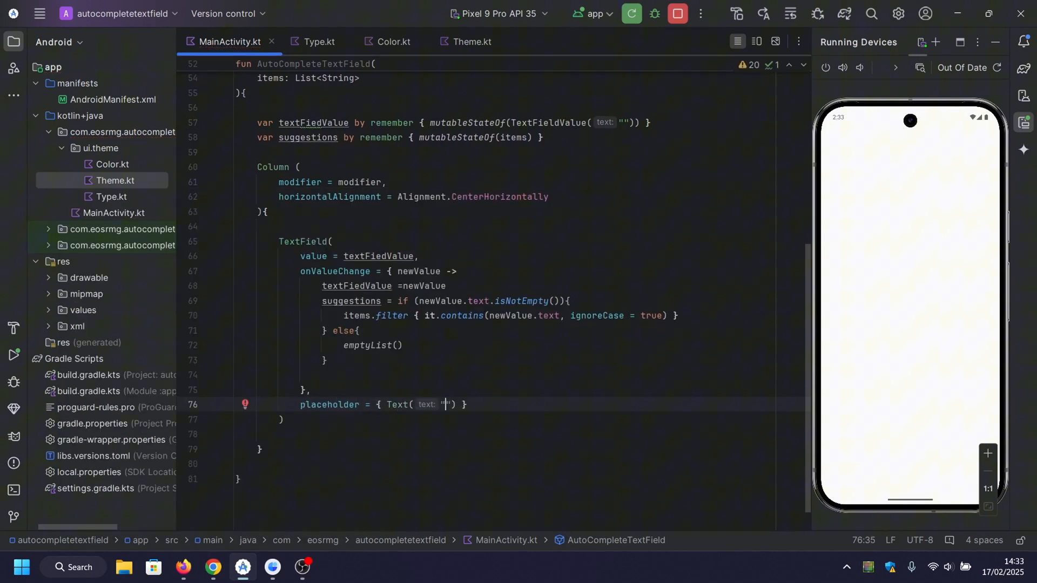
type("Search")
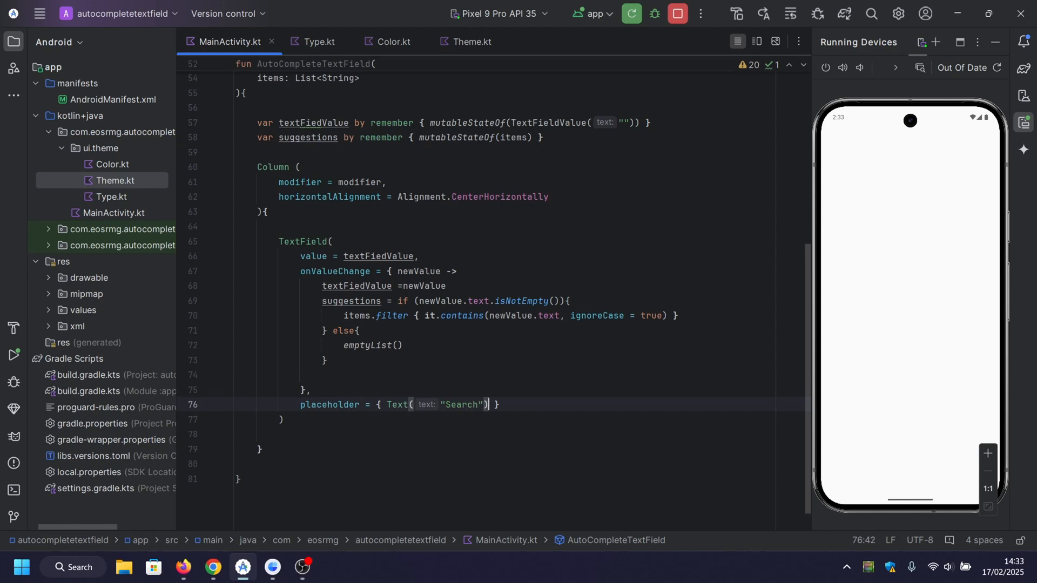
type("singleLine = true,")
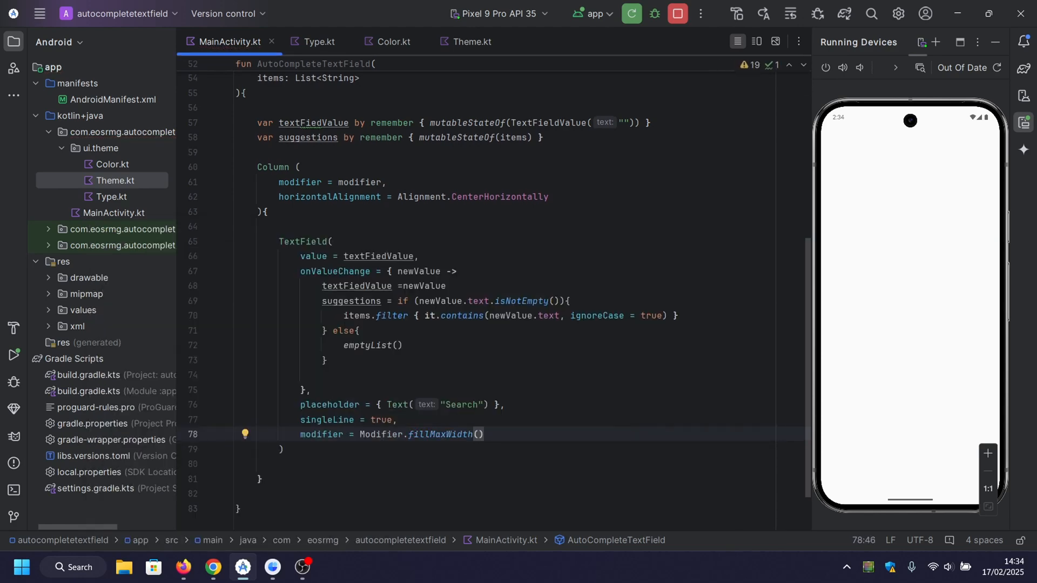
type(".height(")
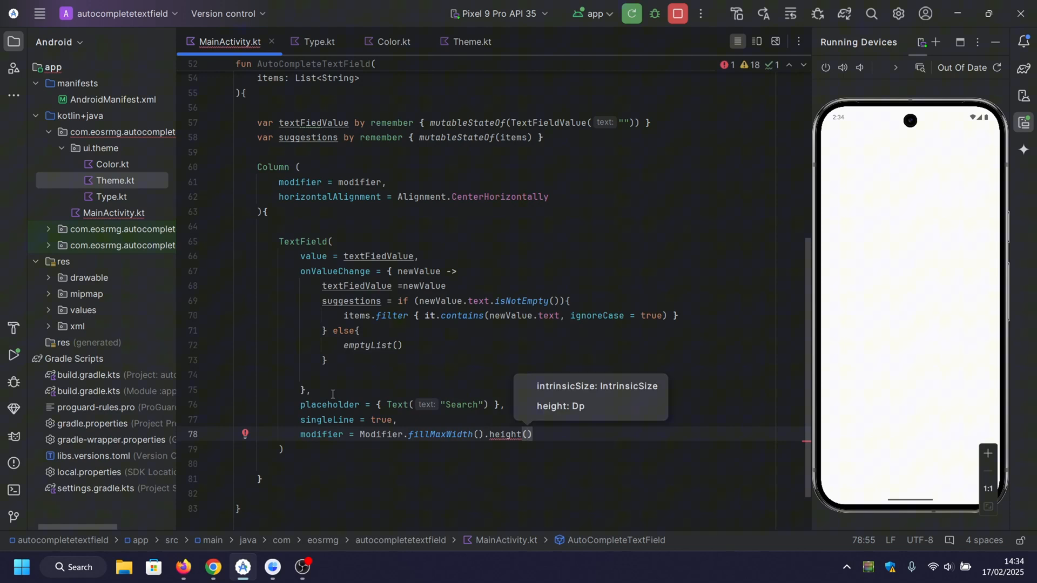
type("70.dp")
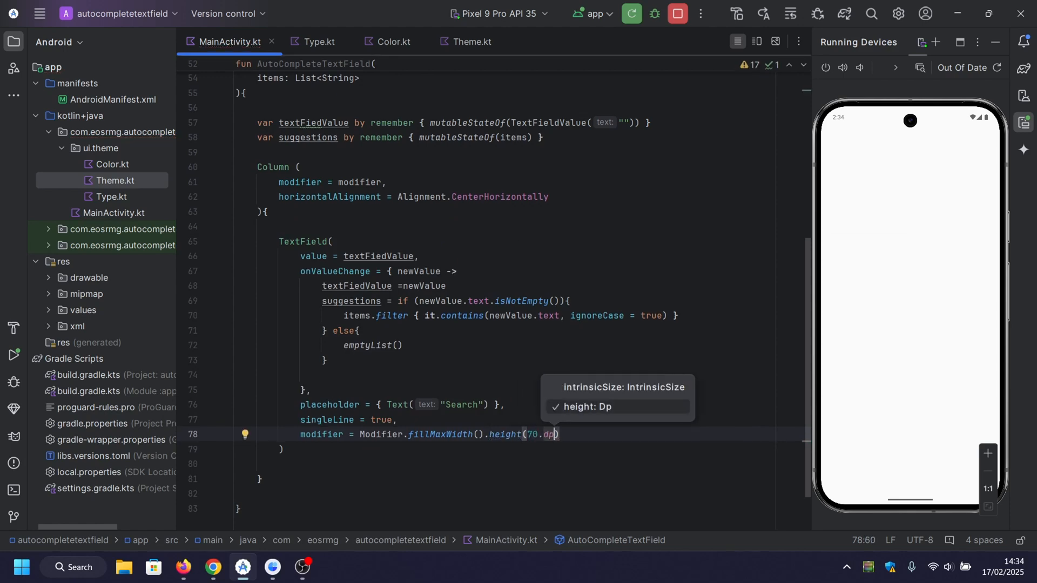
mouse_move(405, 505)
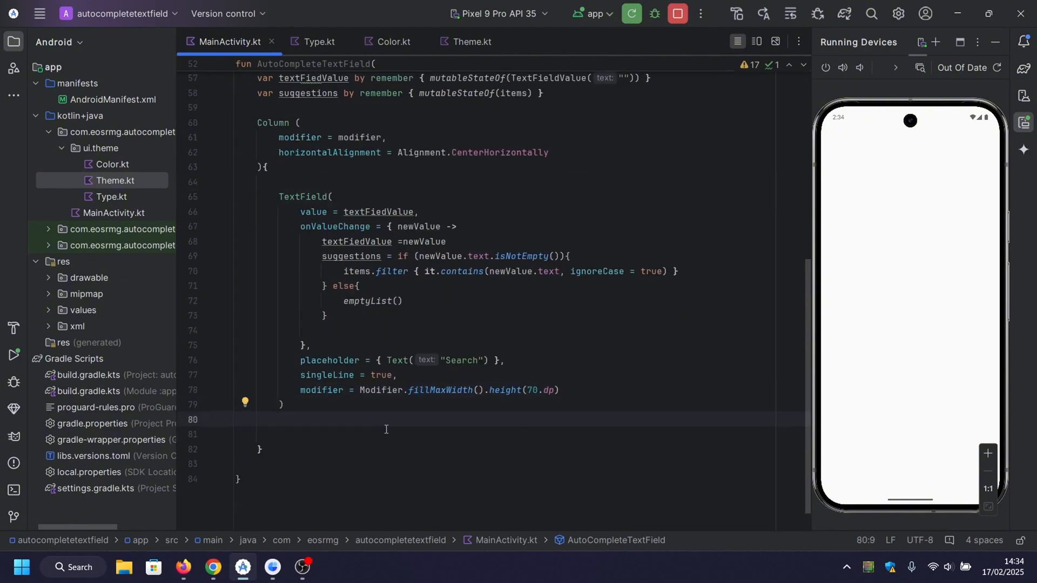
Add if (suggestions.isNotEmpty() && textFiedValue.text.isNotEmpty()) { } below the TextField
type("if ()")
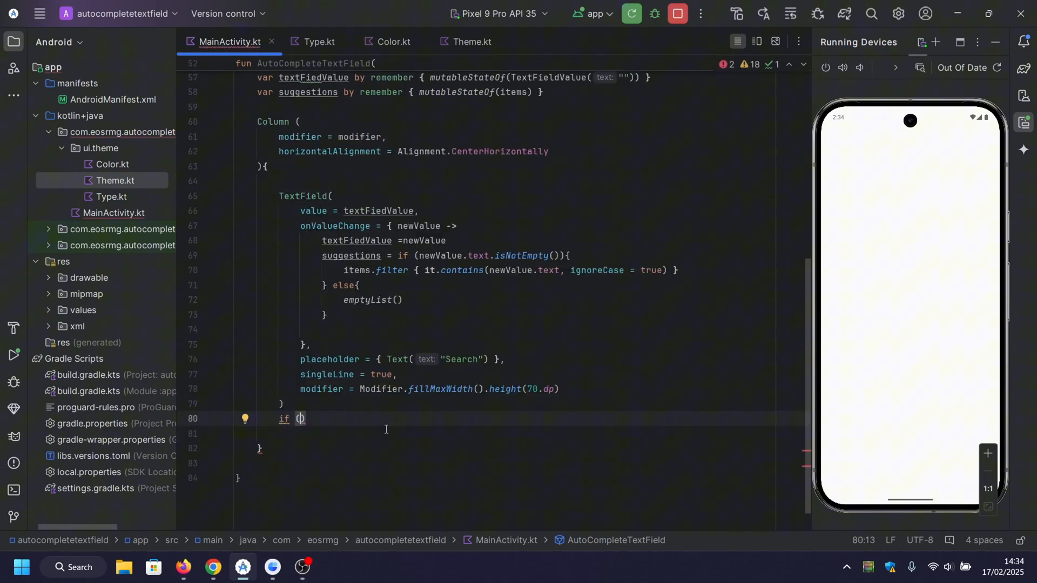
type("suggestions")
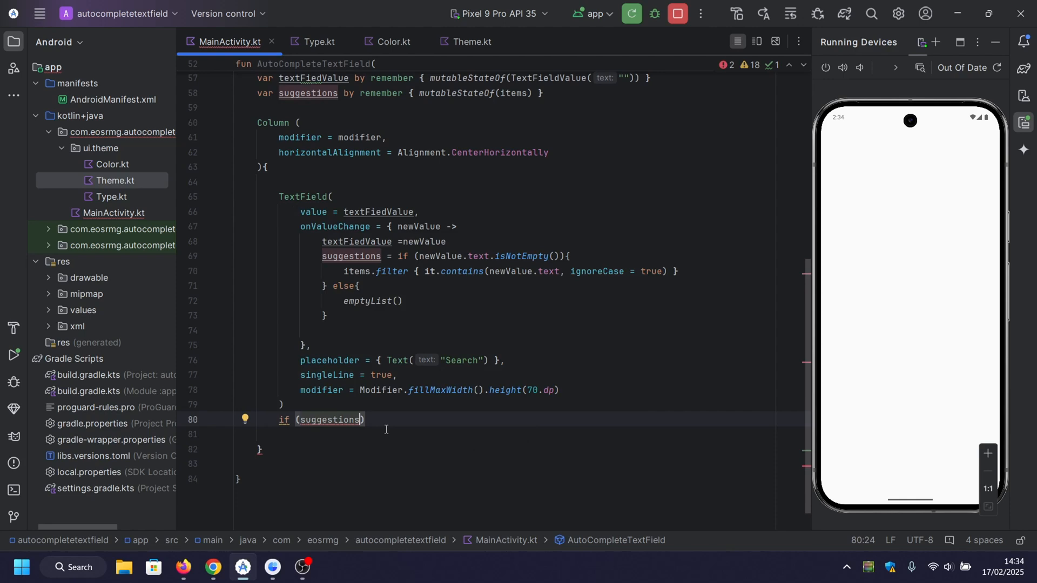
type(".is")
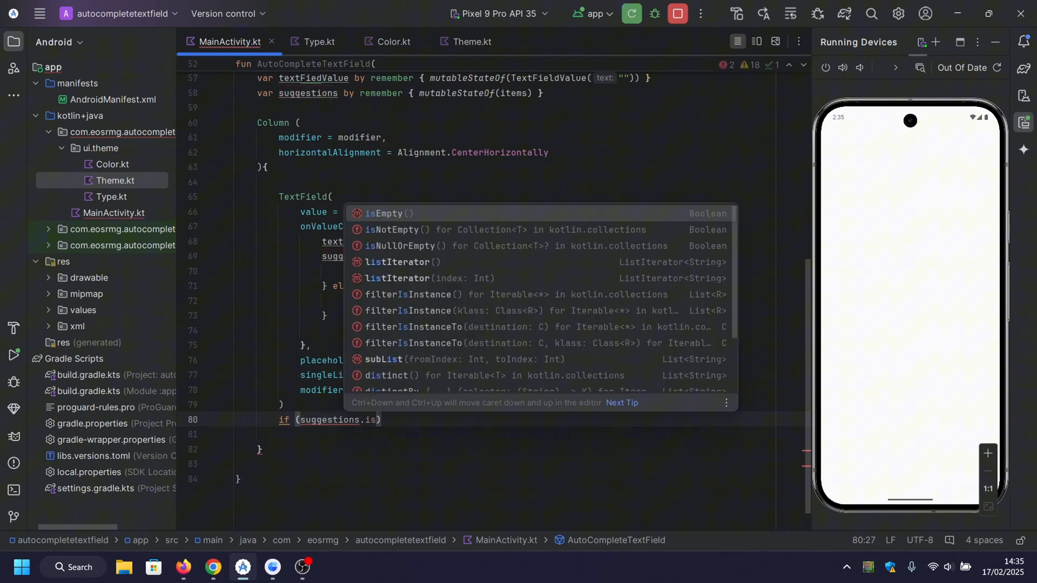
type("isNotEmpty() &&)")
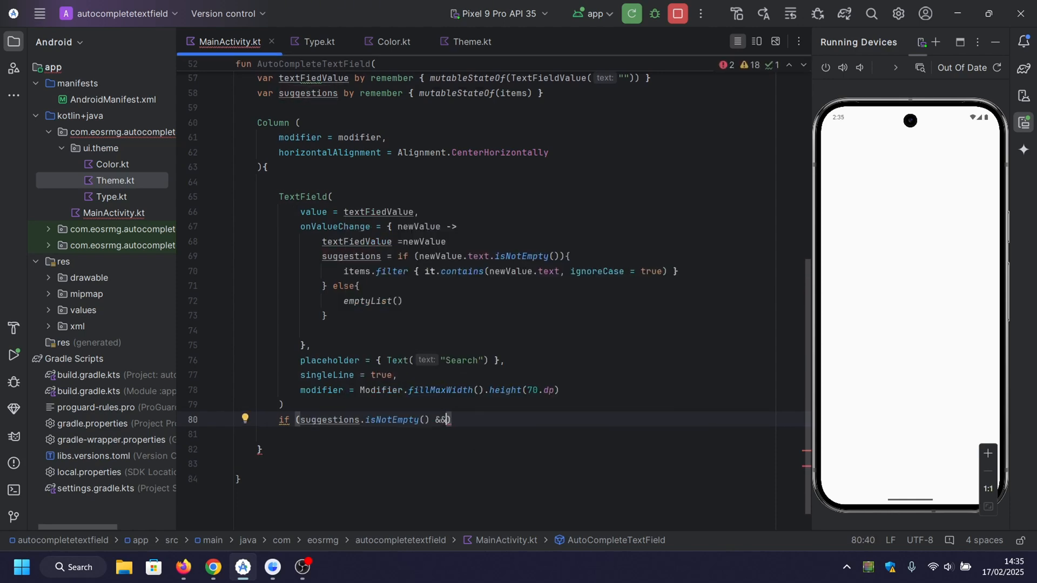
type("textFiedValue.text")
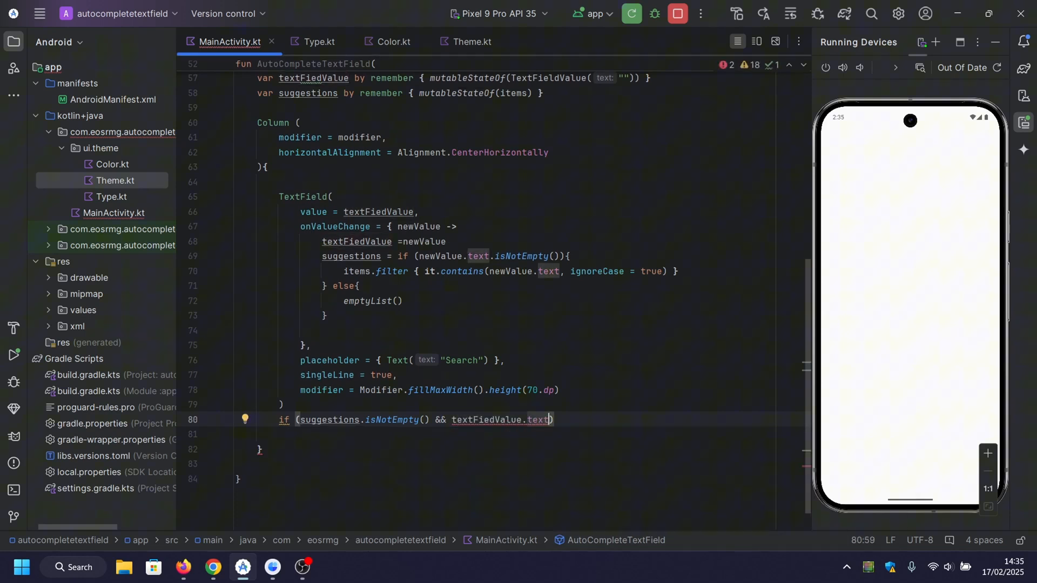
type(".isNotEmpty()")
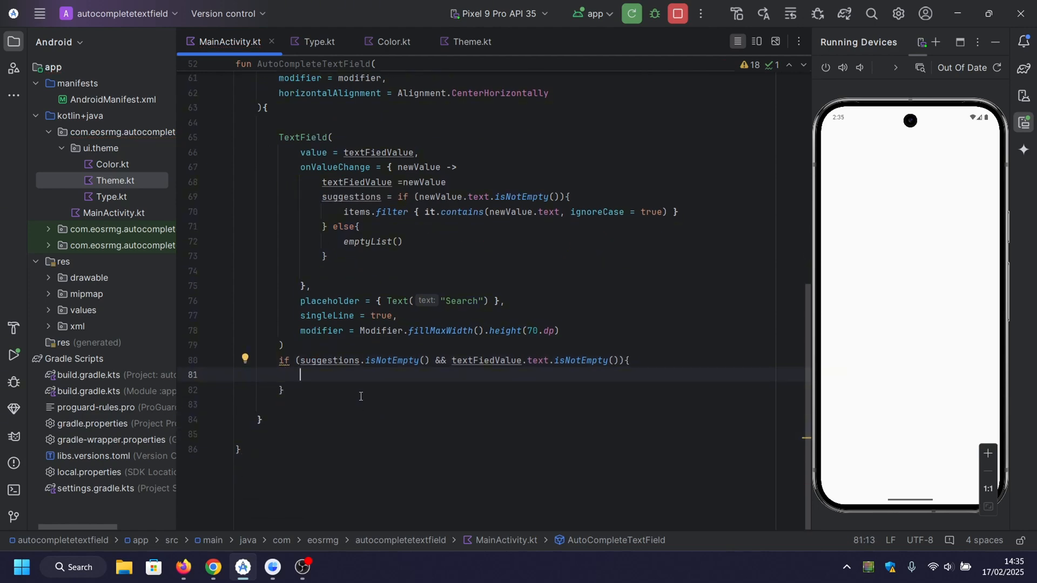
Add a LazyColumn with fillMaxWidth, background Color.White, heightIn(max = 200.dp) and padding(18.dp)
type("LazyColumn {")
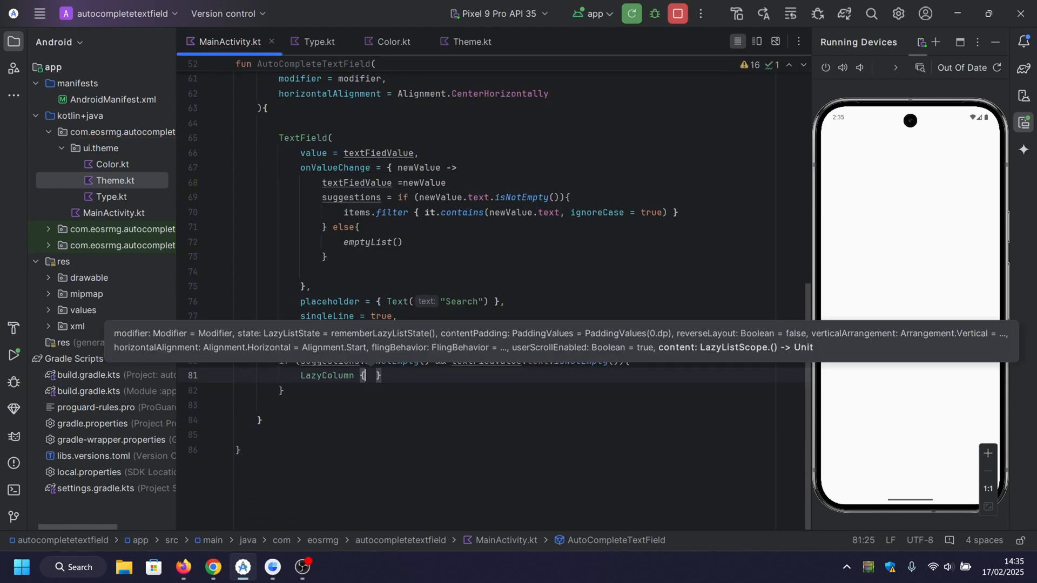
type("modifier = Modifier")
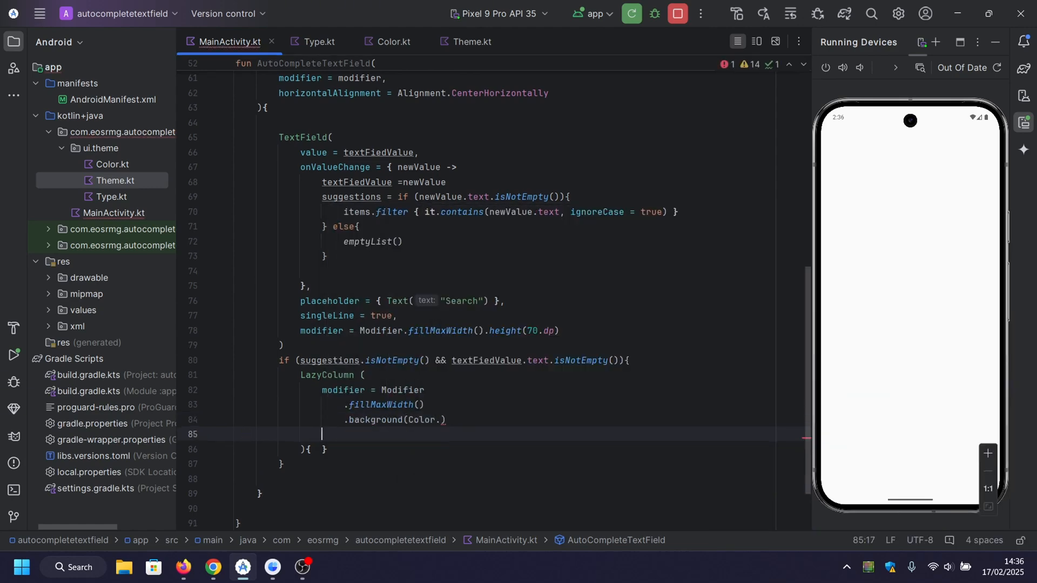
type("White")
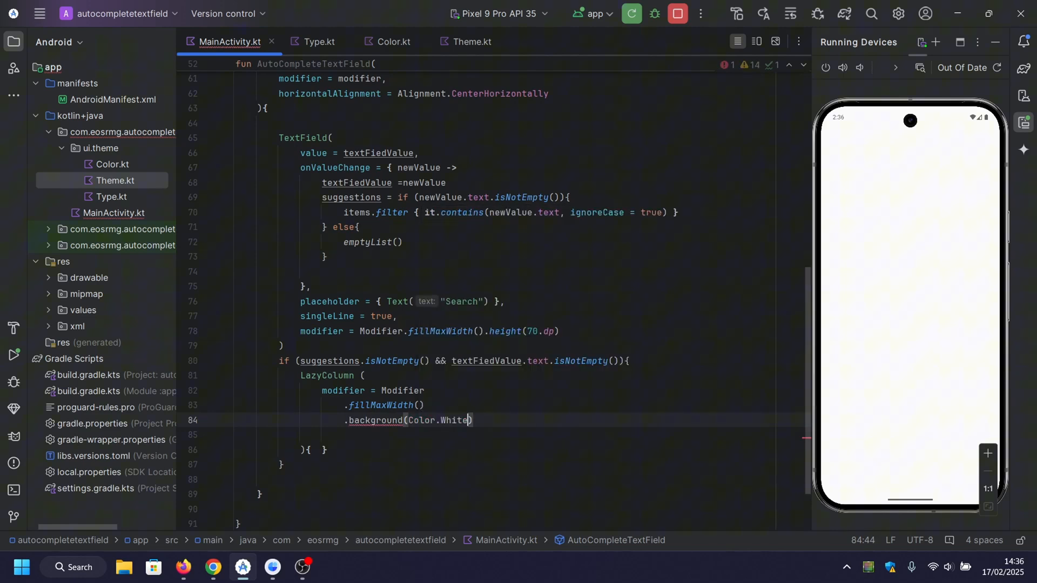
type(".heightIn(max = 200.dp")
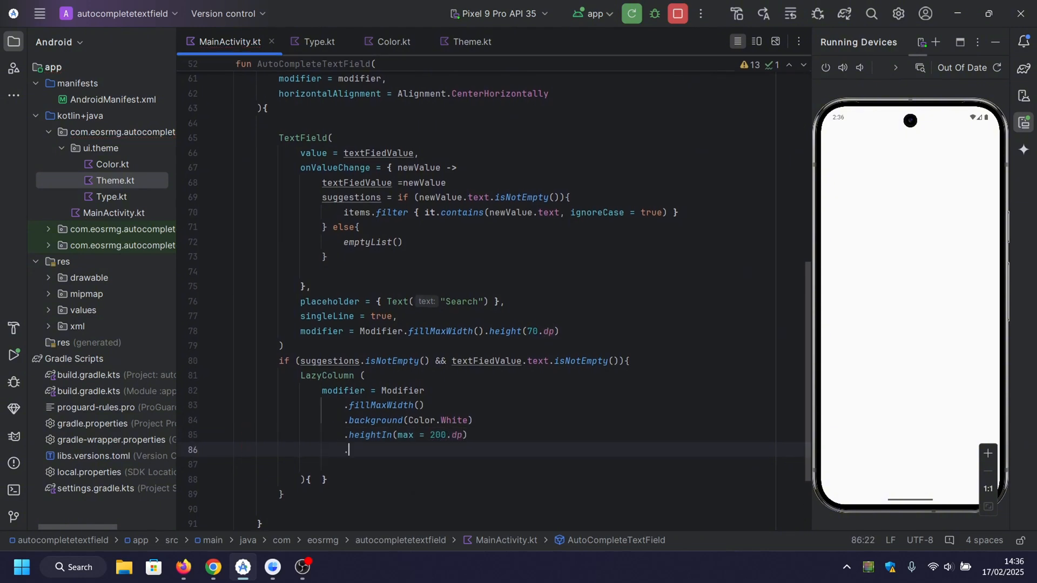
type(".padding(18)")
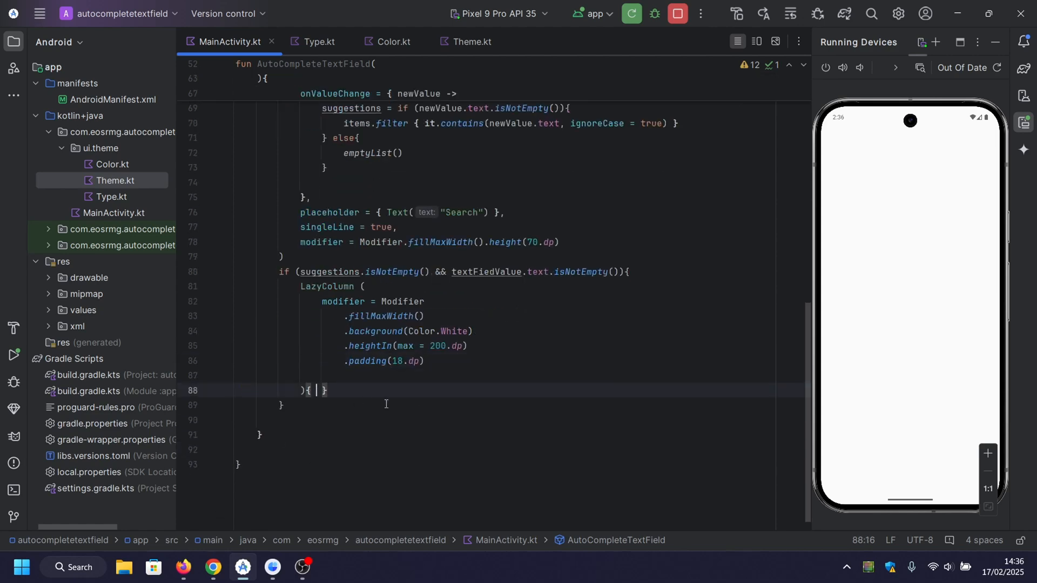
Render items(suggestions) as Text with a full-width clickable Modifier
type("Text(")
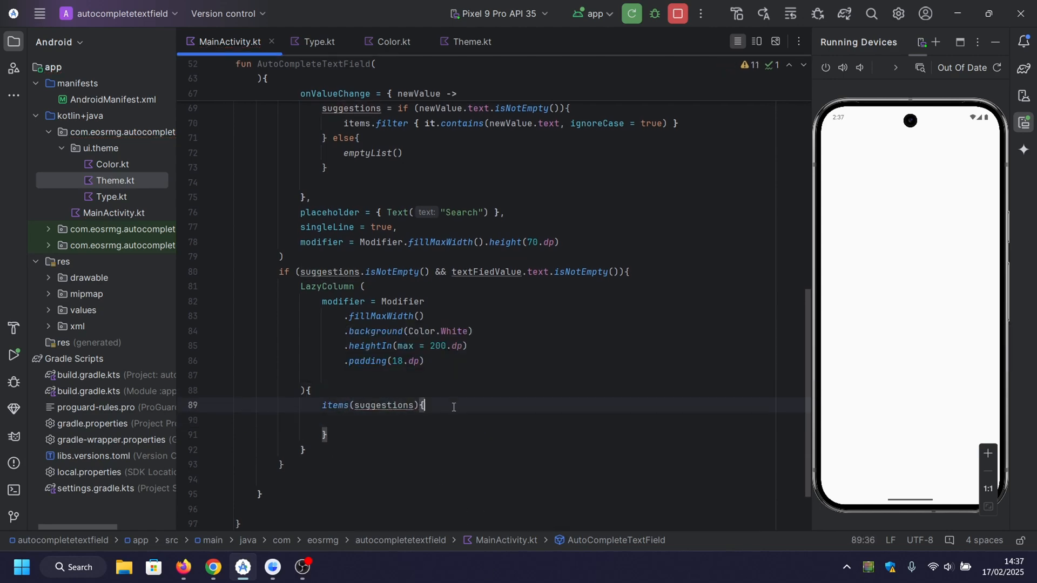
type("suggestions ->")
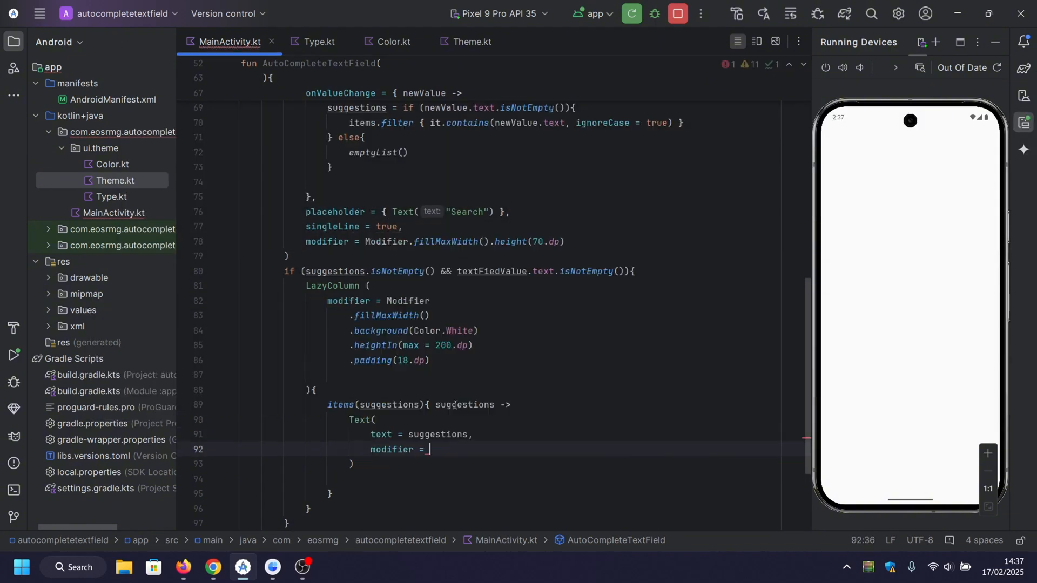
type("Modifier")
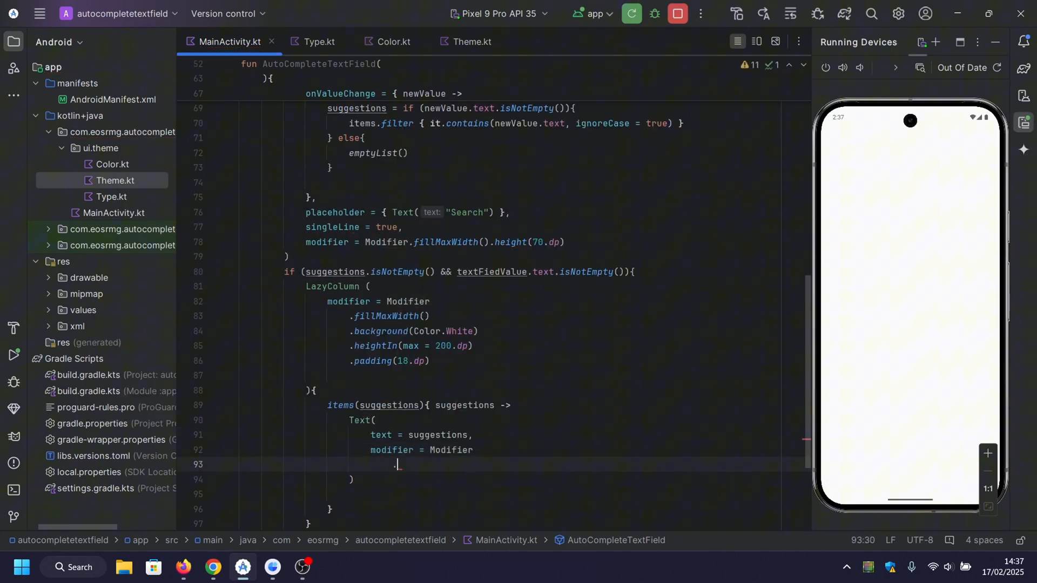
type(".fillMaxWidth()")
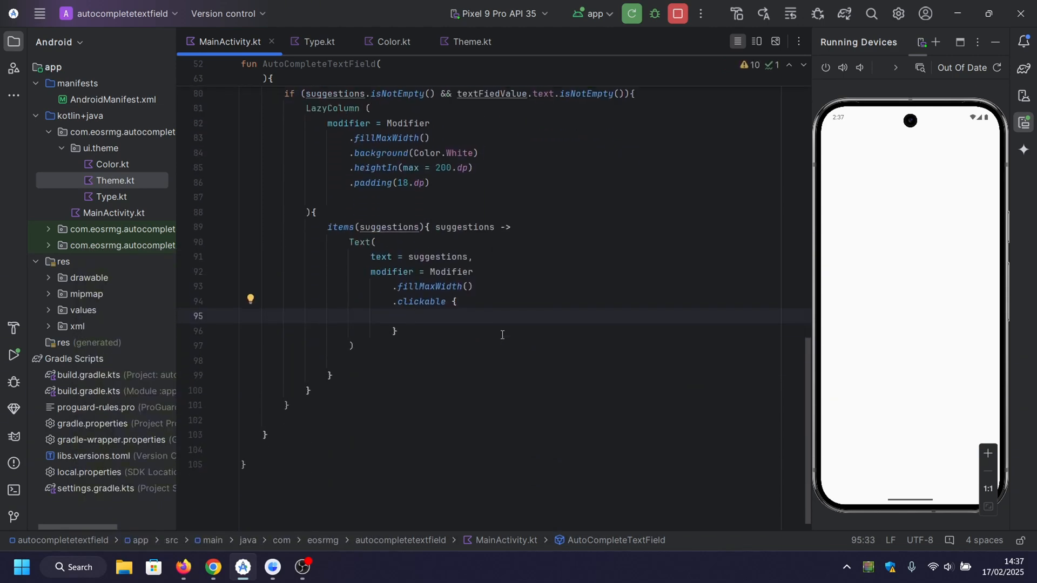
In clickable, assign textFiedValue = TextFieldValue(text = suggestion)
type("textFiedValue")
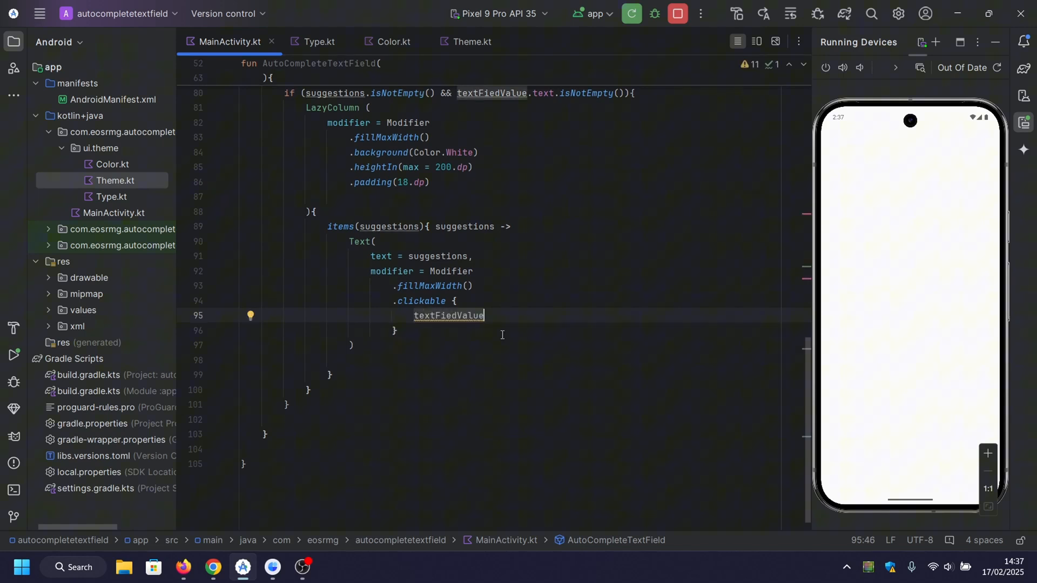
type("= _te")
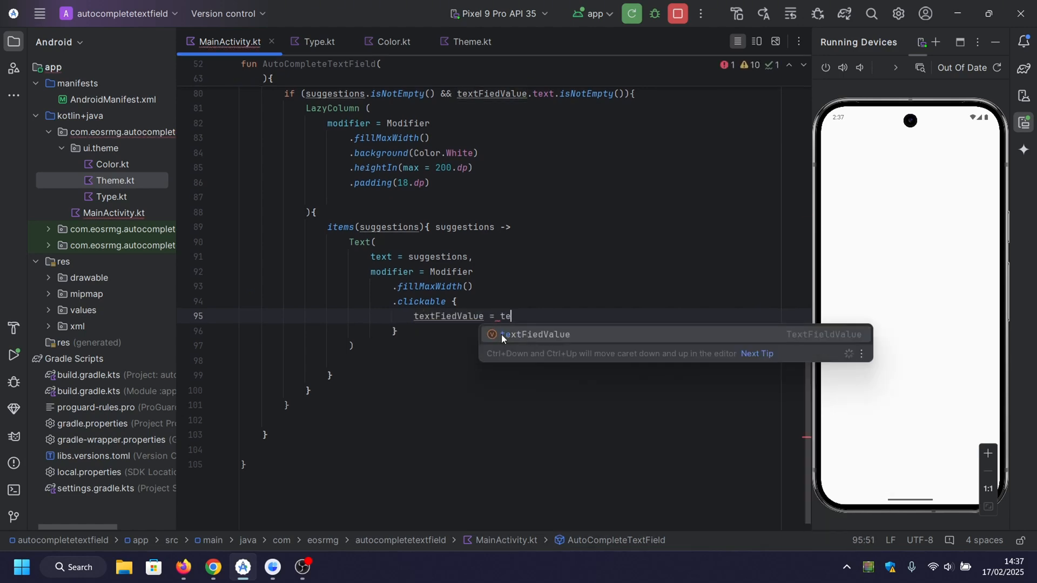
type("T")
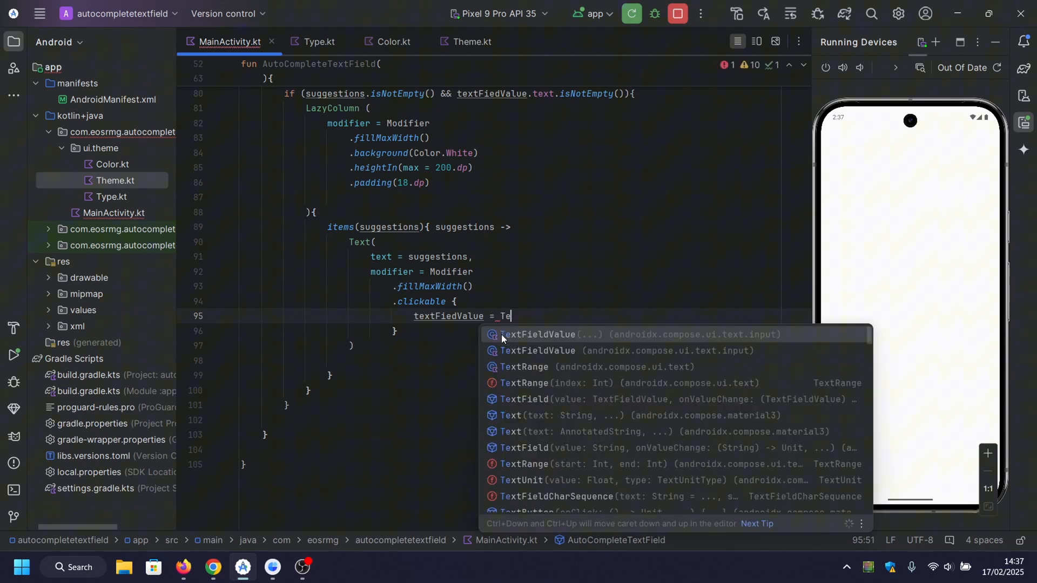
left_click(536, 334)
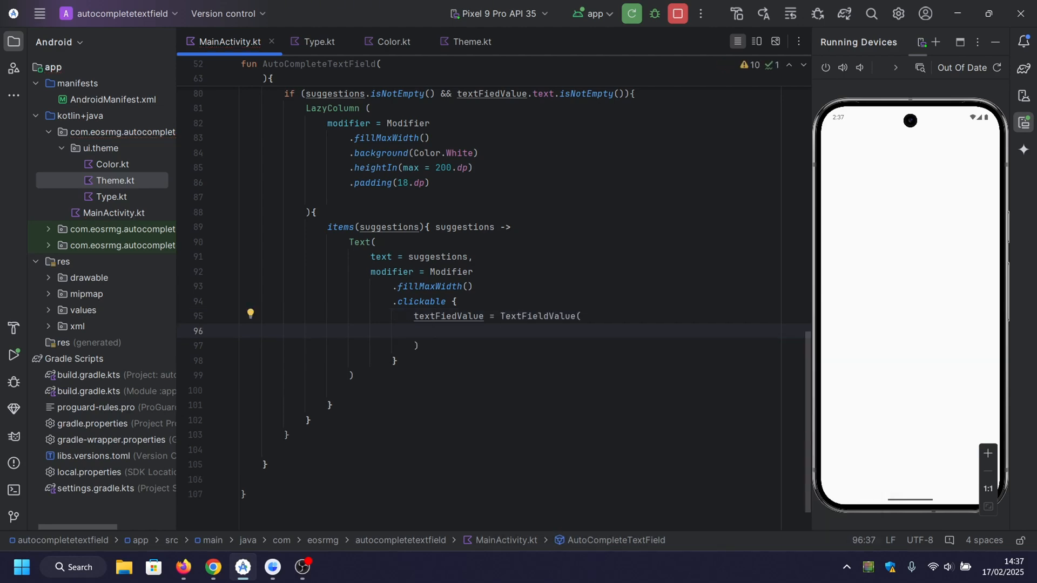
type("text = suggestion")
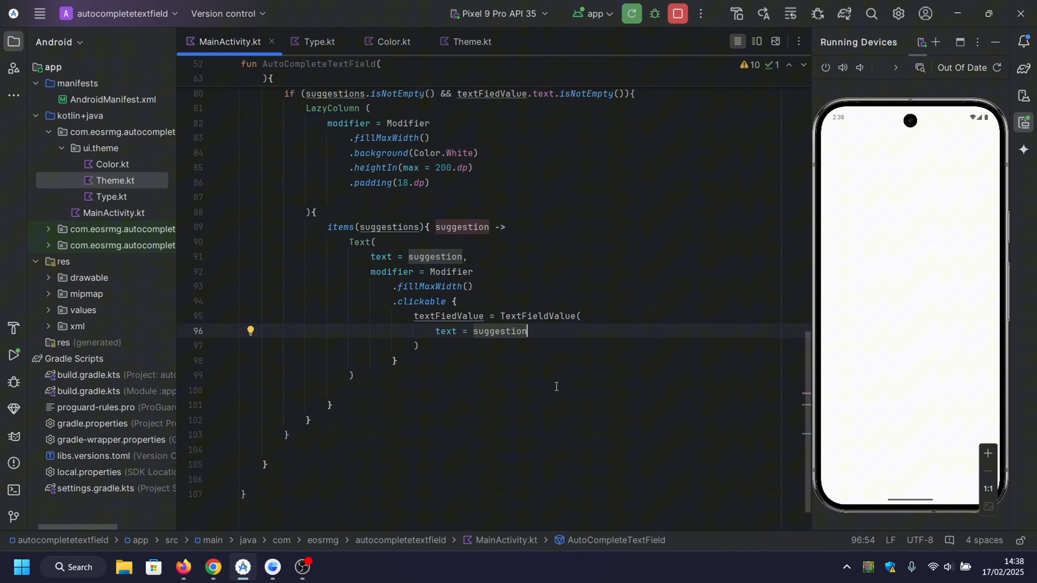
Add selection = TextRange(suggestion.length) and begin a trailing cursor comment
type(",")
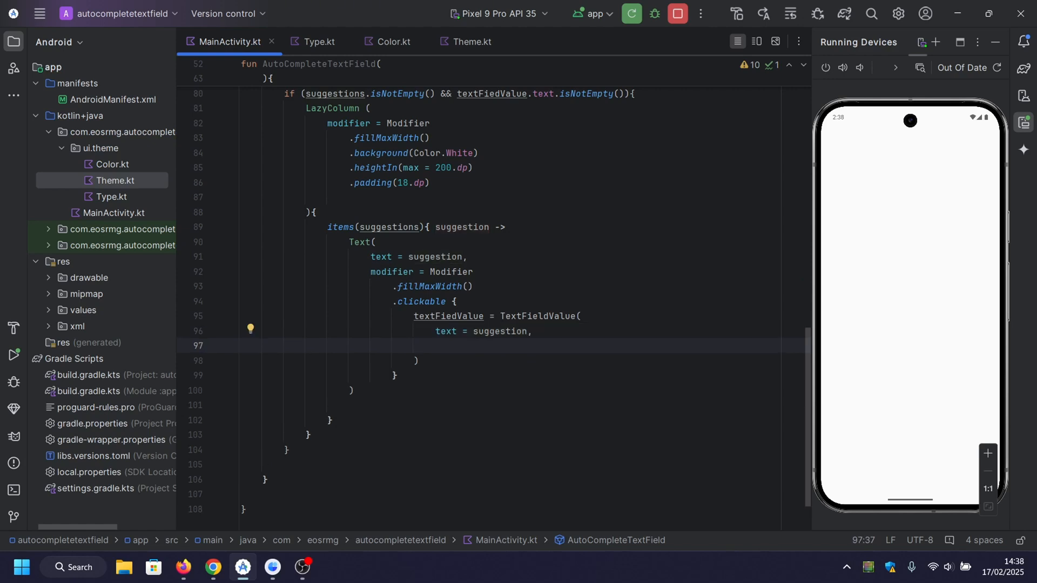
type("selection =")
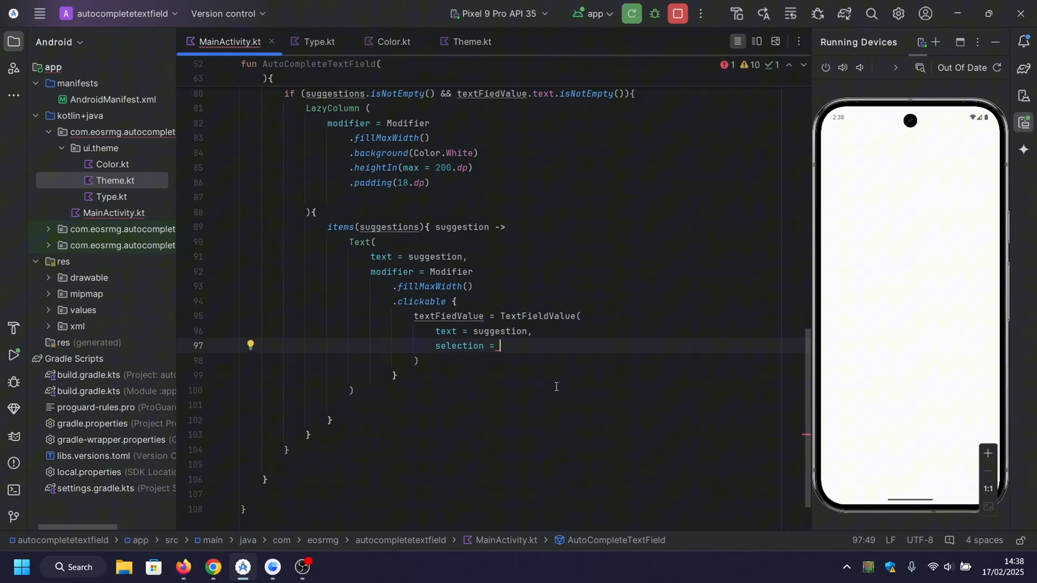
type("Te")
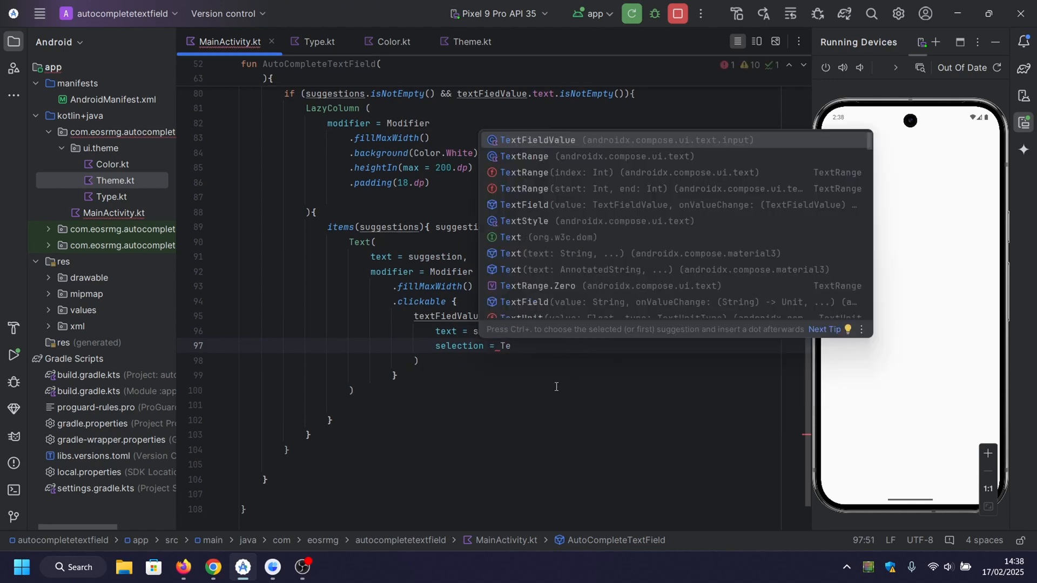
key("Down")
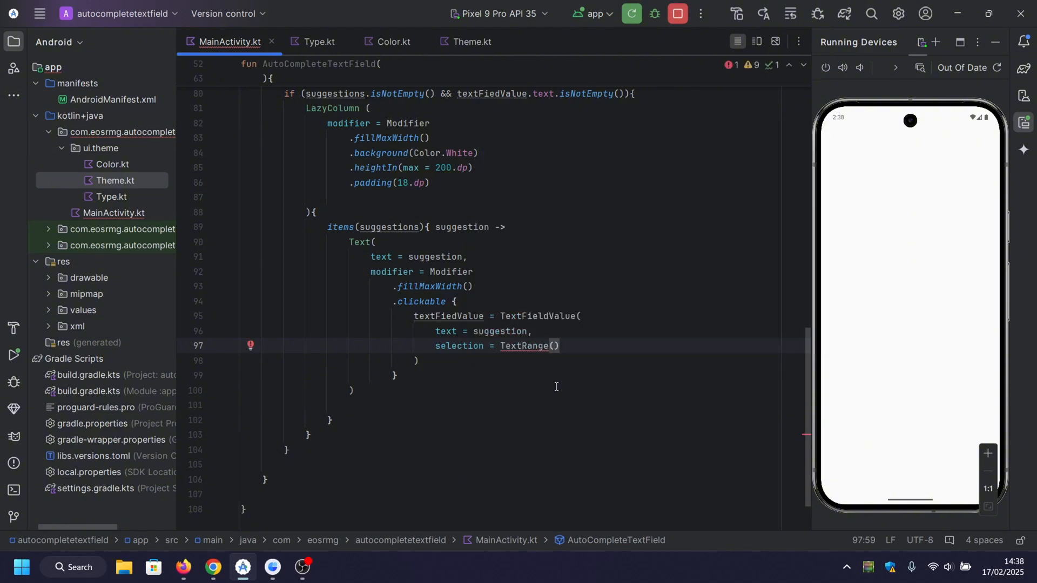
type("Su")
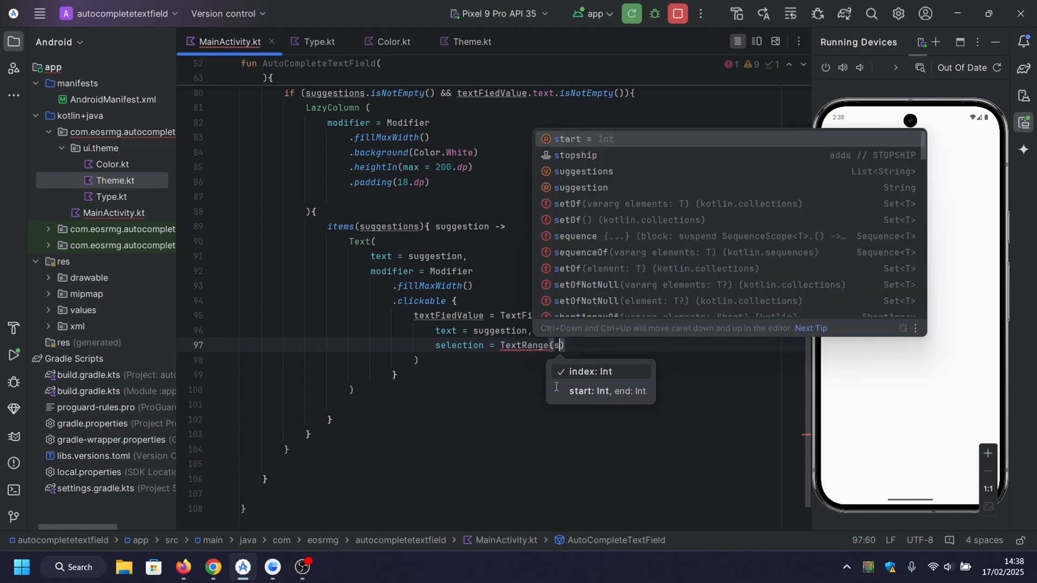
key("Down")
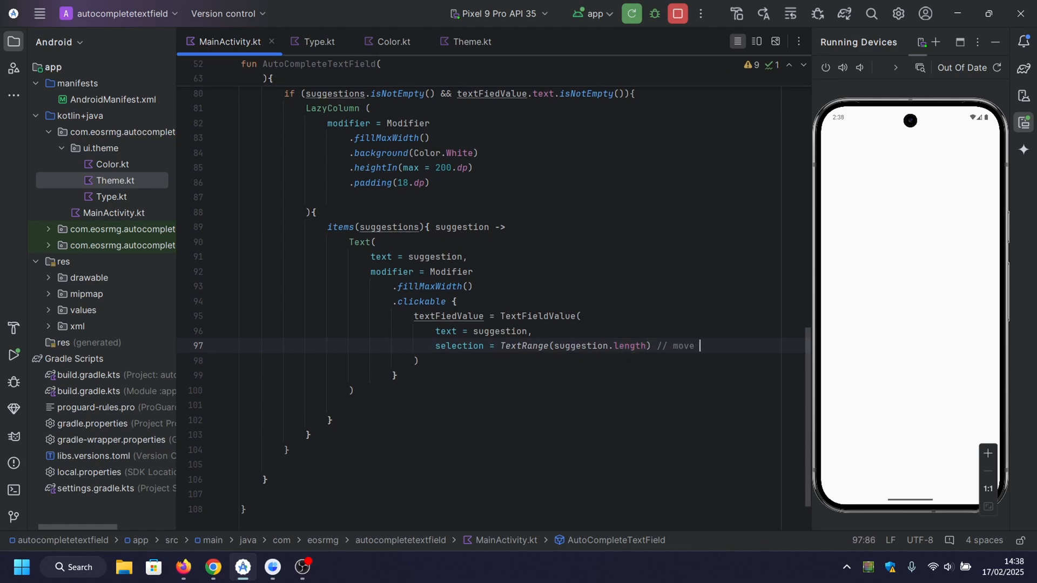
type("curso")
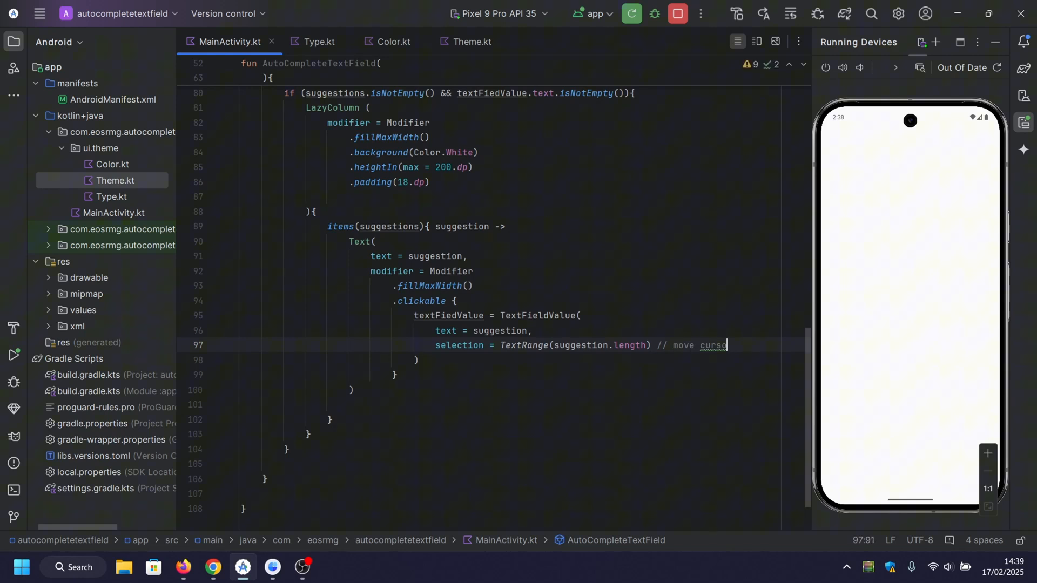
key("Backspace")
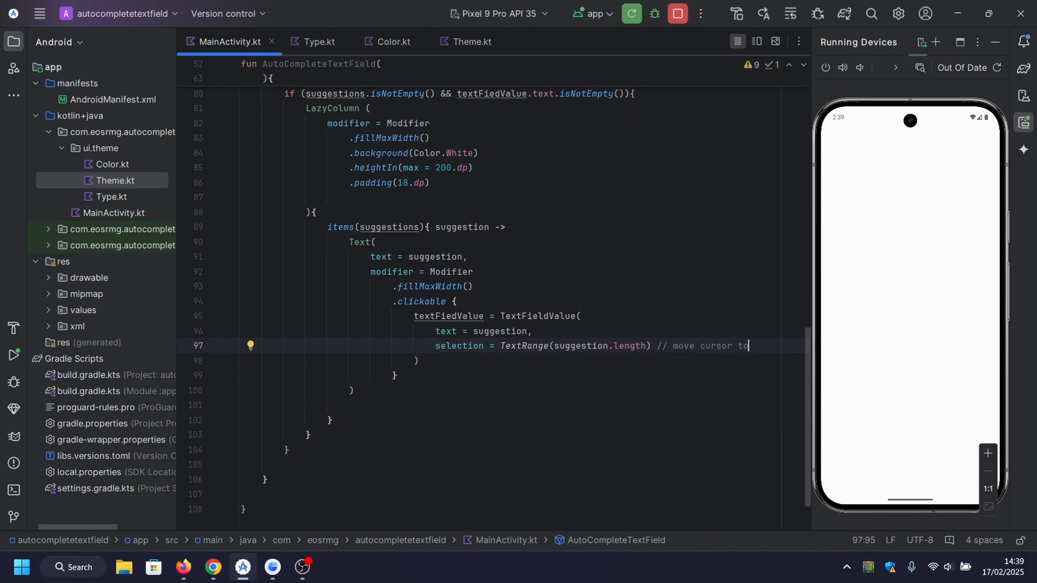
Add suggestions = emptyList() with a // Hide suggestions comment inside the clickable block
type("end")
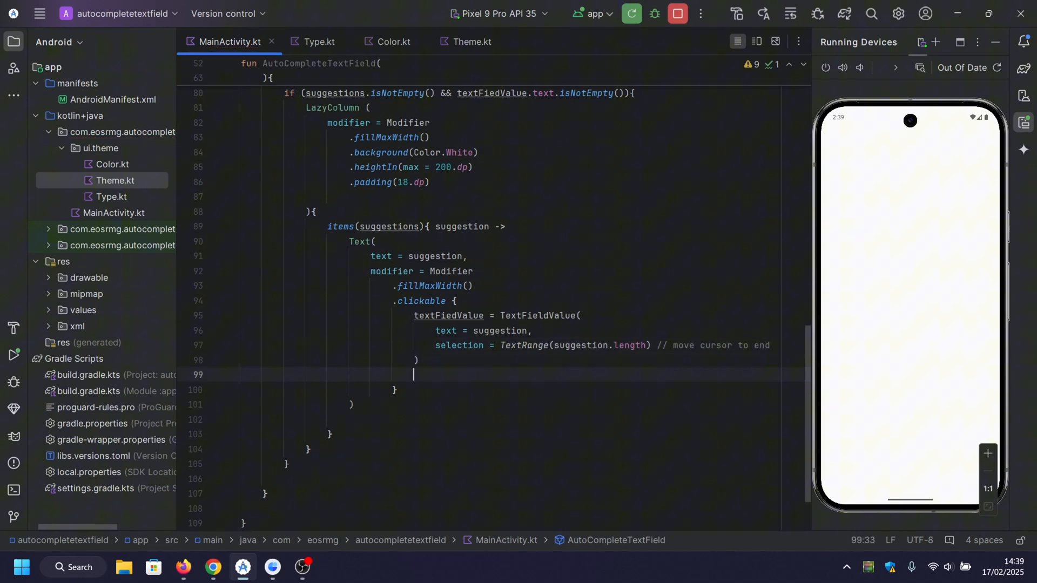
type("su")
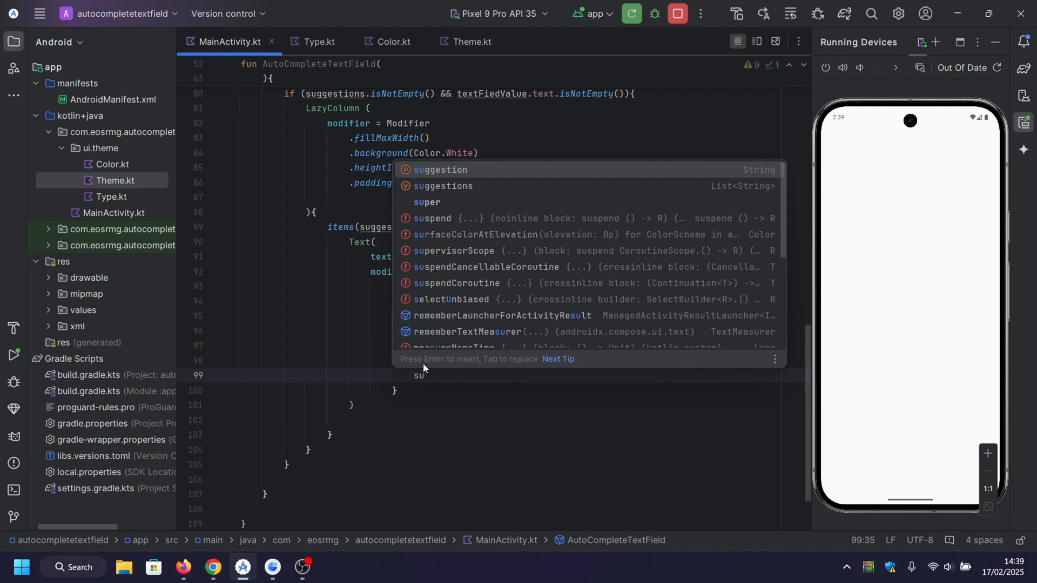
type("suggestions =")
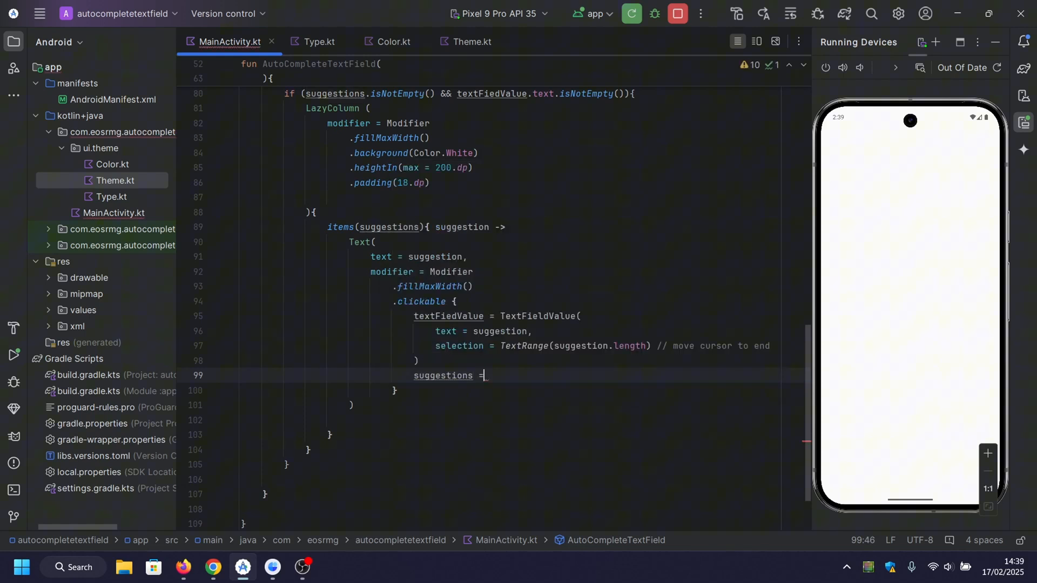
type("emptyList()")
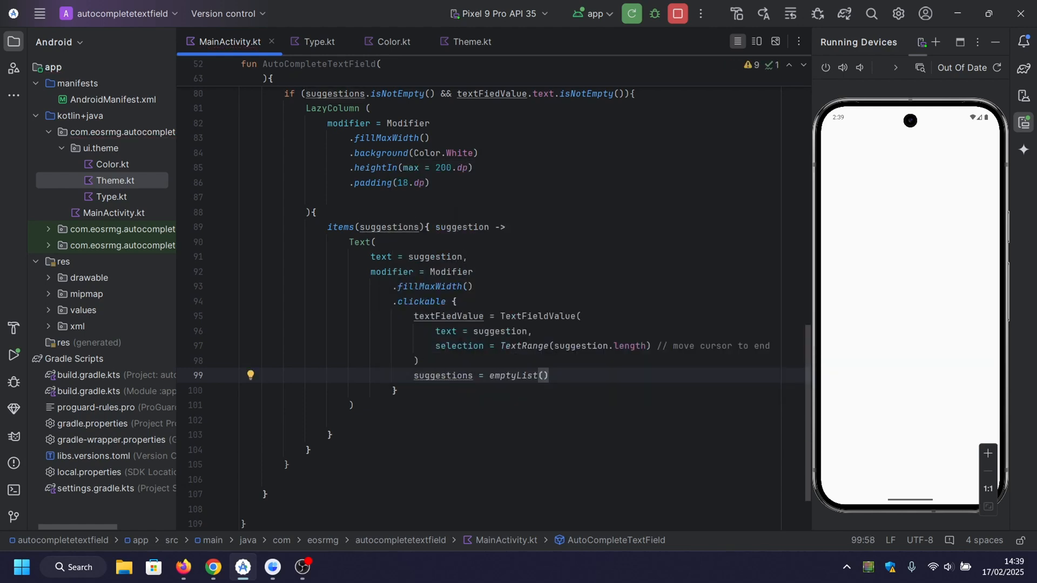
type("// Hide su")
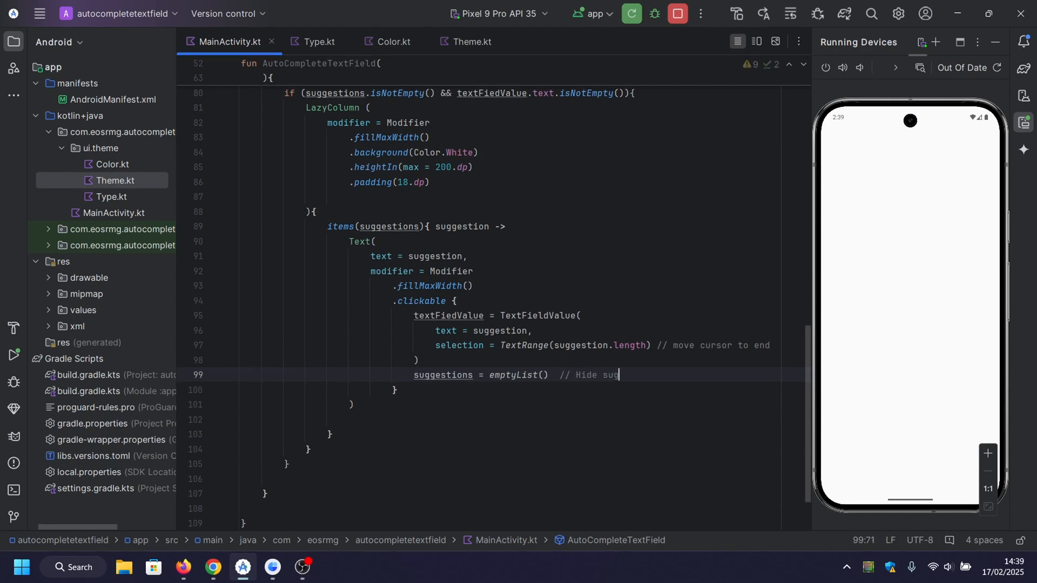
type("gestions")
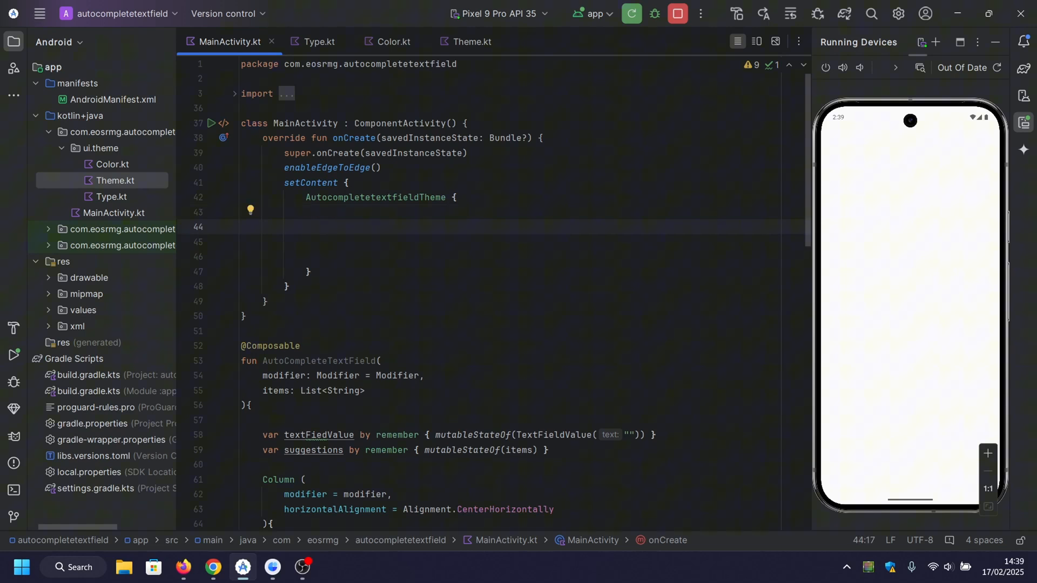
Start a Scaffold in setContent whose topBar lambda opens a Box with a modifier
type("Scaffold {")
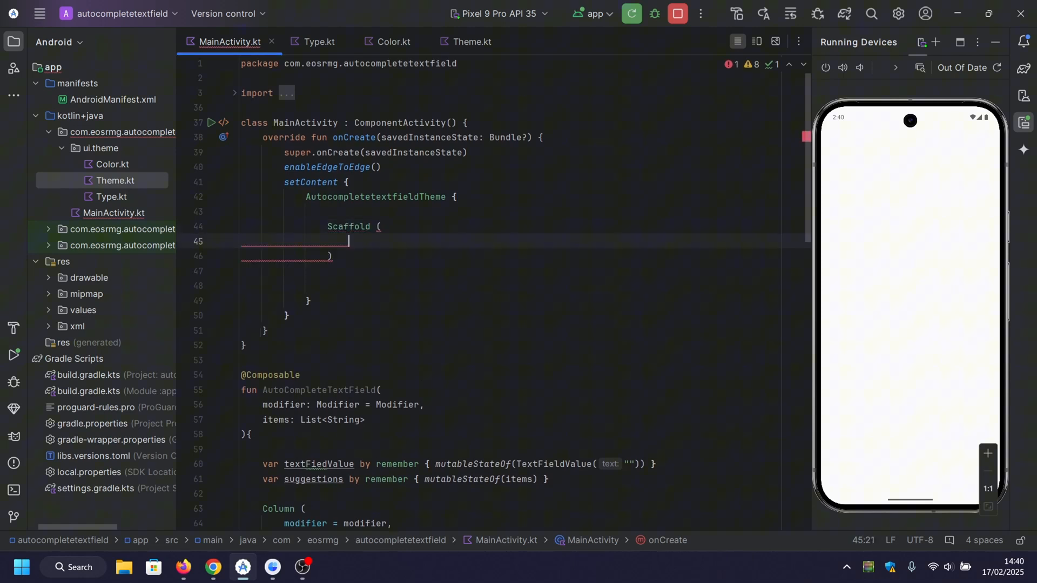
type("topBar =")
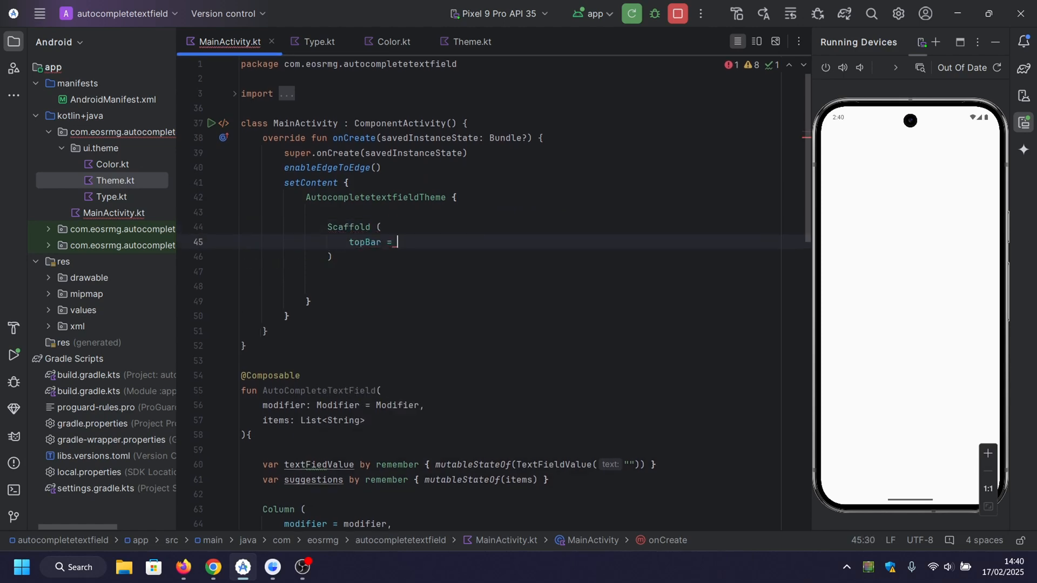
type("{")
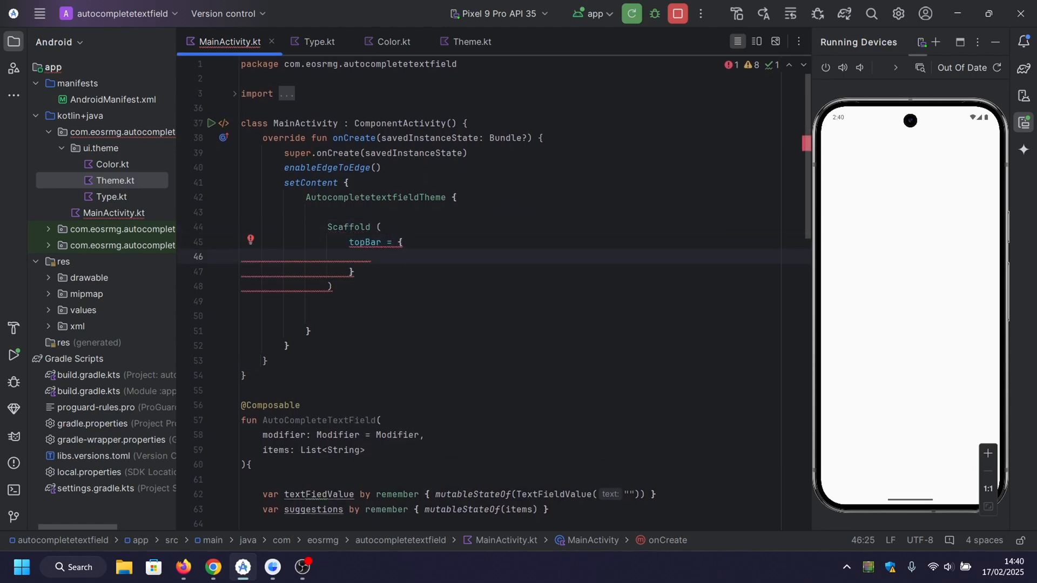
type("Box(modifier = Modifier")
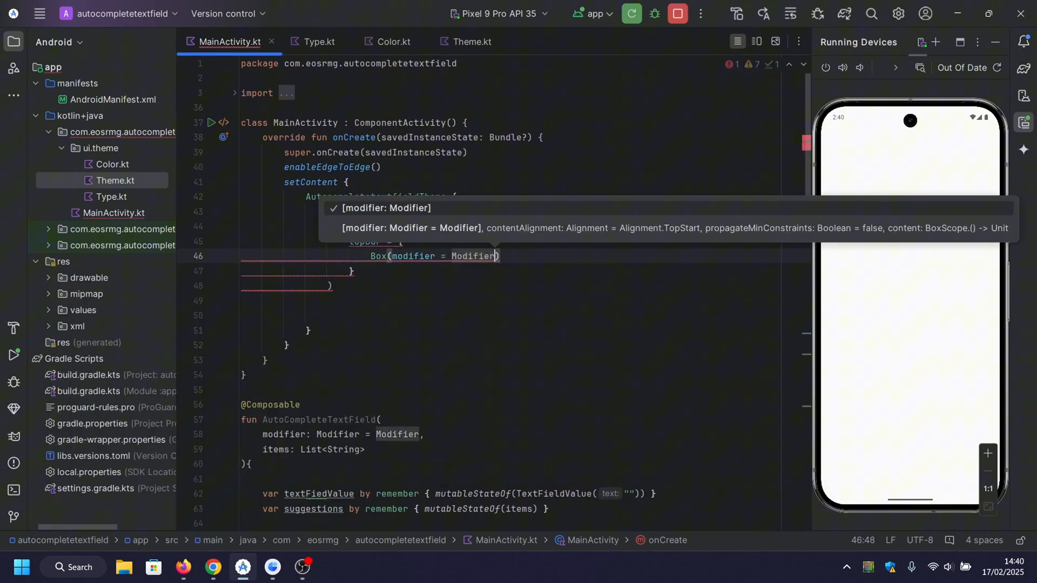
Chain Modifier.fillMaxWidth().padding(50.dp) on the top-bar Box
type(".fi")
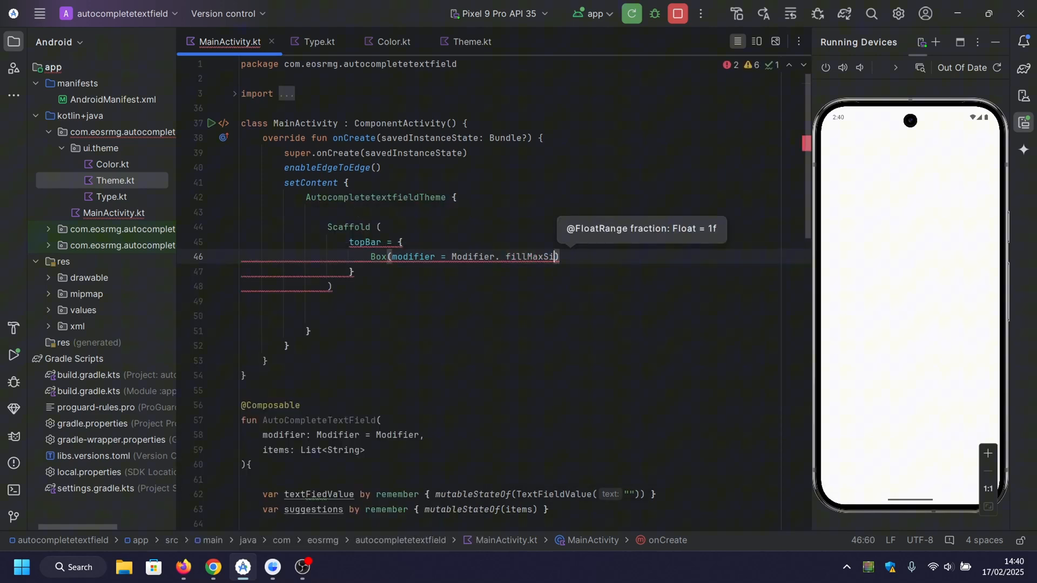
type("fillMaxWidth()")
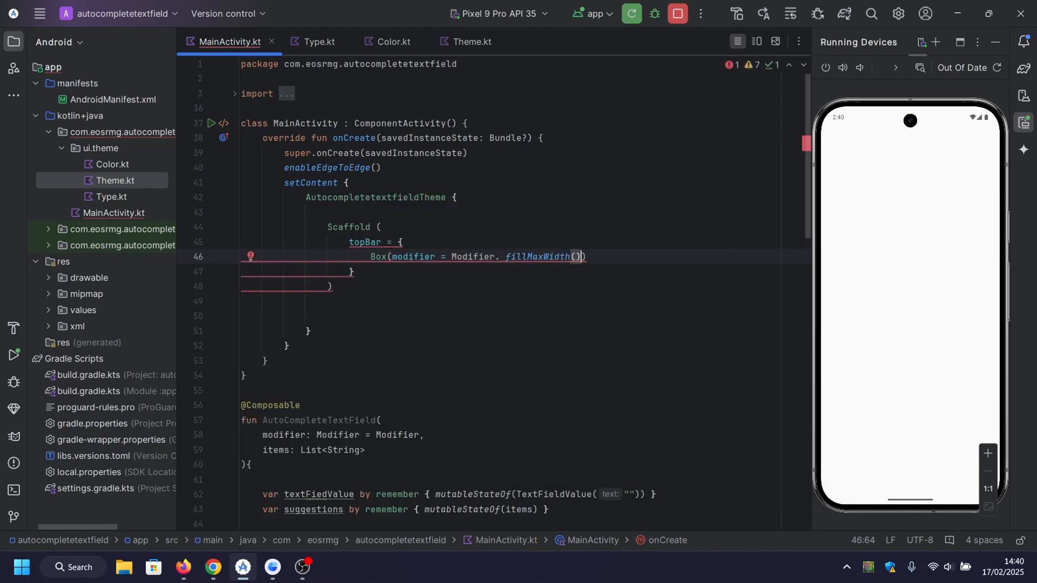
type(".padding(50.dp")
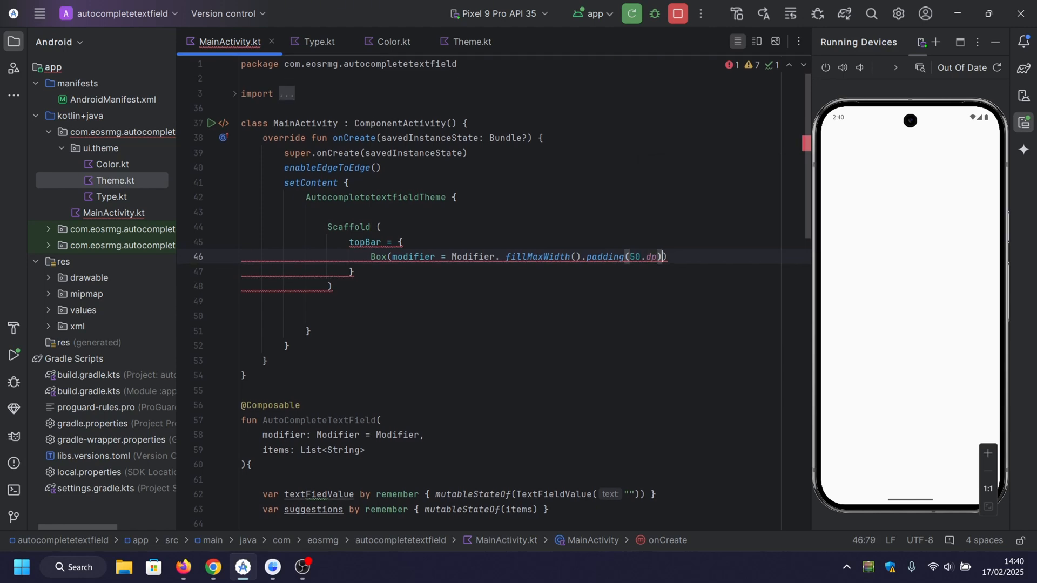
type(",")
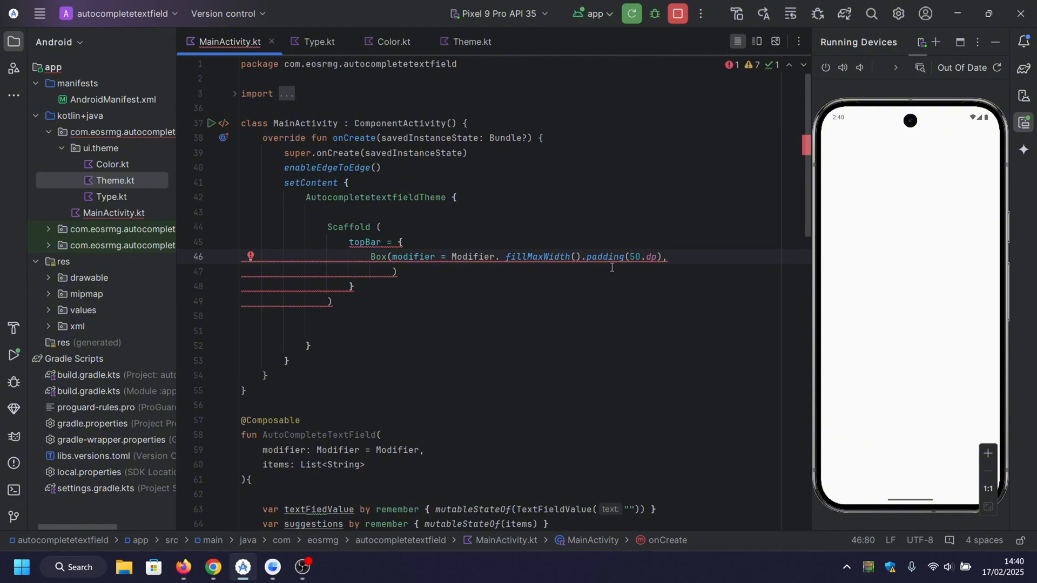
Split the Box arguments onto lines and add contentAlignment = Alignment.Center
key("Enter")
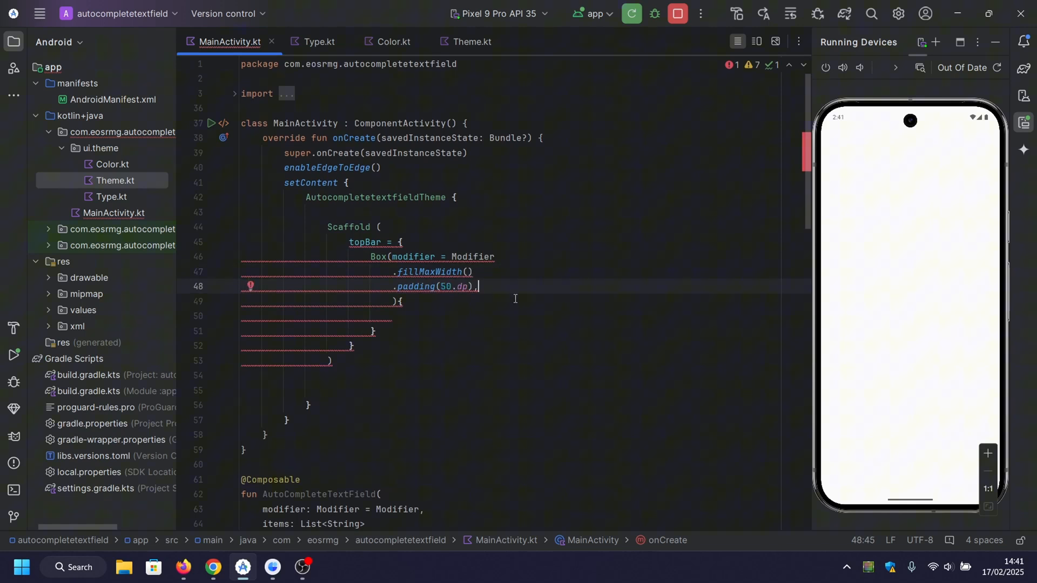
type("co")
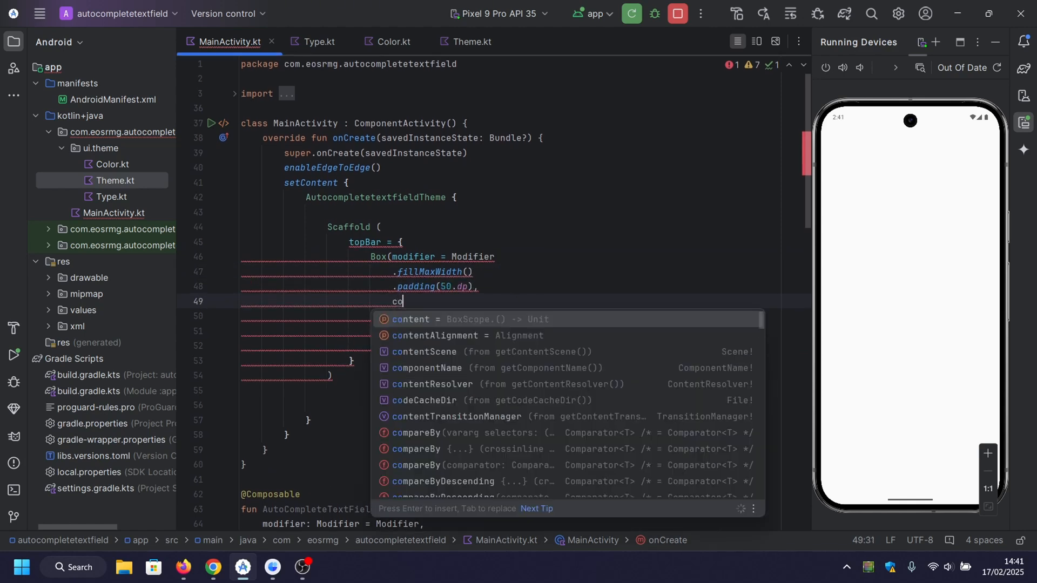
type("contentAlignment = A")
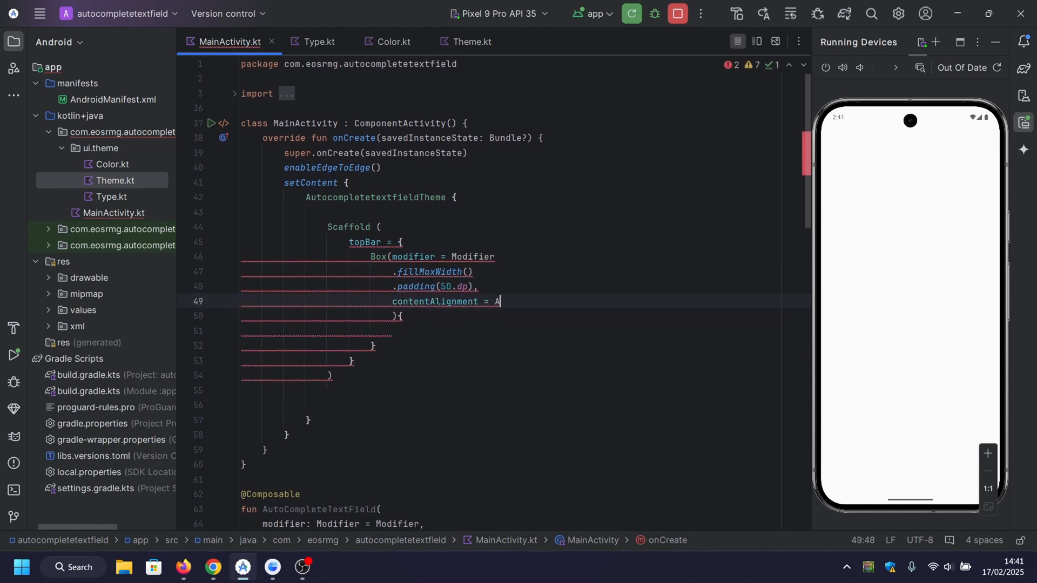
type("lignment.Center")
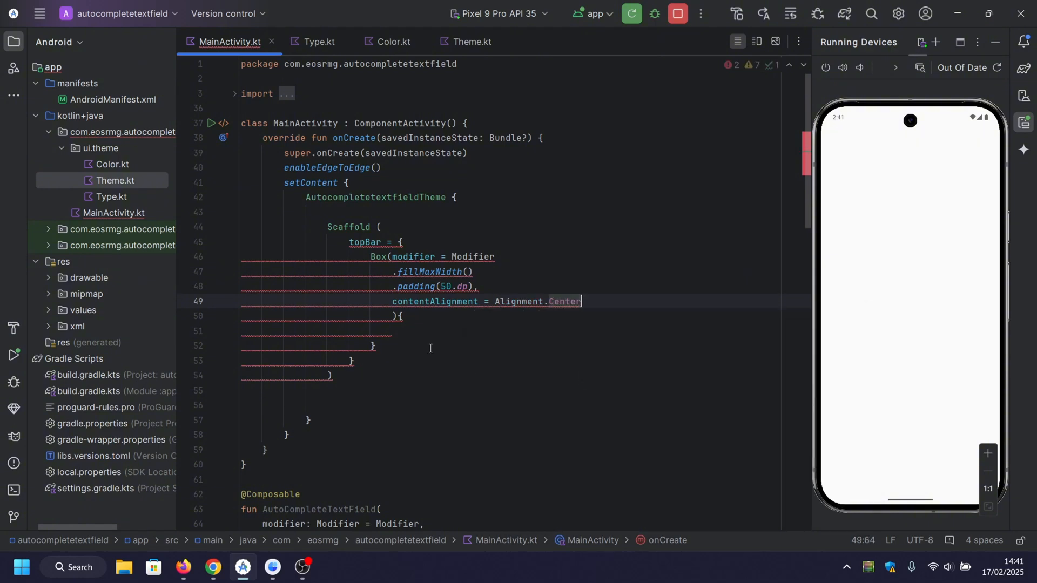
Add Text("AutoComplete TextField", fontSize = 25.sp) inside the top-bar Box
type("Te")
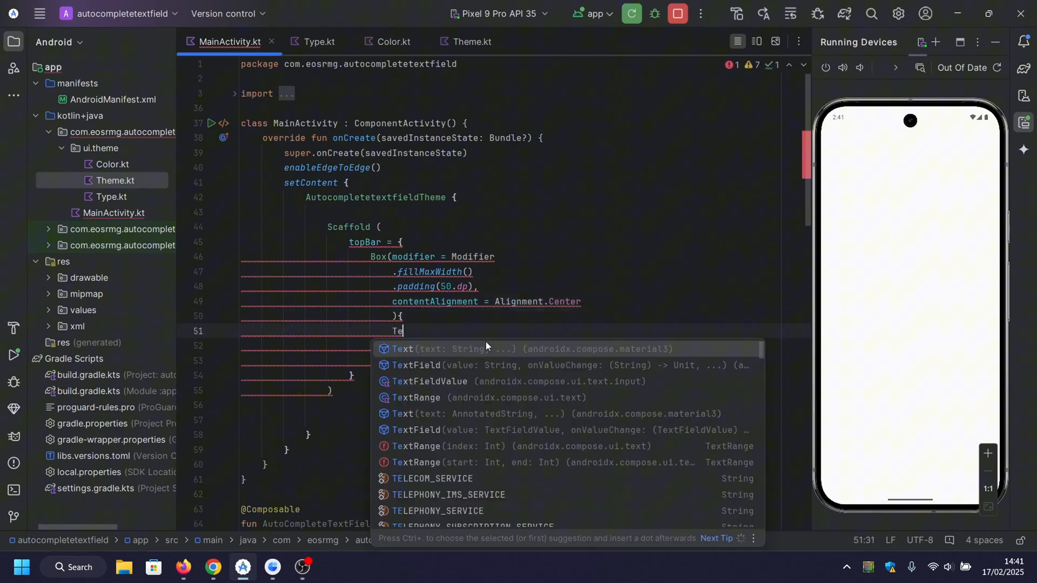
left_click(401, 349)
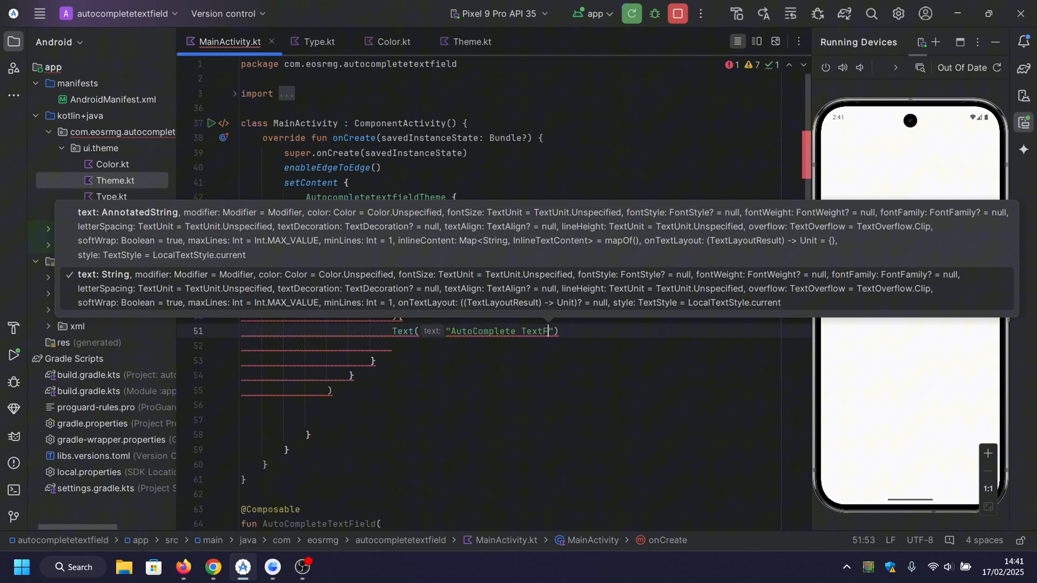
type("ield")
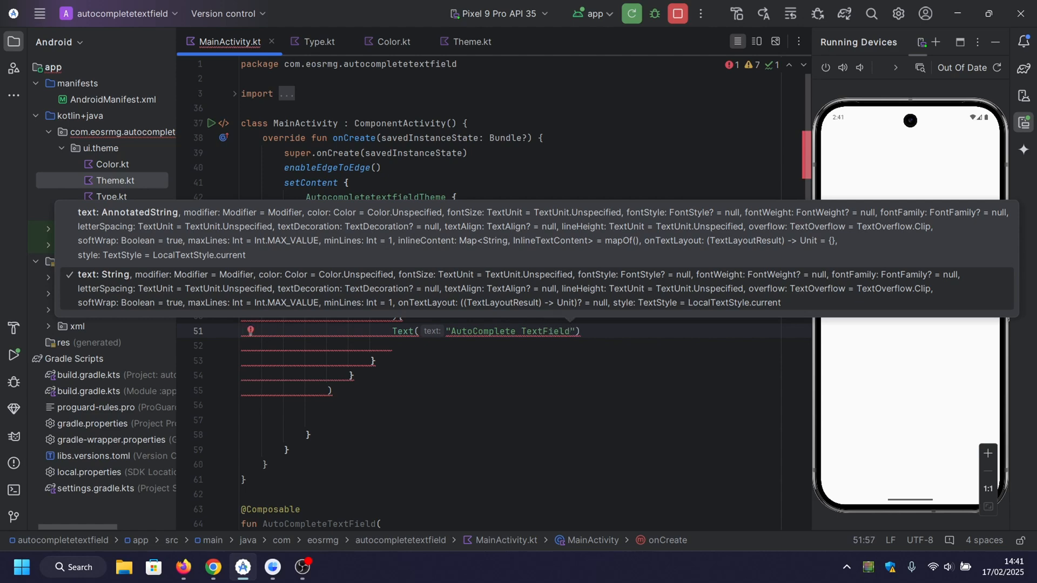
type(", fontSize =")
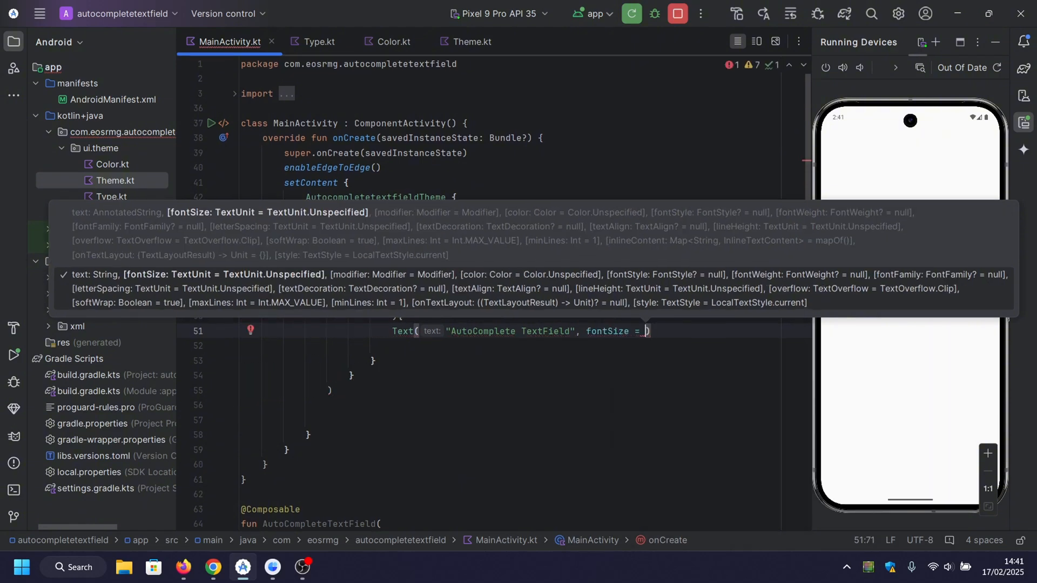
type("25.")
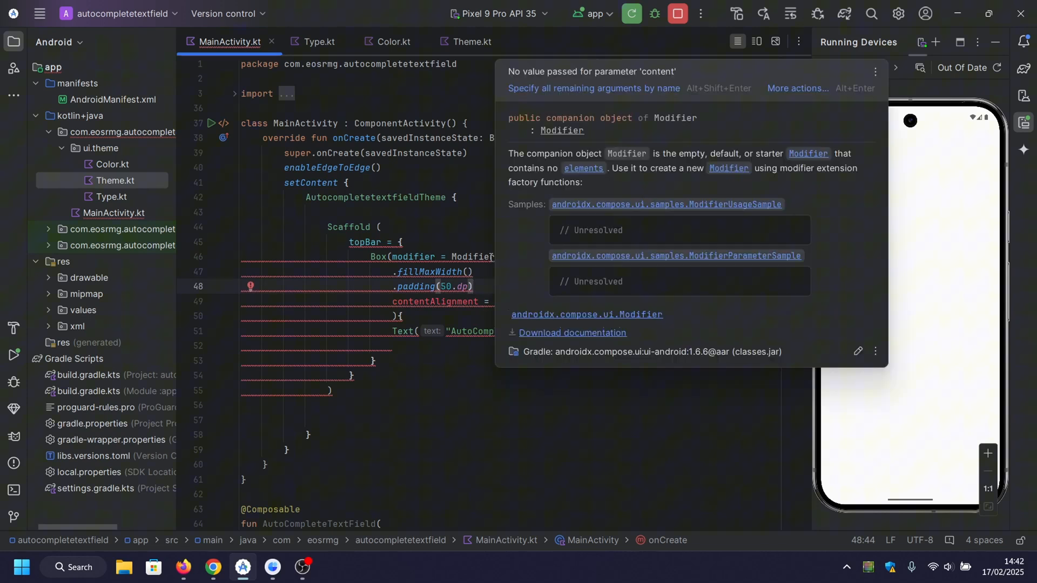
left_click(476, 286)
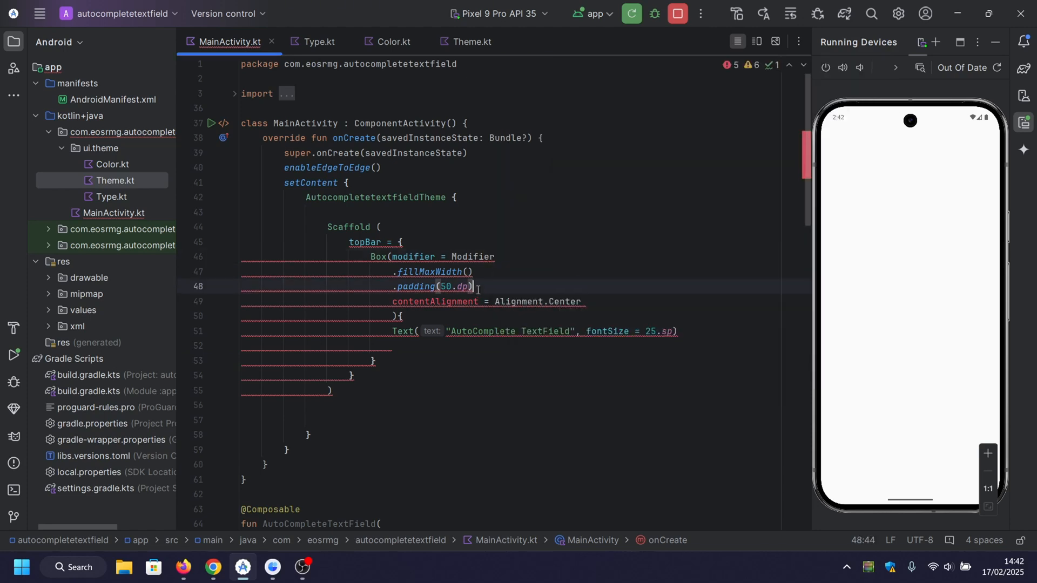
Open a content lambda with paddingValues and declare val suggestions = listOf(
type(",")
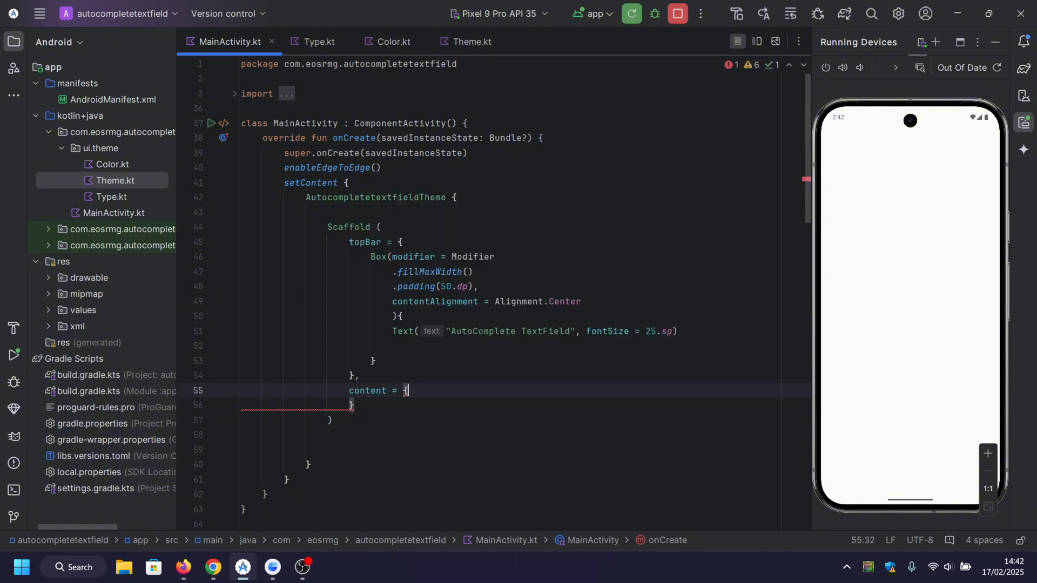
type("paddingValues ->")
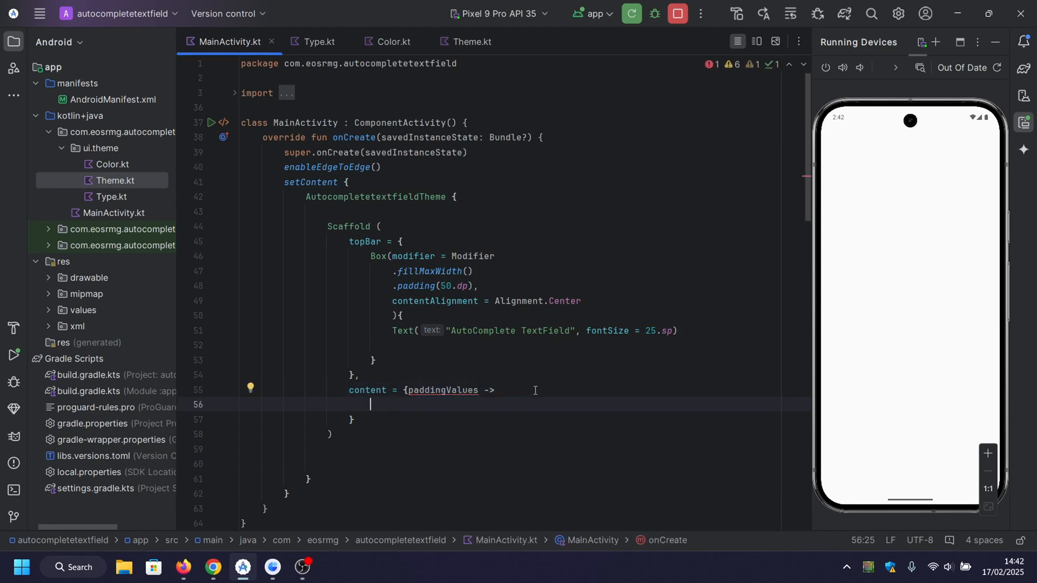
type("val_s")
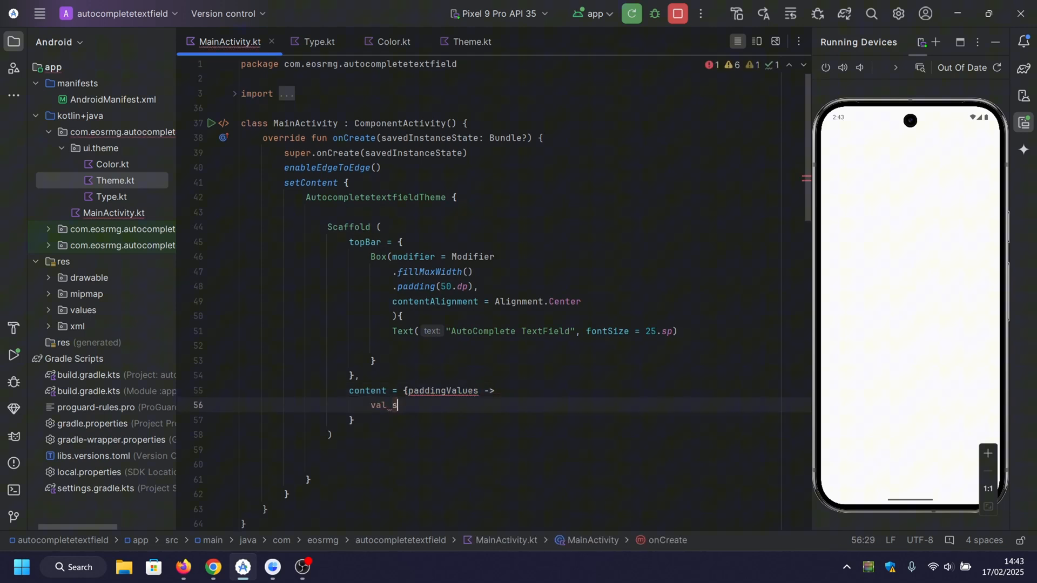
type("ug")
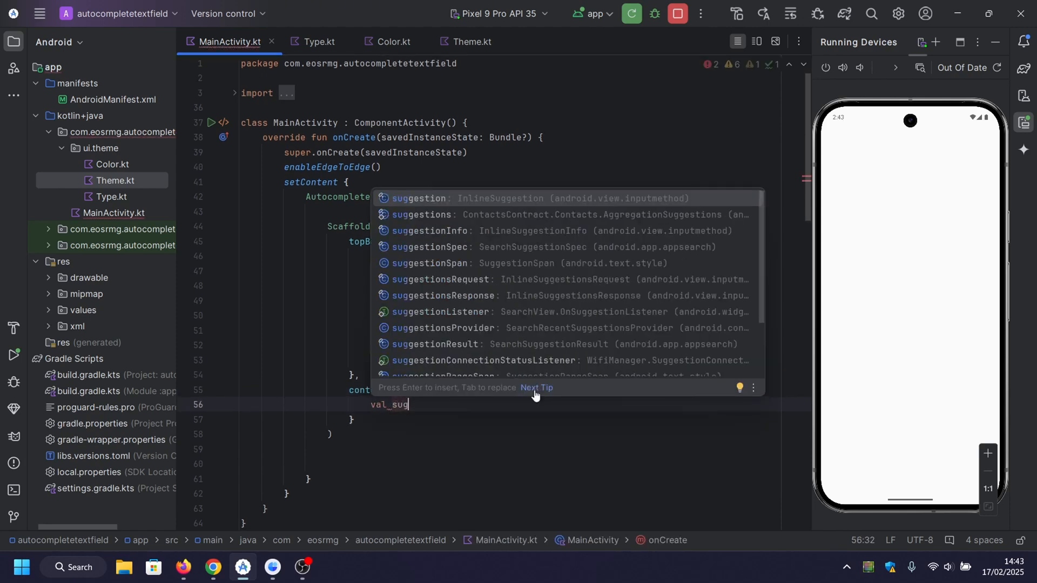
key("BackSpace")
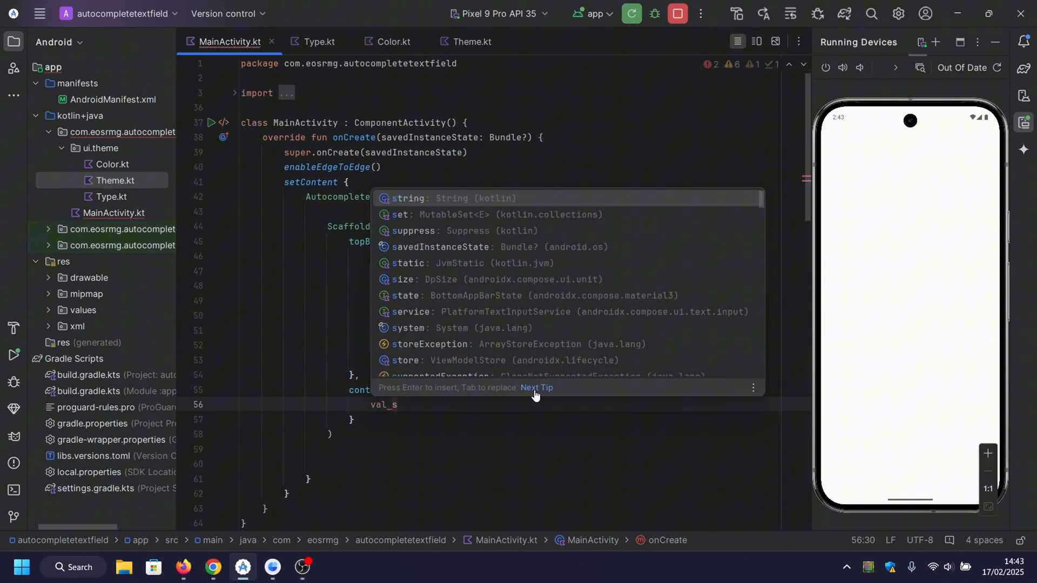
type("uggestions =")
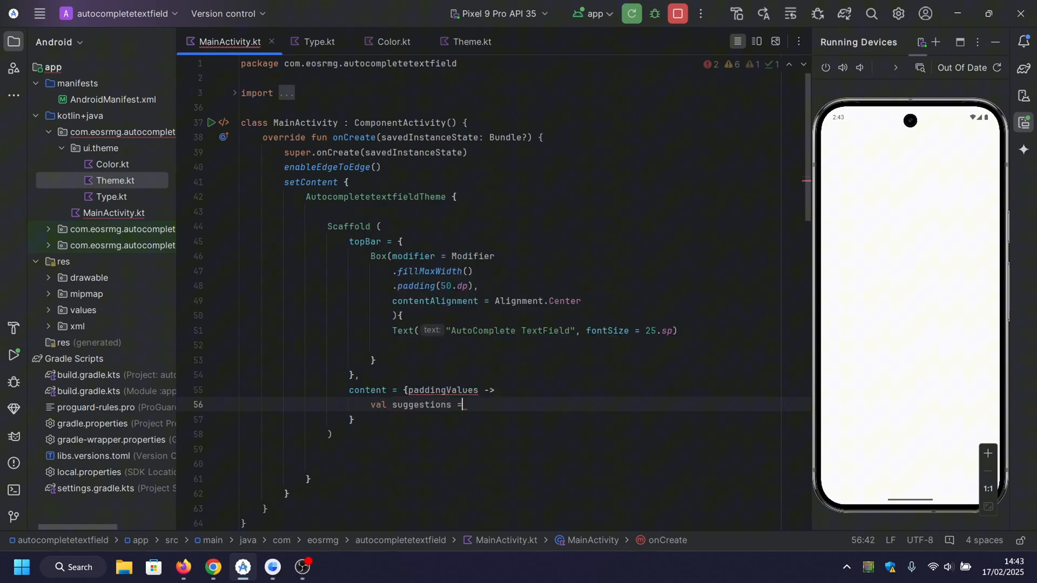
type("listOf(")
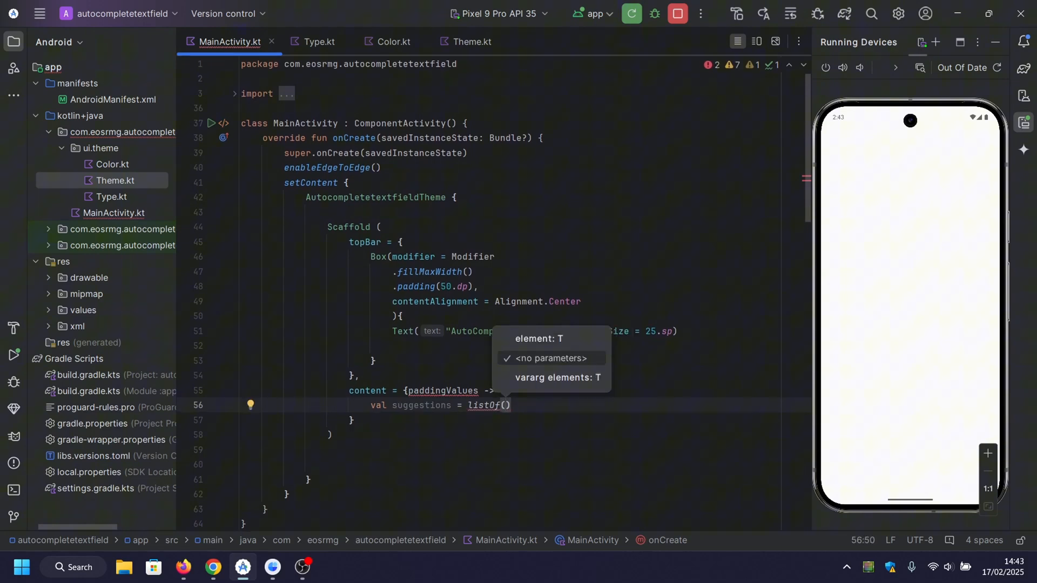
Fill the list with "Apple", "Banana", "Orange", "Grapes" and "Strawberry"
type("\"")
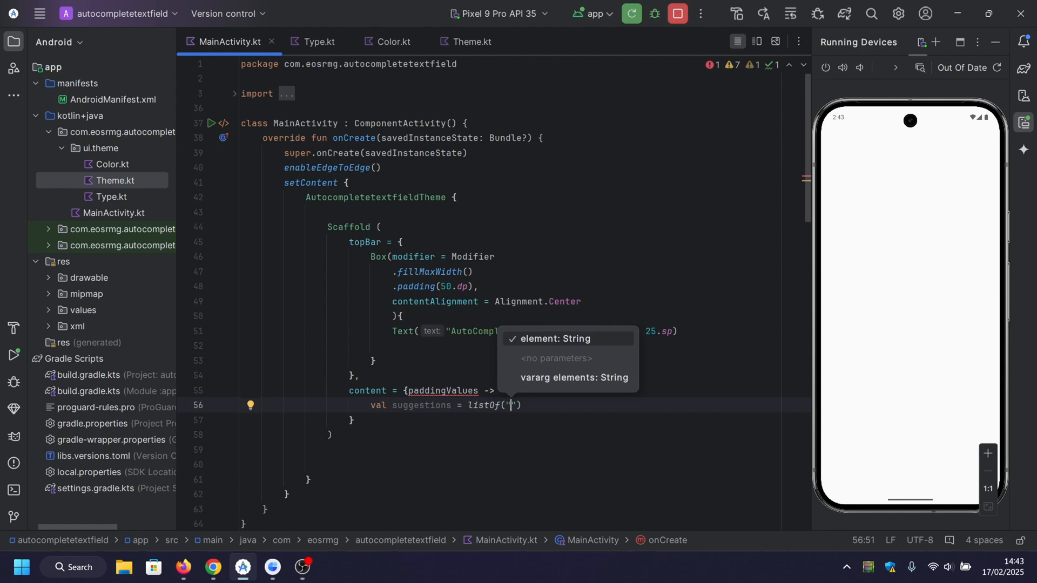
type("Apple")
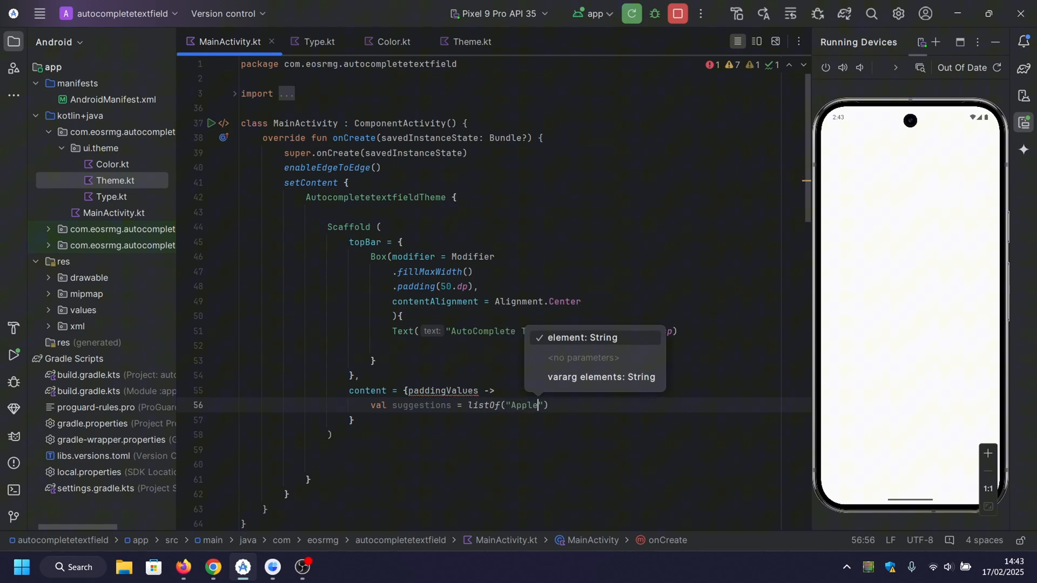
type(", \"\"")
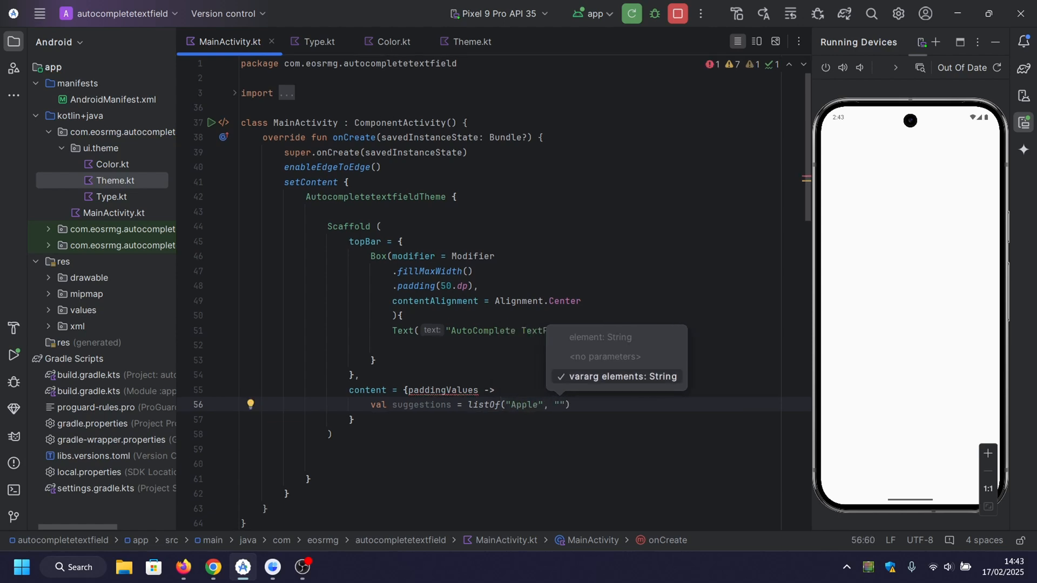
type("Banana")
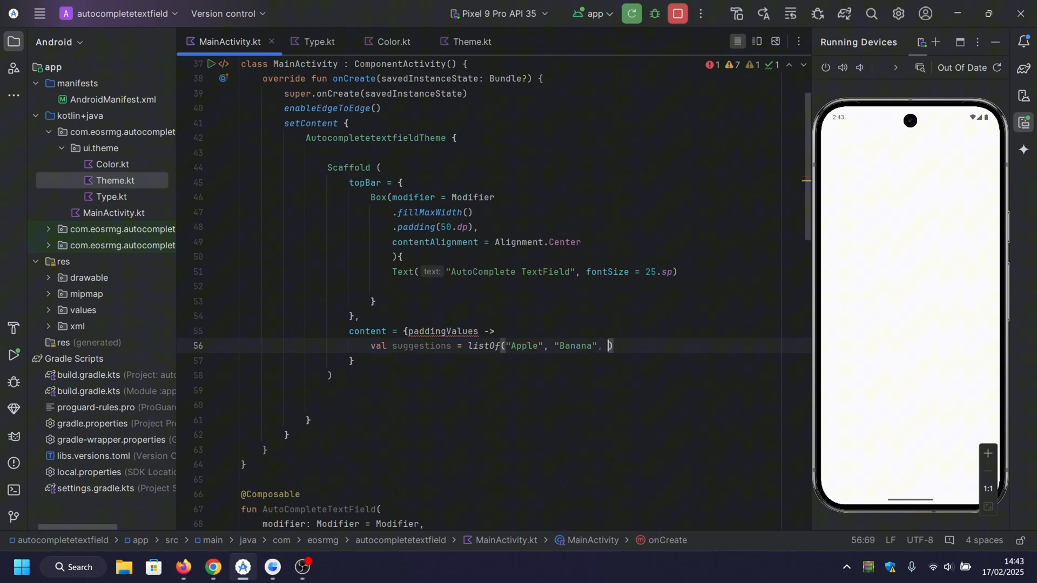
type("\"\"")
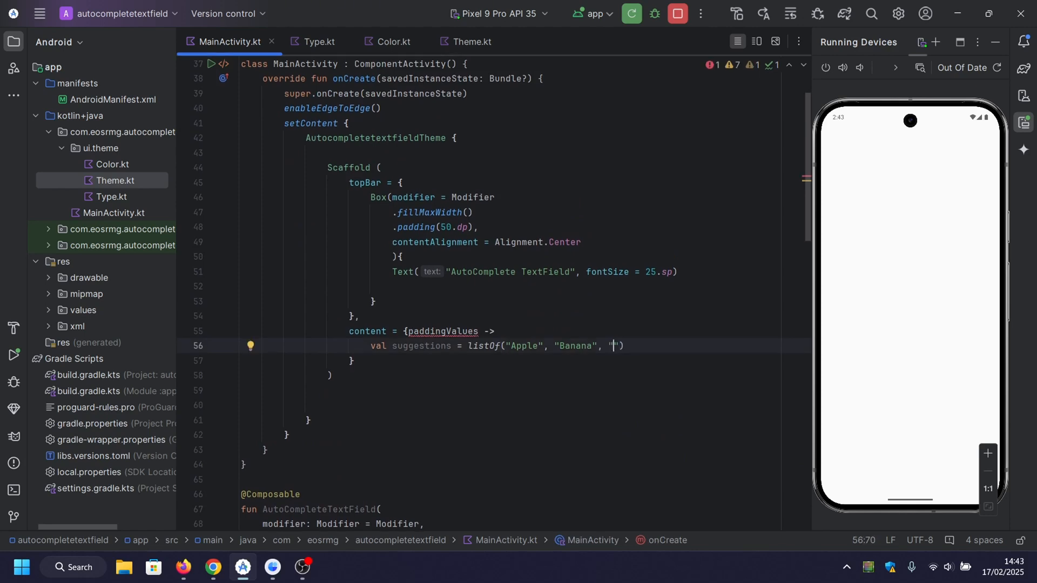
type("Orange")
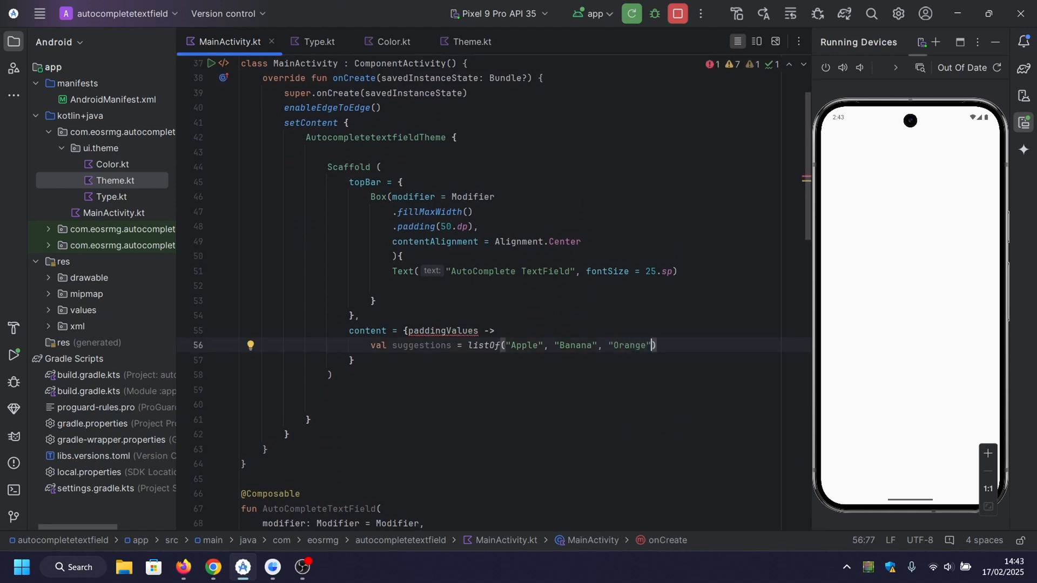
type(", \"Grap\"")
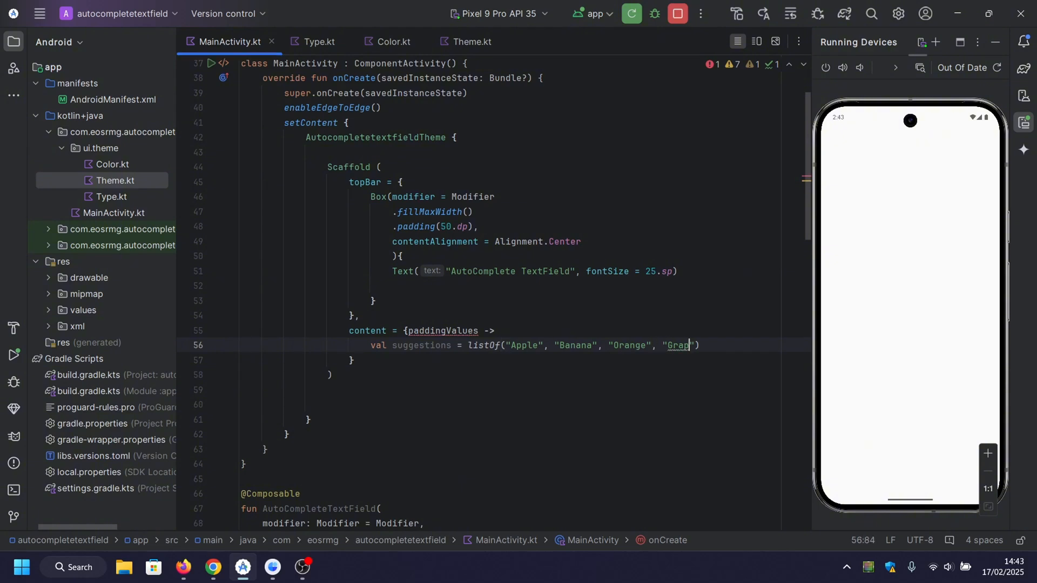
type("es\", \"Strawberry")
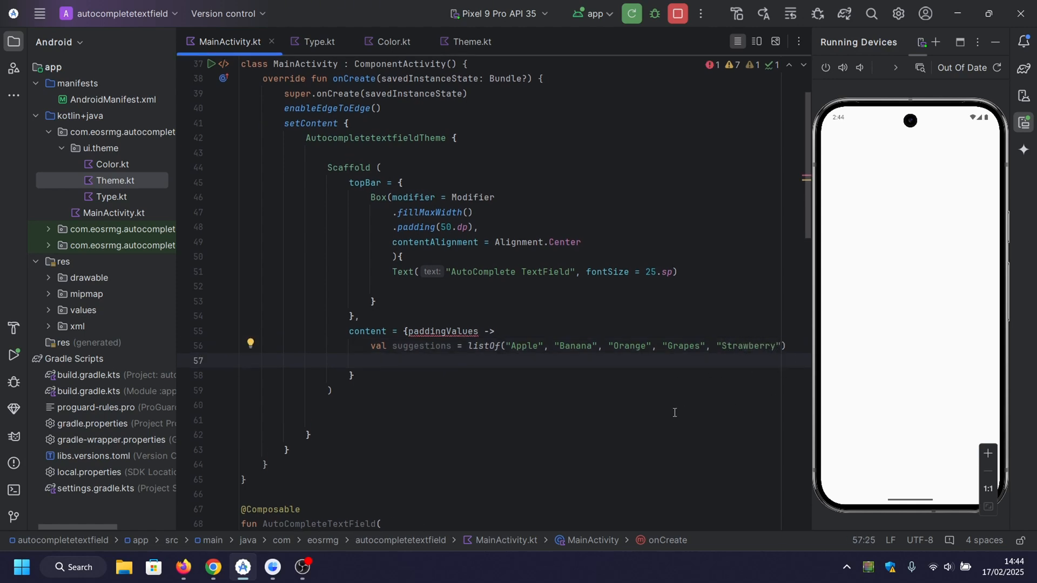
Call AutoCompleteTextField with Modifier.padding(paddingValues) and items = suggestions
type("AutoCompleteTextField(")
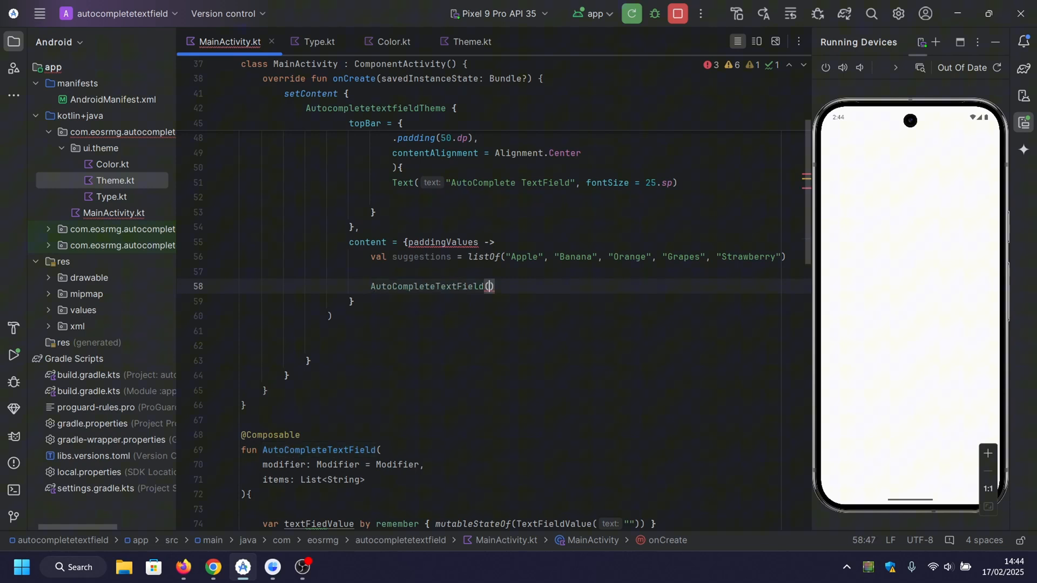
type("modifier = Modifier")
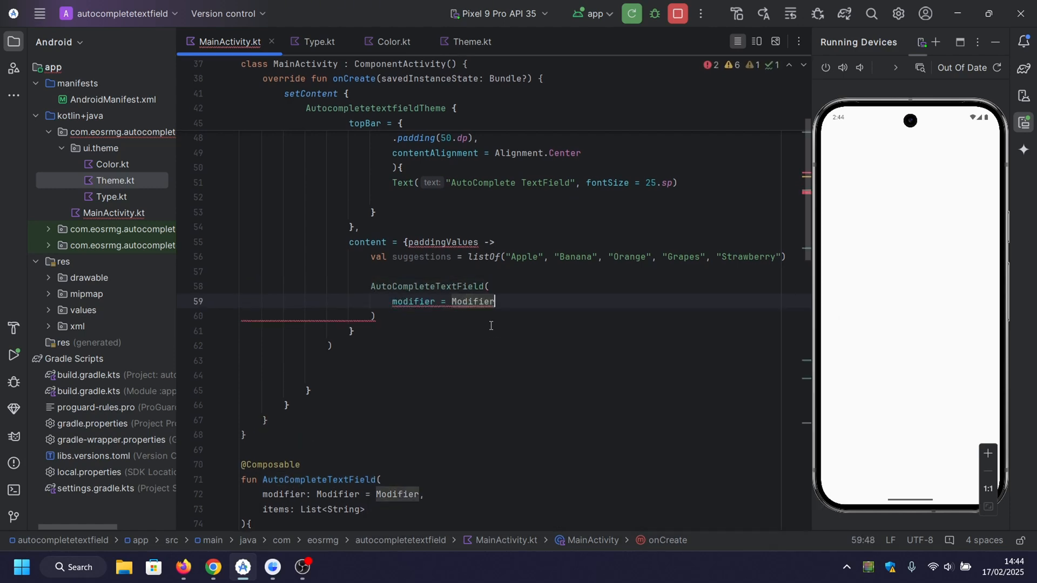
type(".padding()")
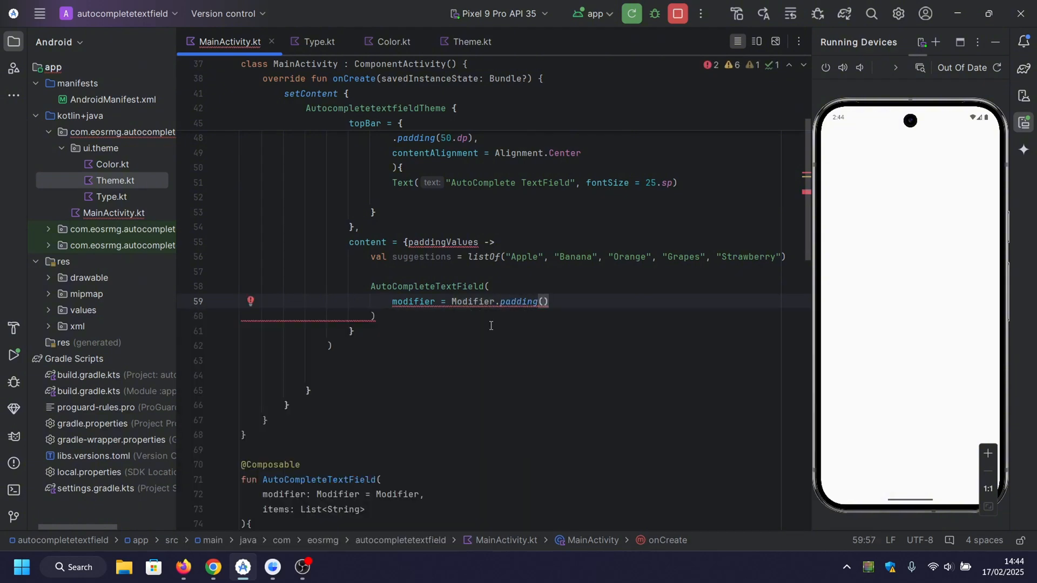
type("paddingValues")
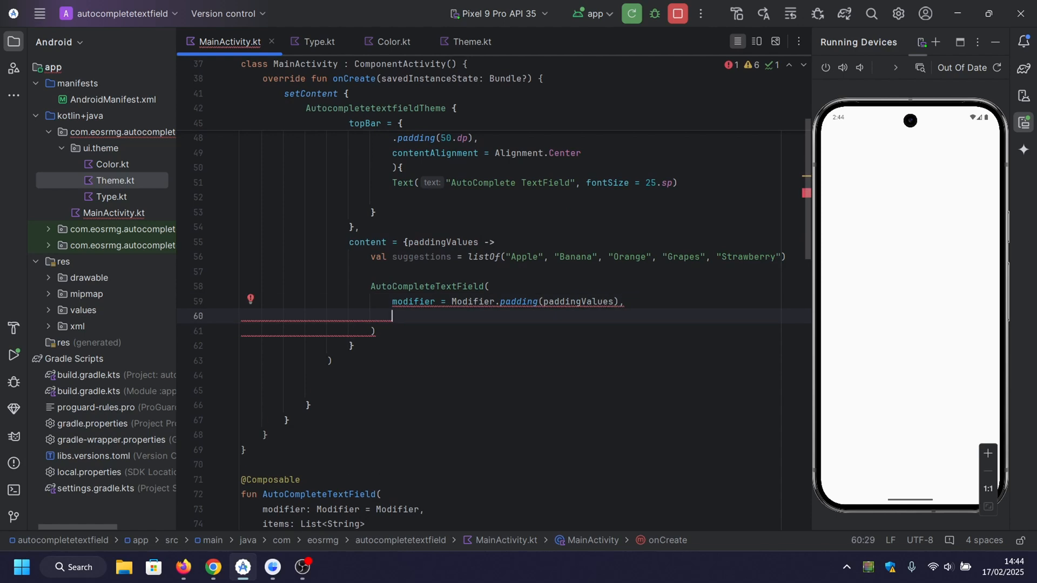
type("items = _suggestions")
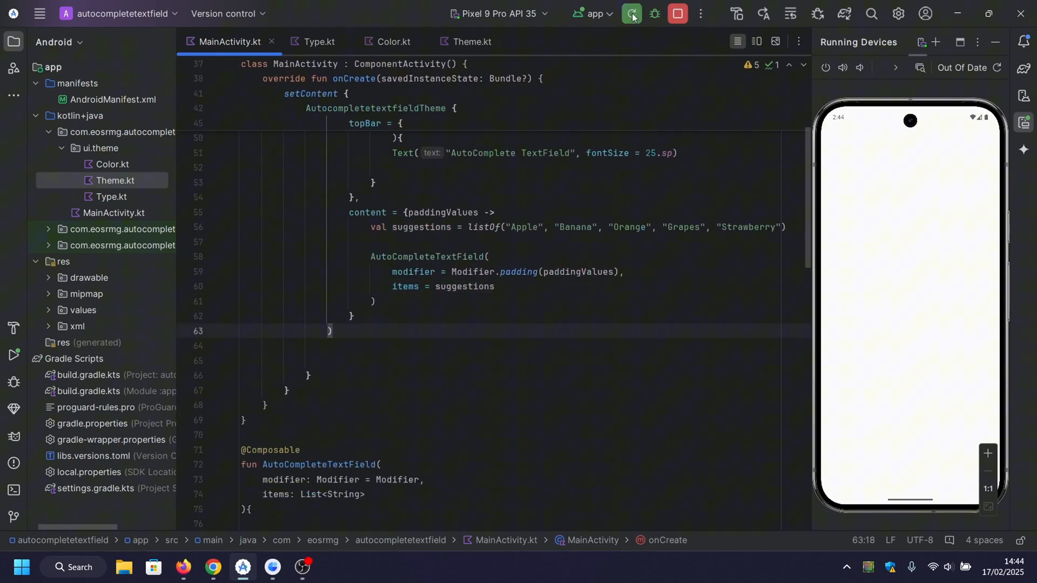
Run 'app' to rebuild and install it on the emulator
left_click(630, 12)
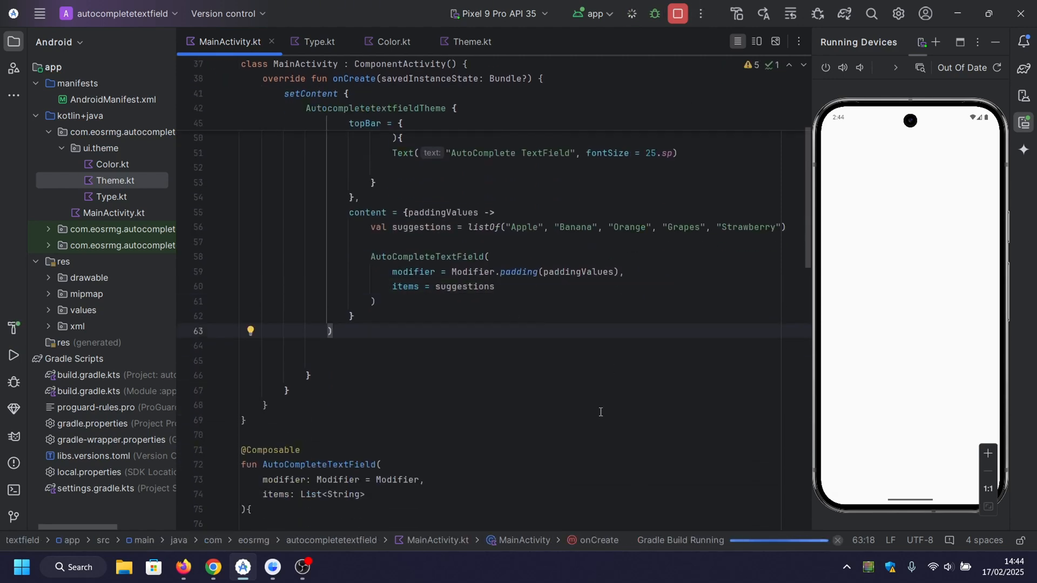
left_click(631, 13)
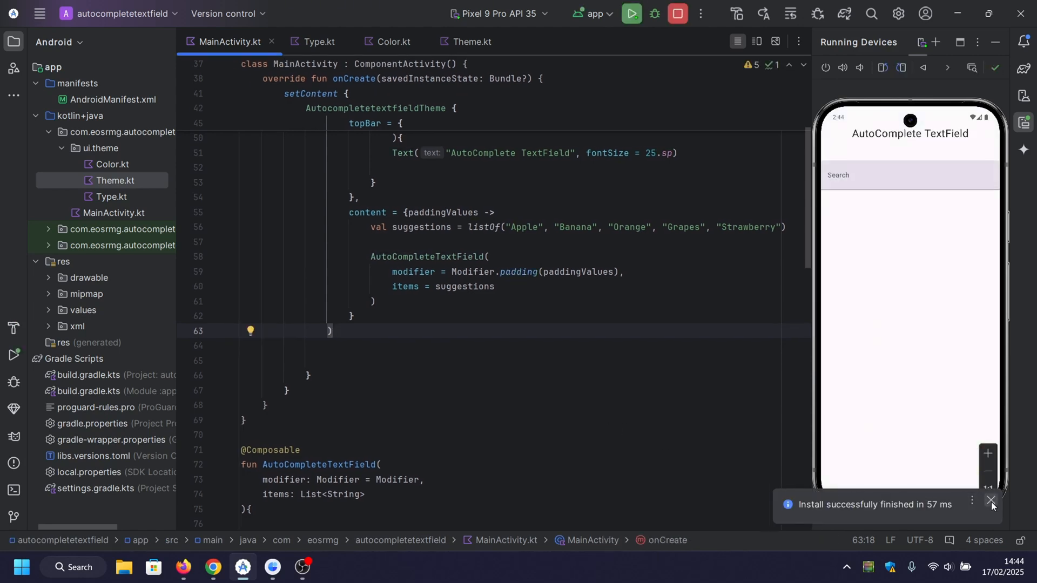
Type 'oran' then 'A' in the emulator's Search field to filter the fruit suggestions
left_click(990, 500)
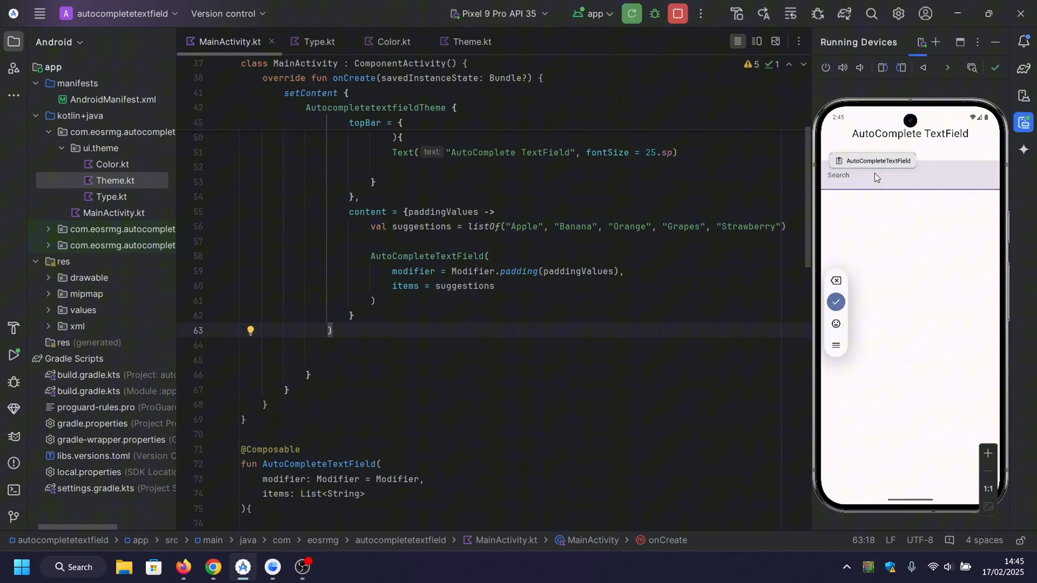
type("oran")
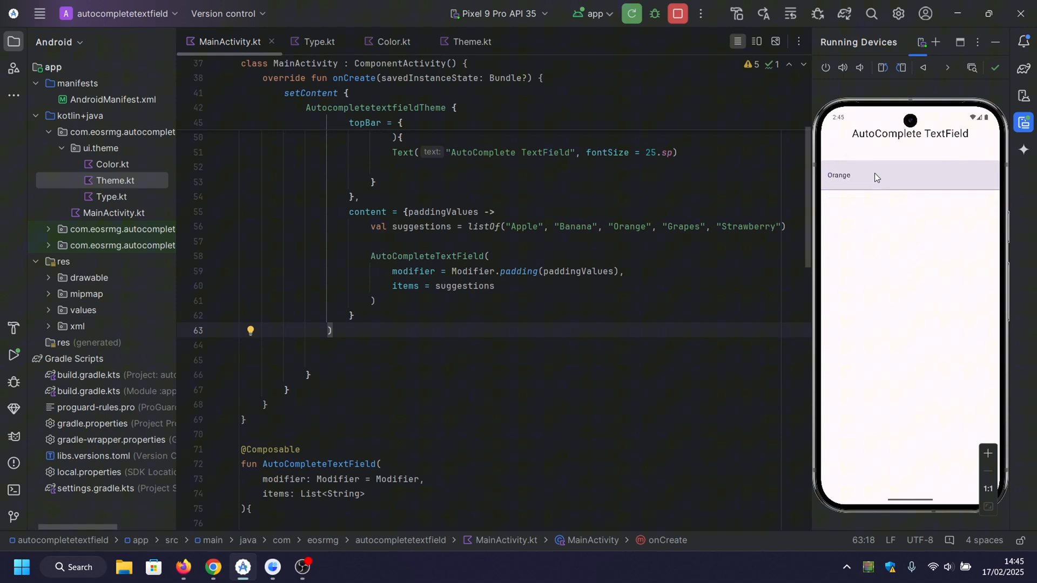
left_click(859, 176)
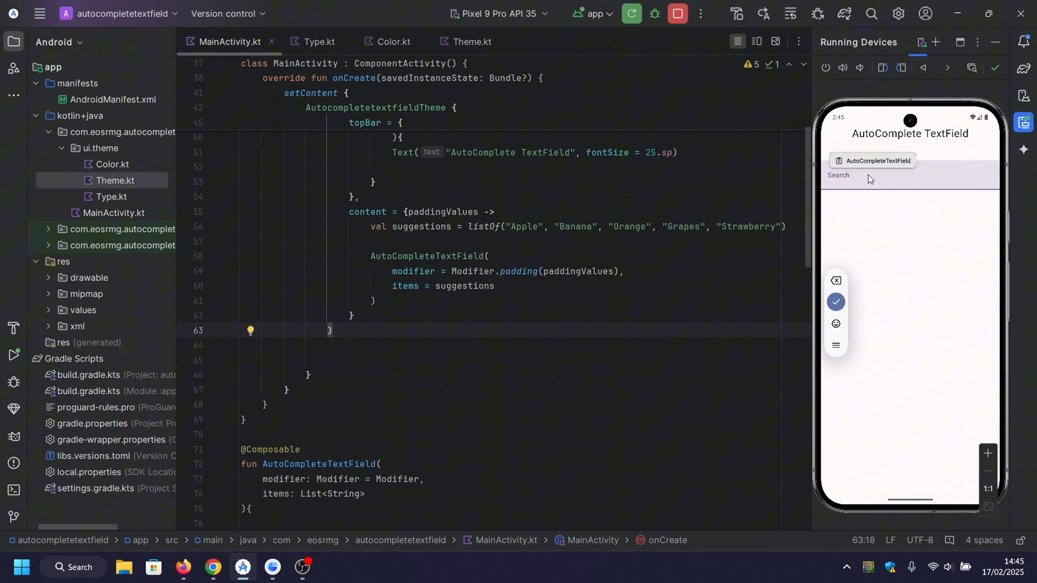
type("A")
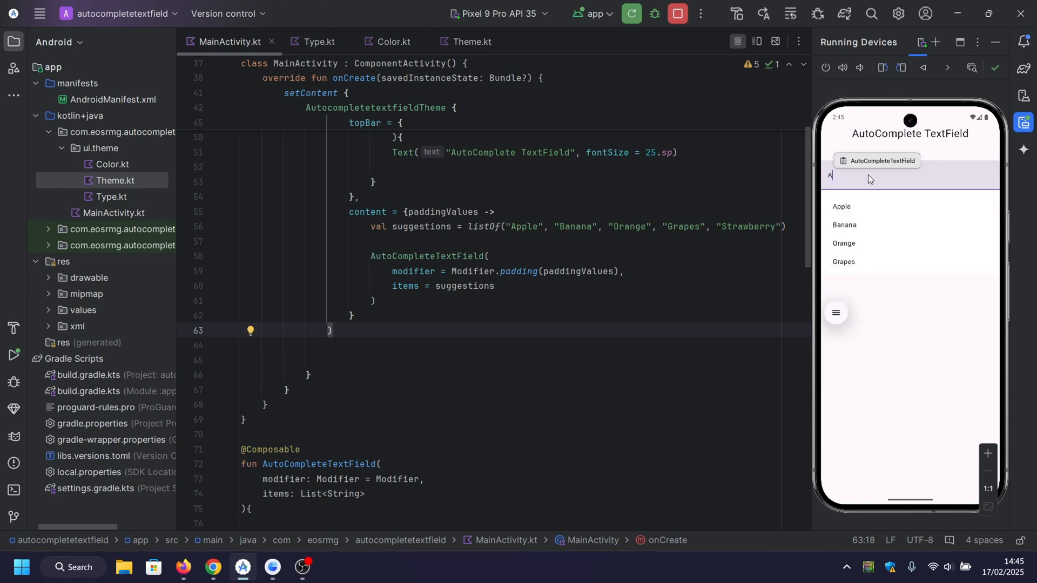
Narrow the query to 'Ba' and choose the Banana suggestion to fill the field
left_click(841, 206)
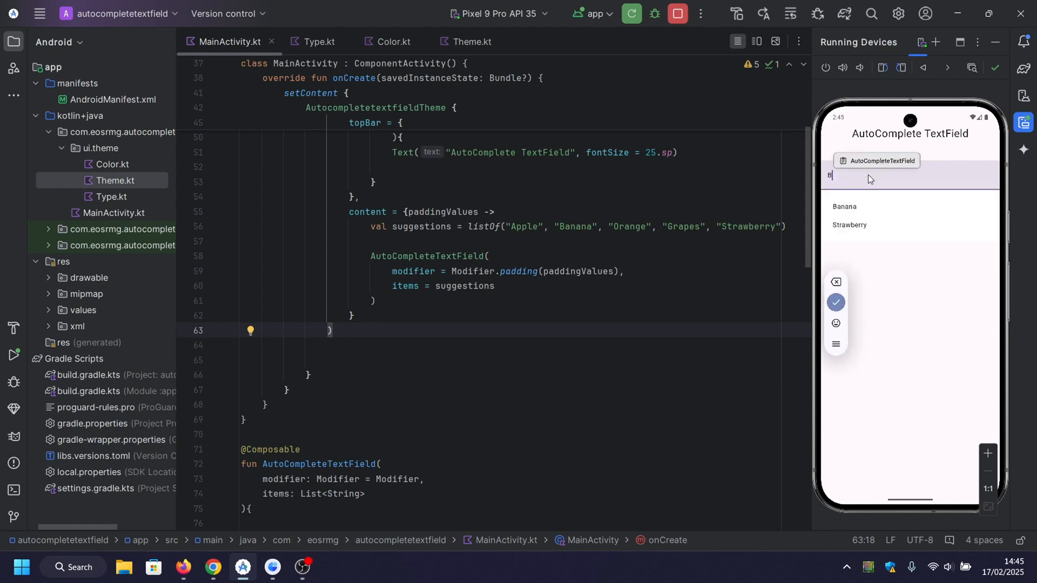
type("a")
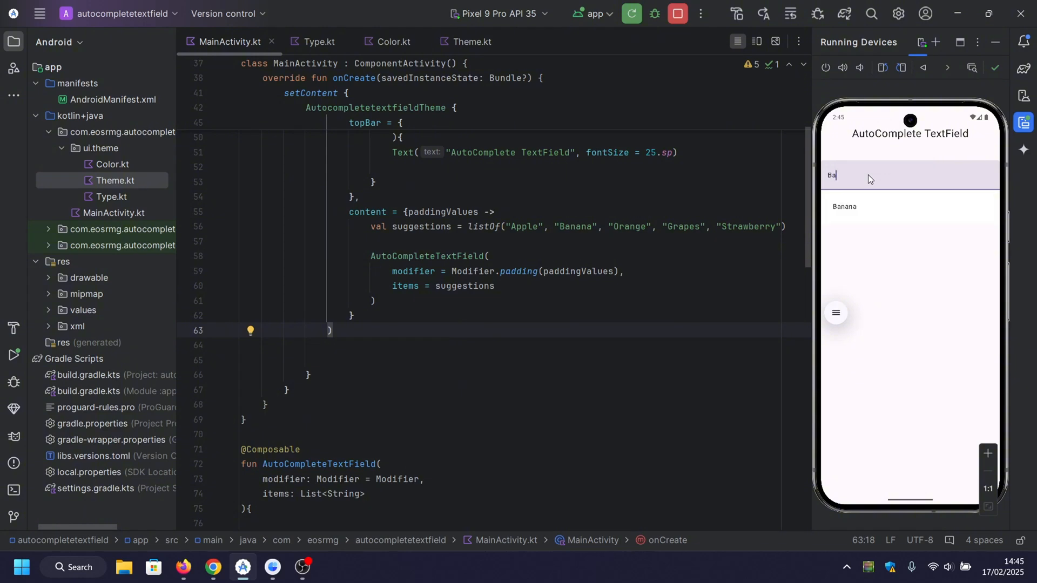
left_click(843, 206)
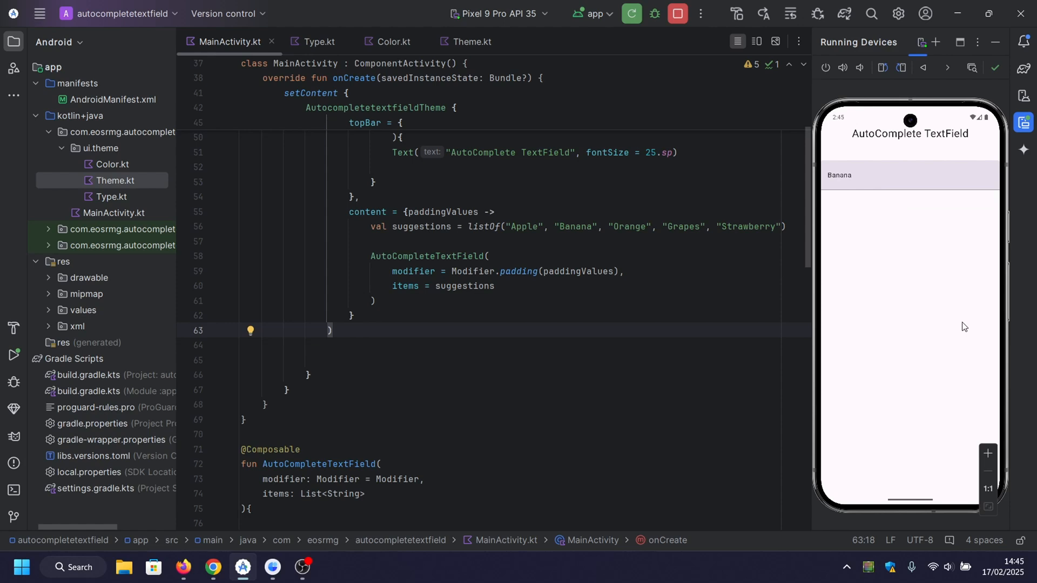
mouse_move(909, 332)
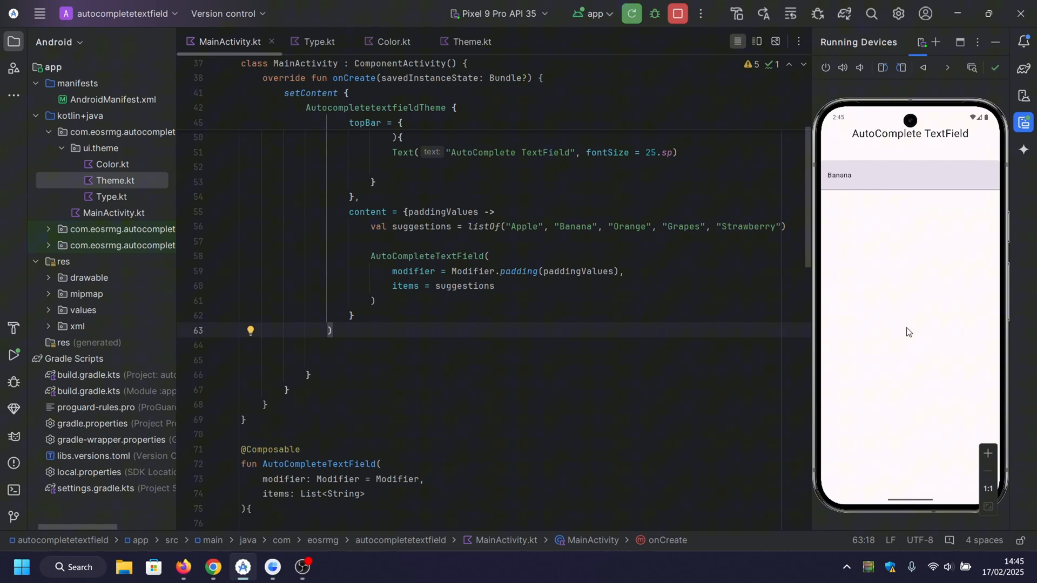
mouse_move(905, 334)
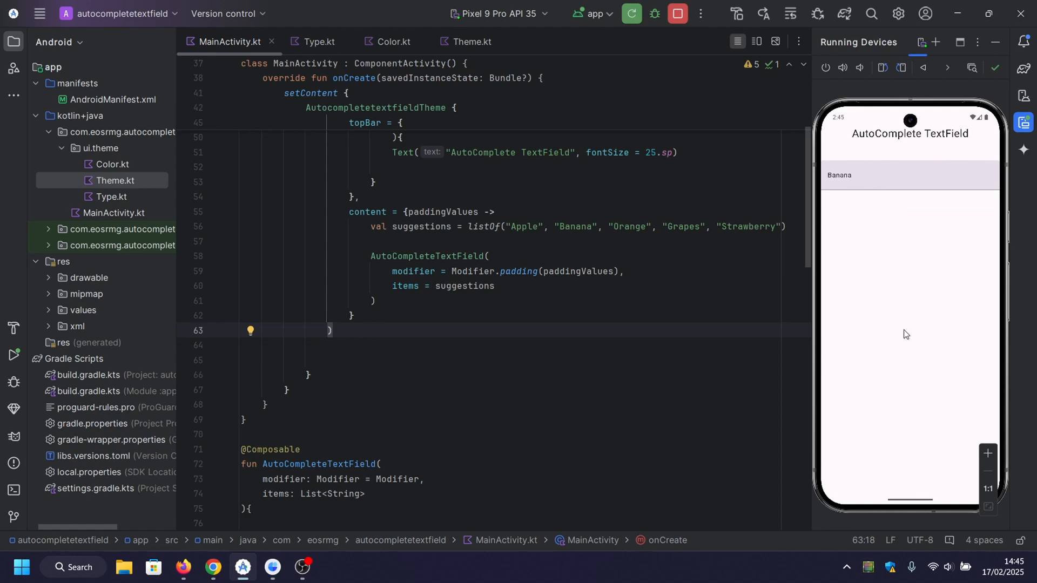